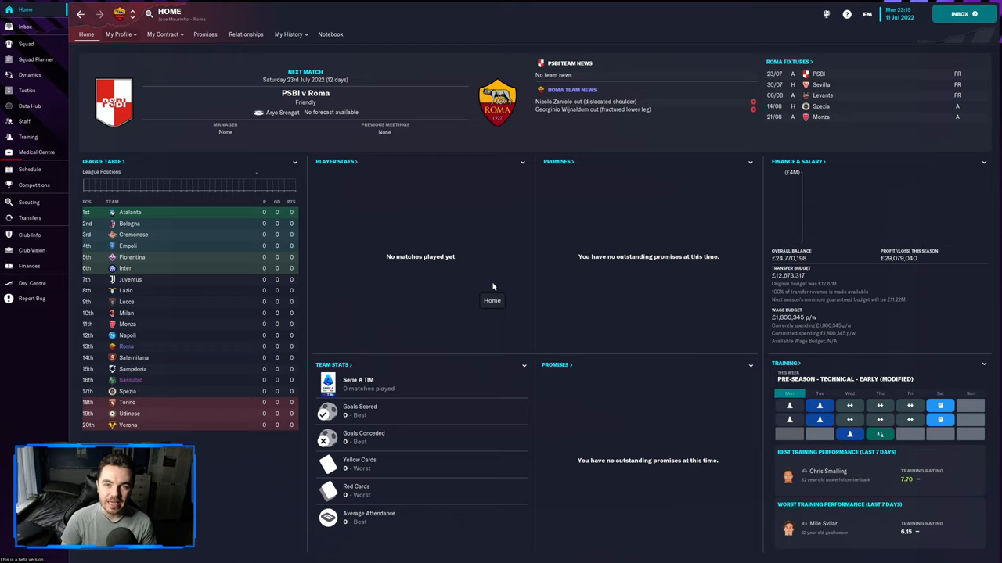
pyautogui.moveTo(451, 282)
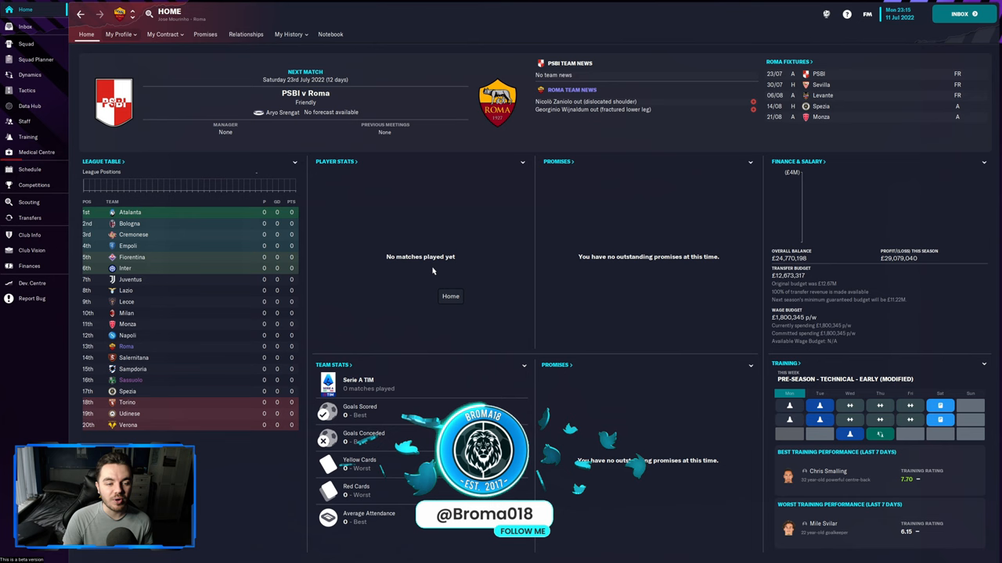
pyautogui.moveTo(498, 102)
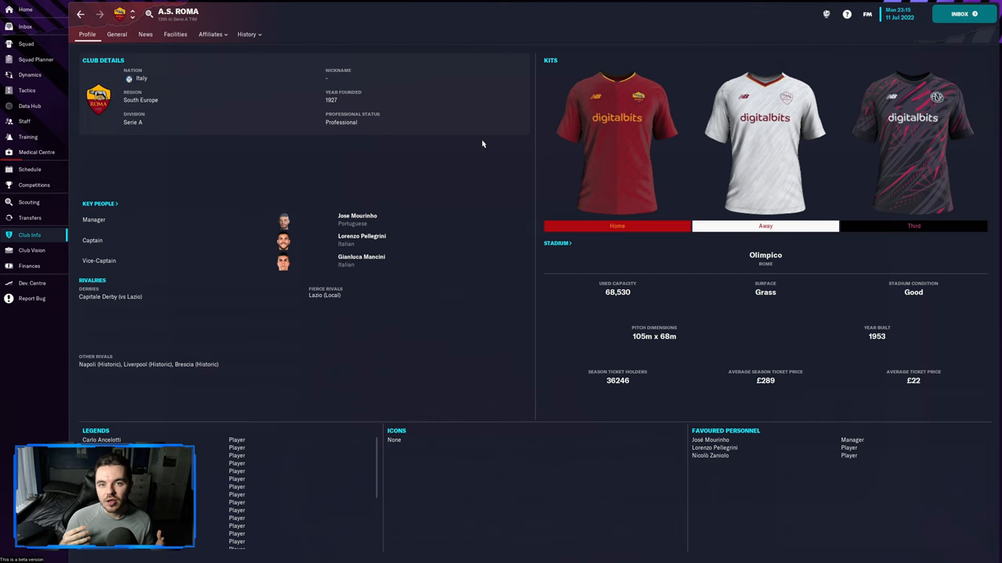
pyautogui.moveTo(608, 103)
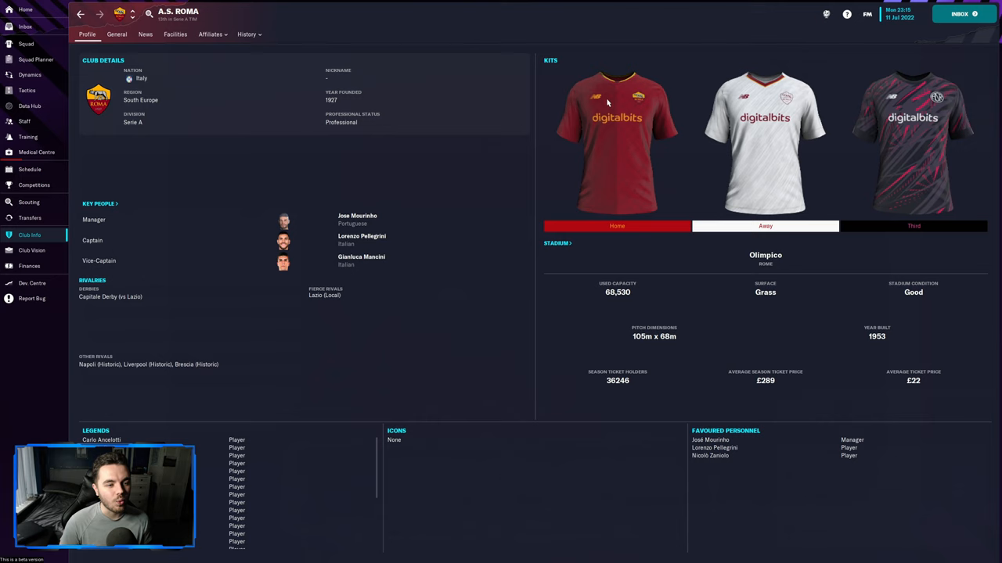
# - View the manager's own profile, return to the club page, then show Roma's season fixture schedule
pyautogui.click(25, 10)
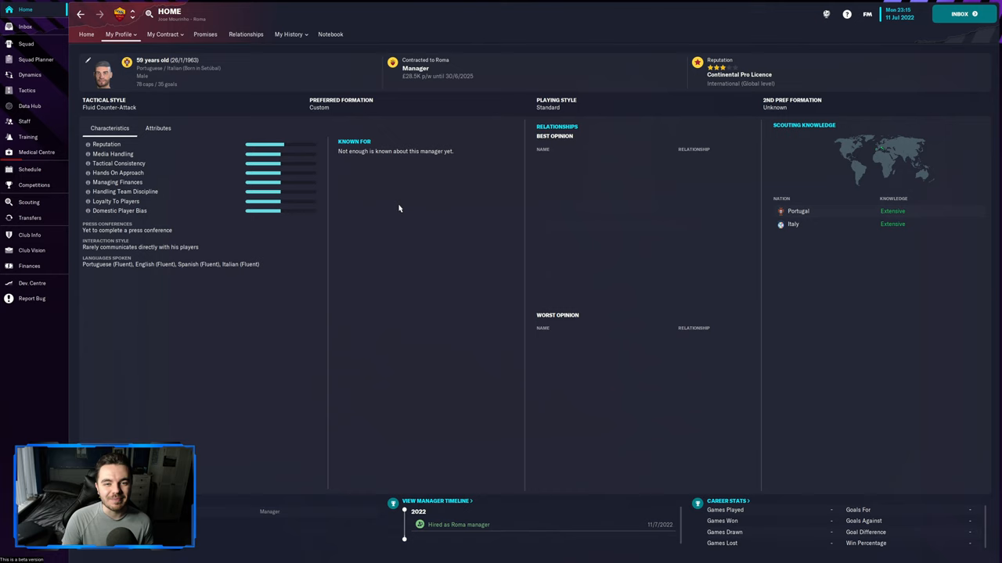
pyautogui.click(28, 235)
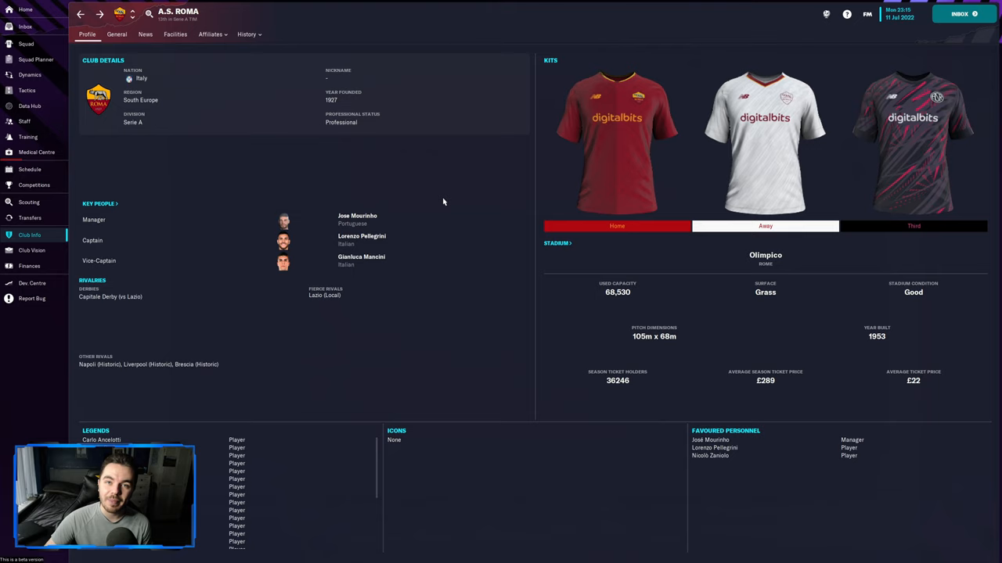
pyautogui.click(28, 169)
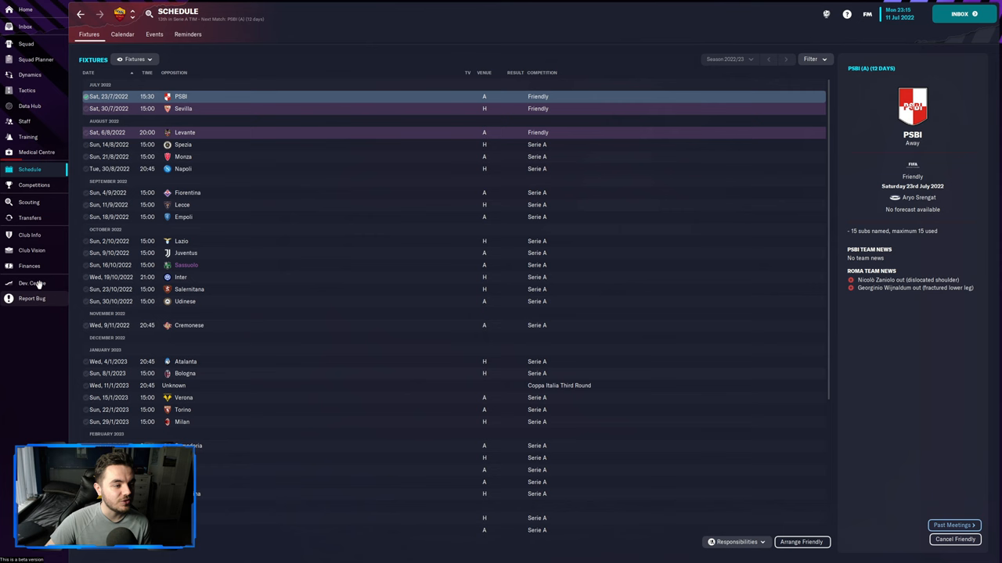
pyautogui.click(31, 250)
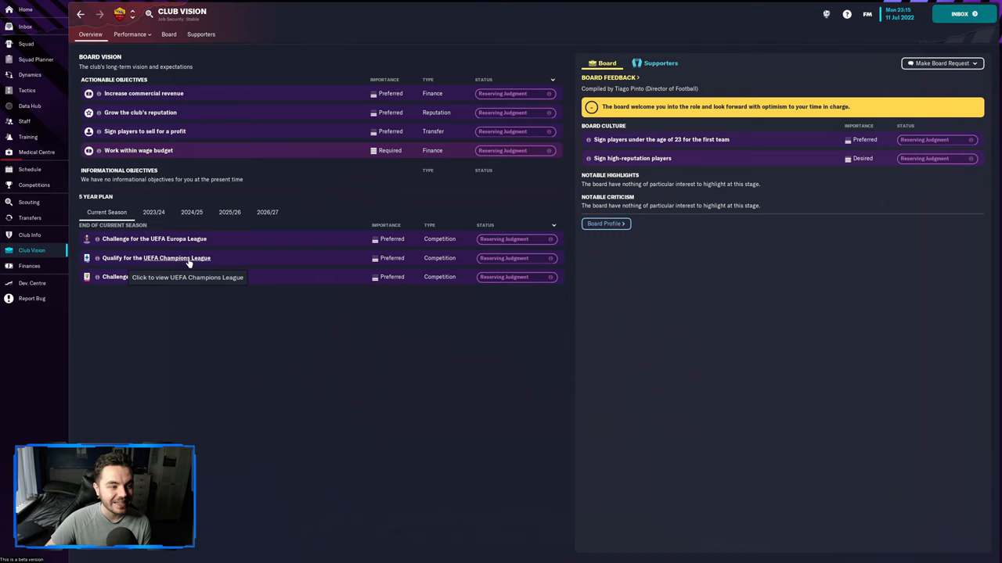
pyautogui.click(154, 212)
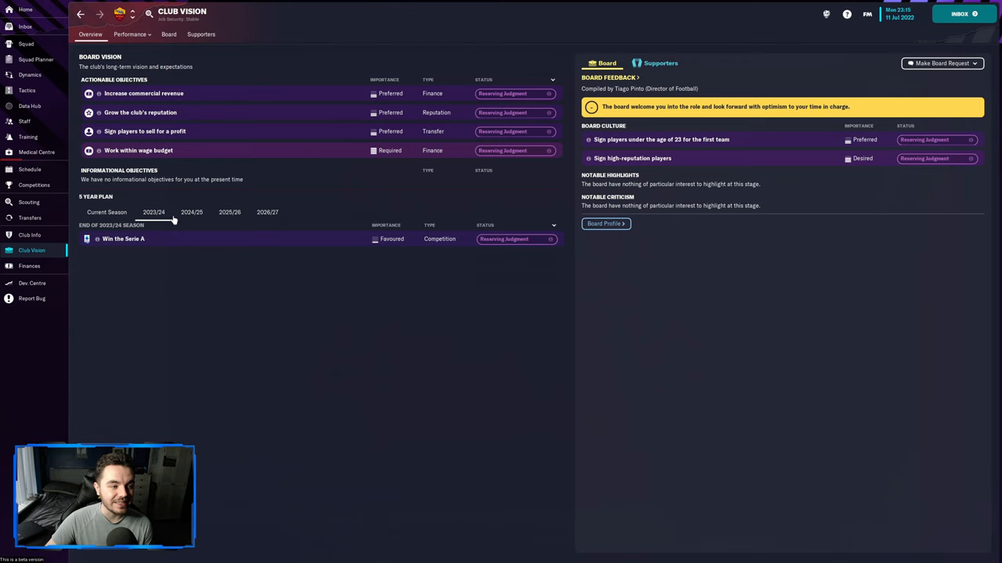
pyautogui.click(107, 213)
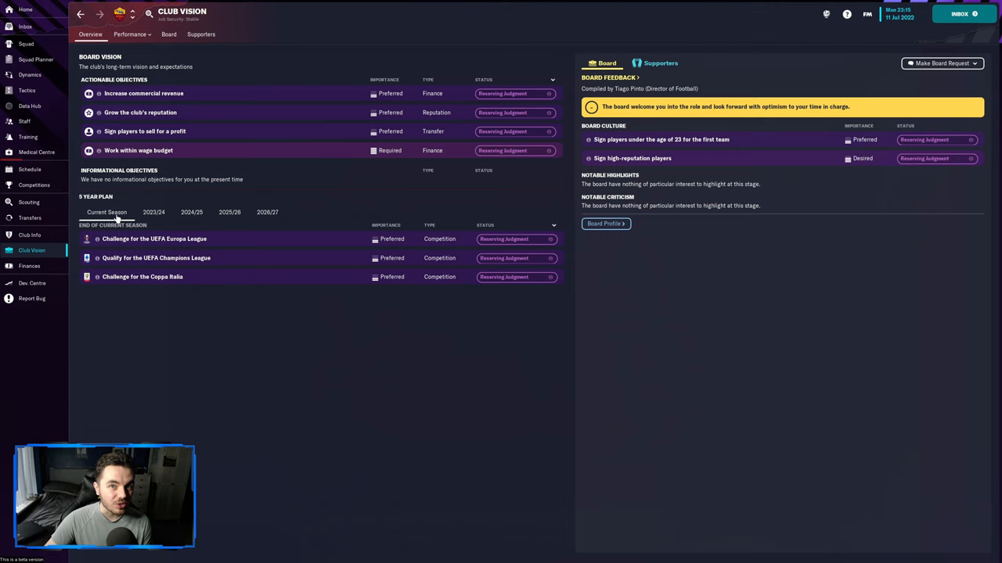
pyautogui.click(154, 213)
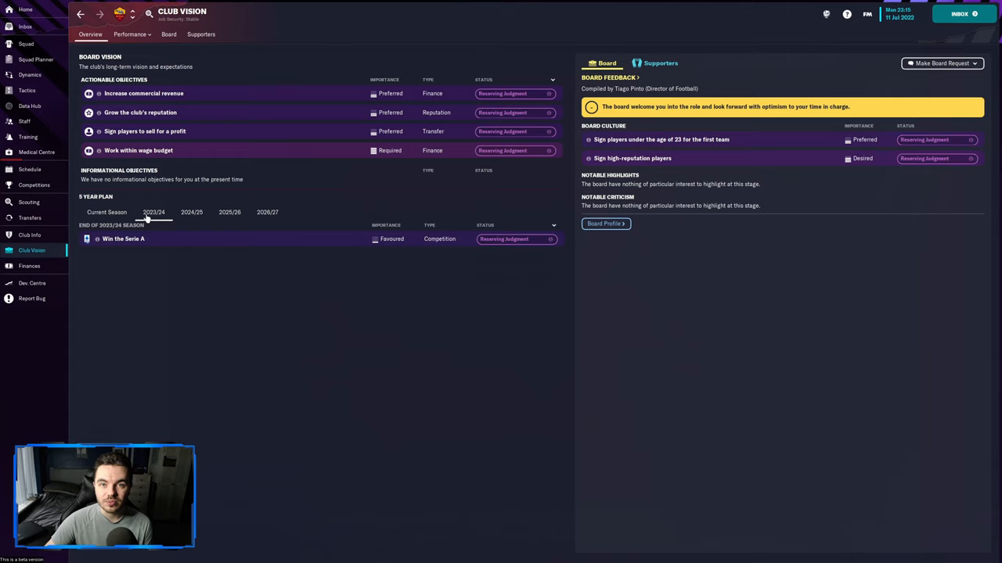
pyautogui.click(30, 169)
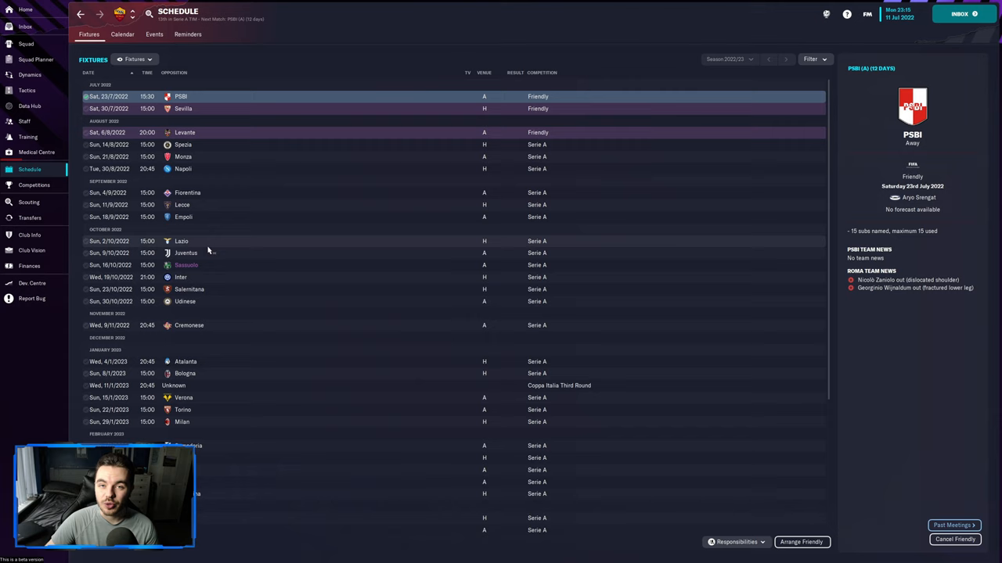
pyautogui.scroll(-3)
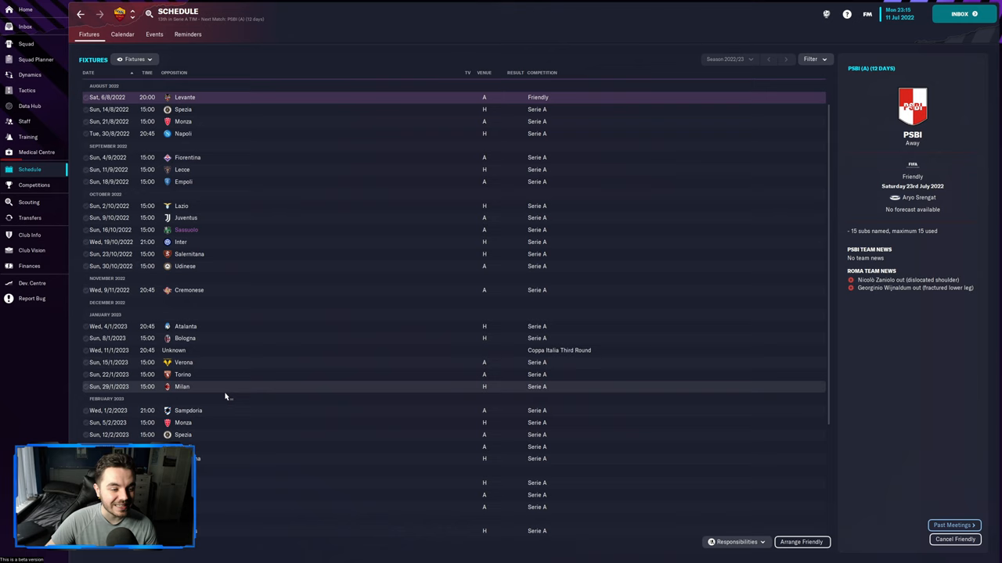
pyautogui.moveTo(228, 382)
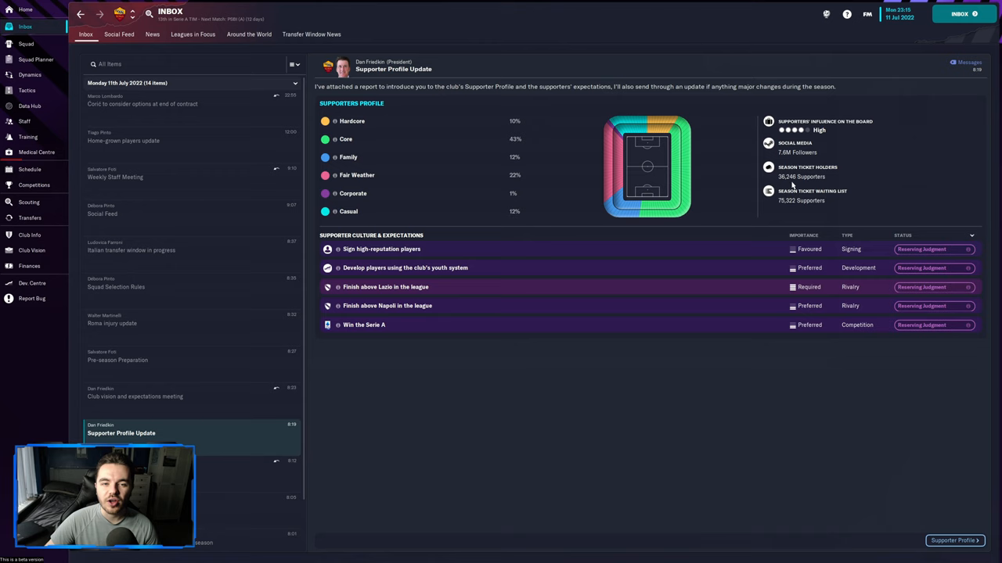
pyautogui.moveTo(670, 125)
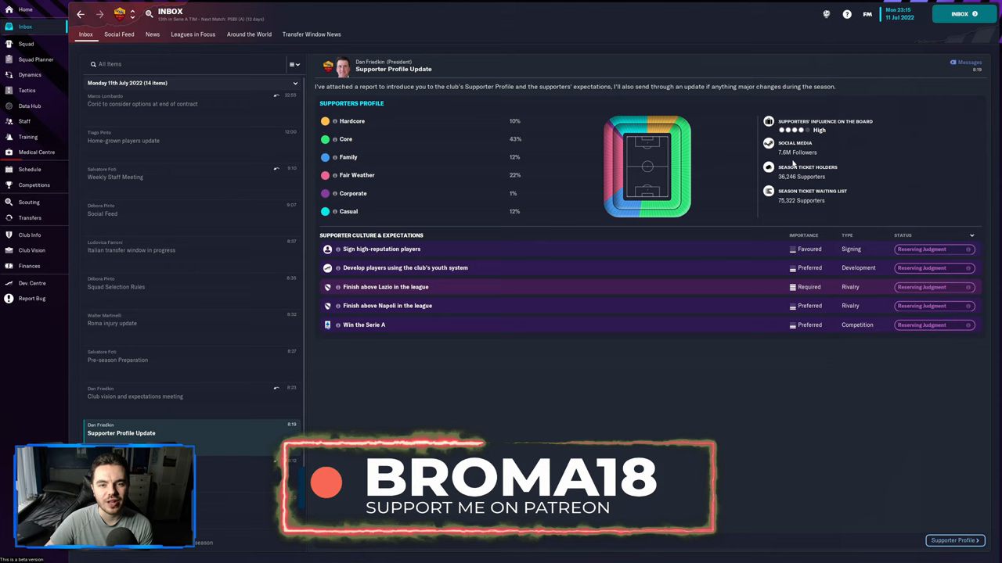
# - Browse the first-team squad list, checking a young midfielder's profile and returning to the list
pyautogui.click(25, 44)
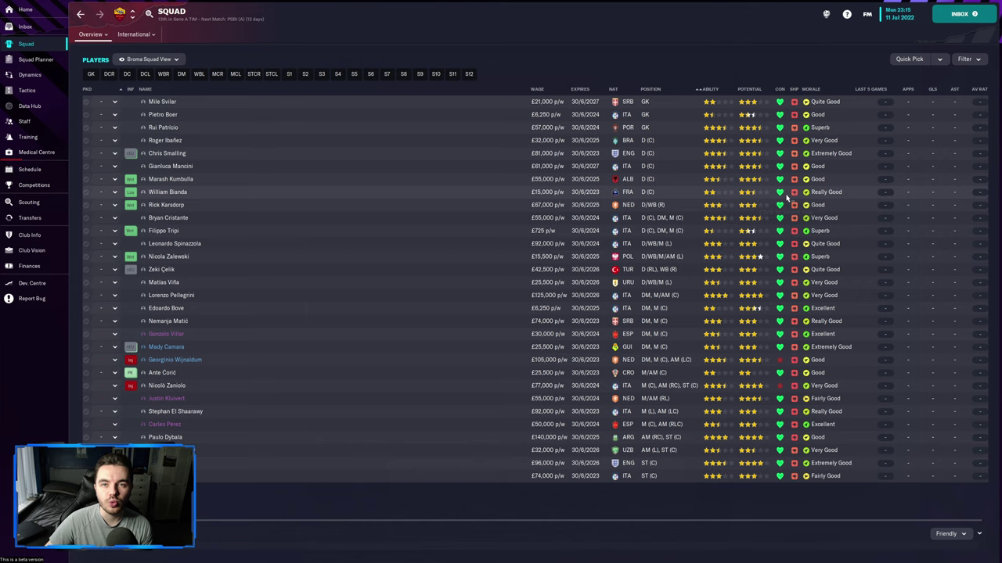
pyautogui.moveTo(579, 88)
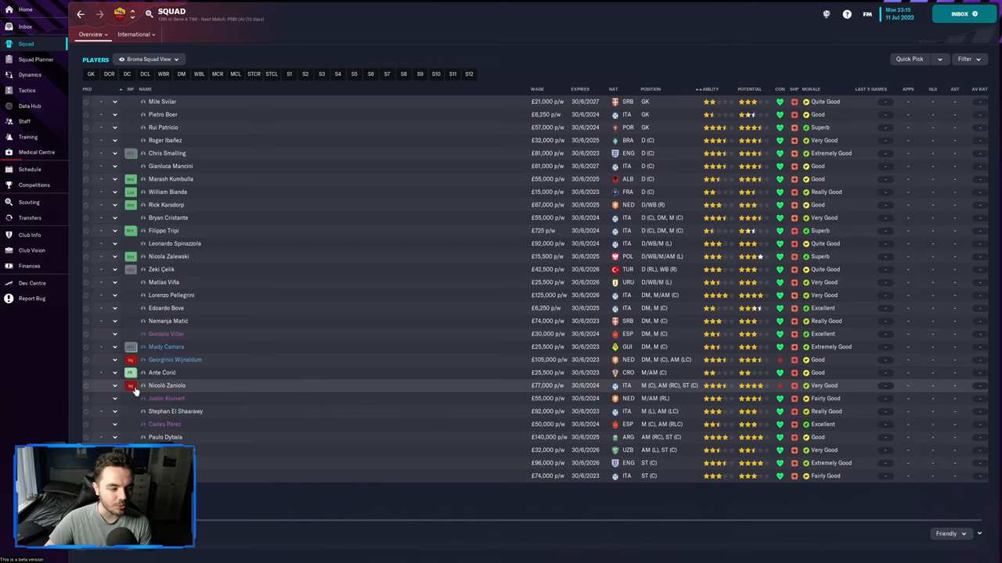
pyautogui.moveTo(232, 445)
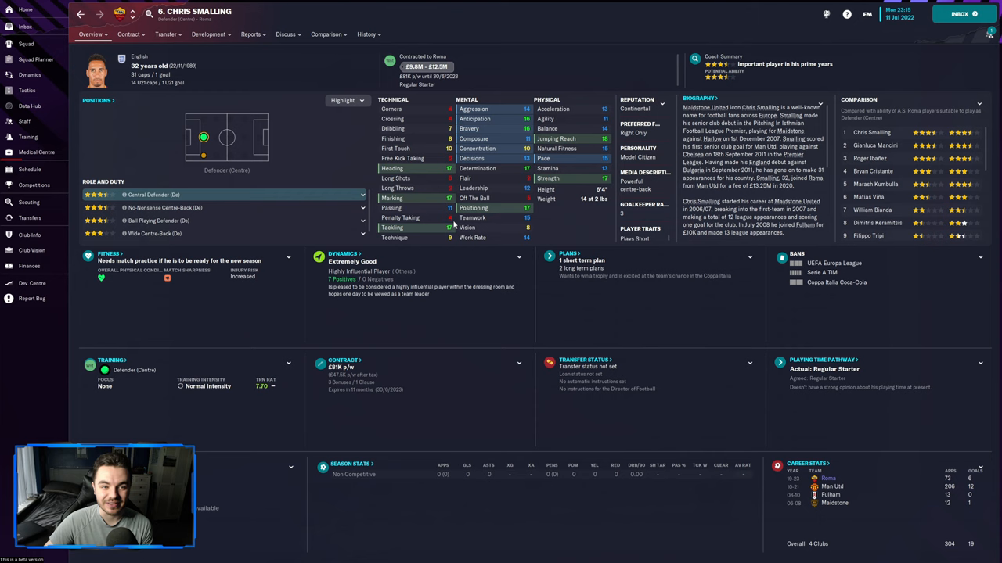
pyautogui.moveTo(269, 175)
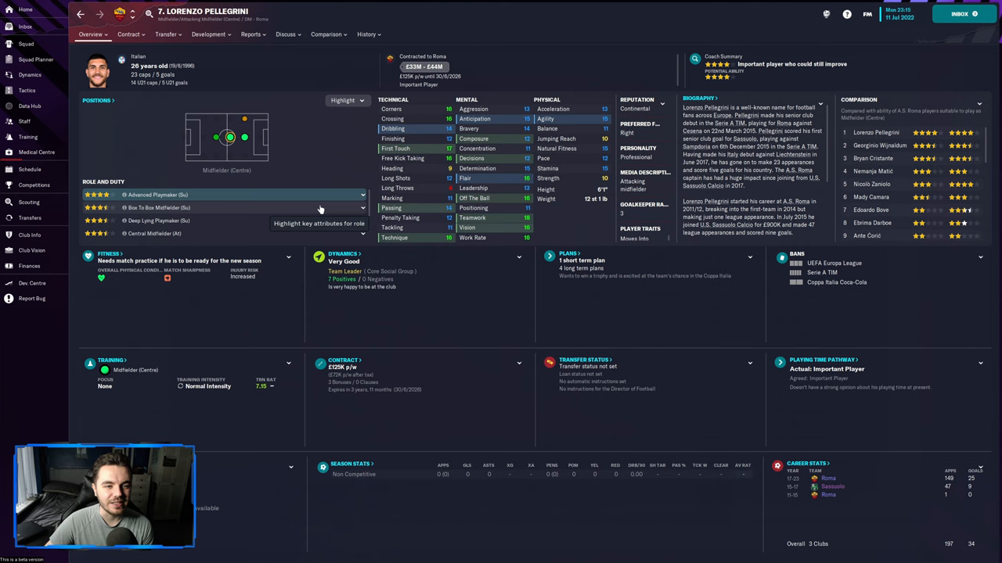
pyautogui.moveTo(265, 210)
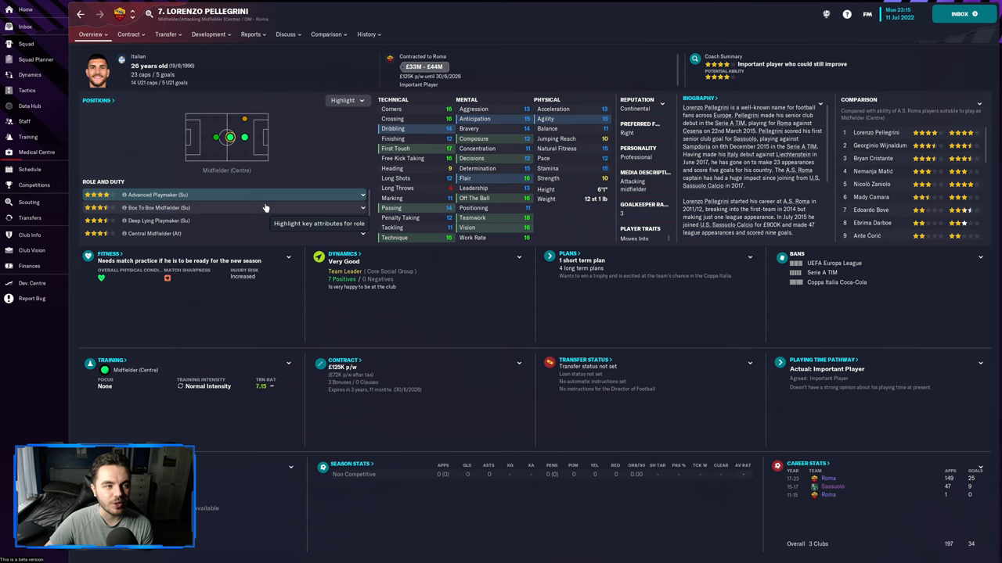
pyautogui.click(25, 44)
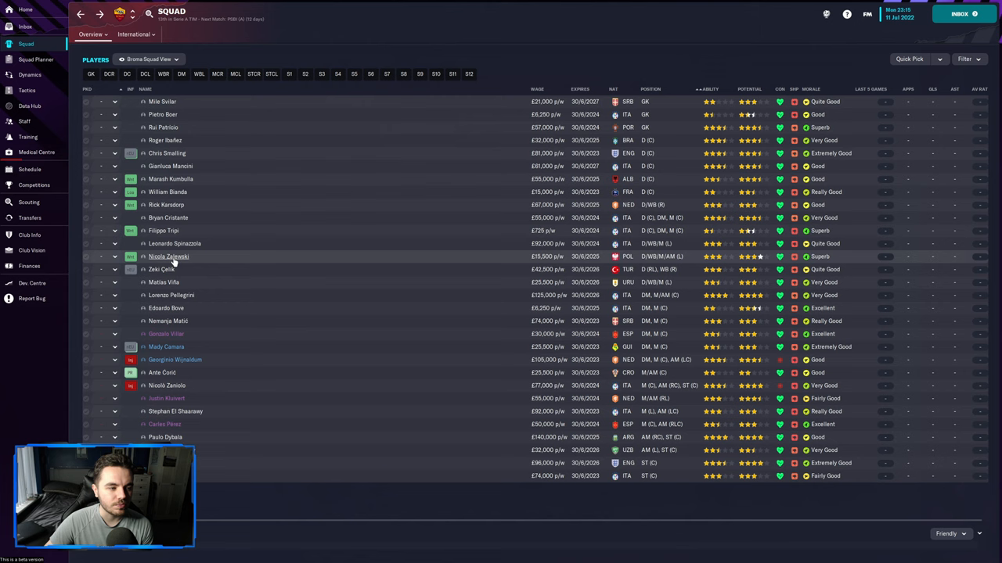
pyautogui.click(166, 306)
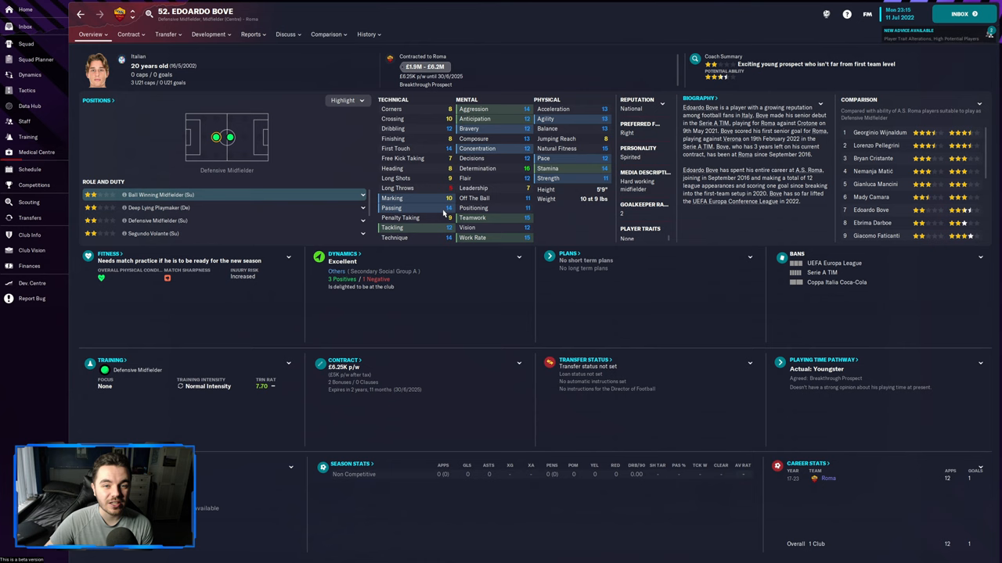
pyautogui.click(25, 44)
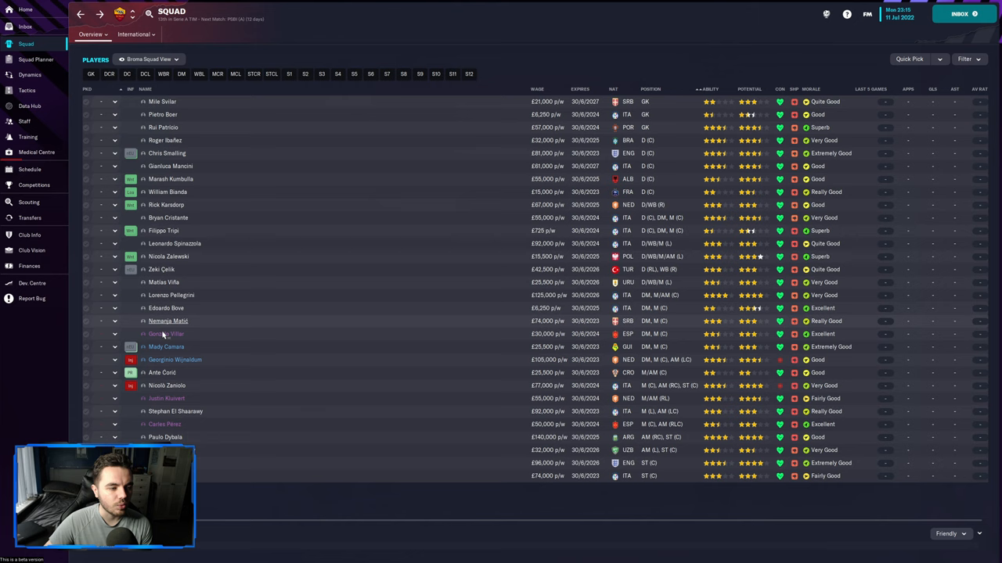
pyautogui.click(28, 266)
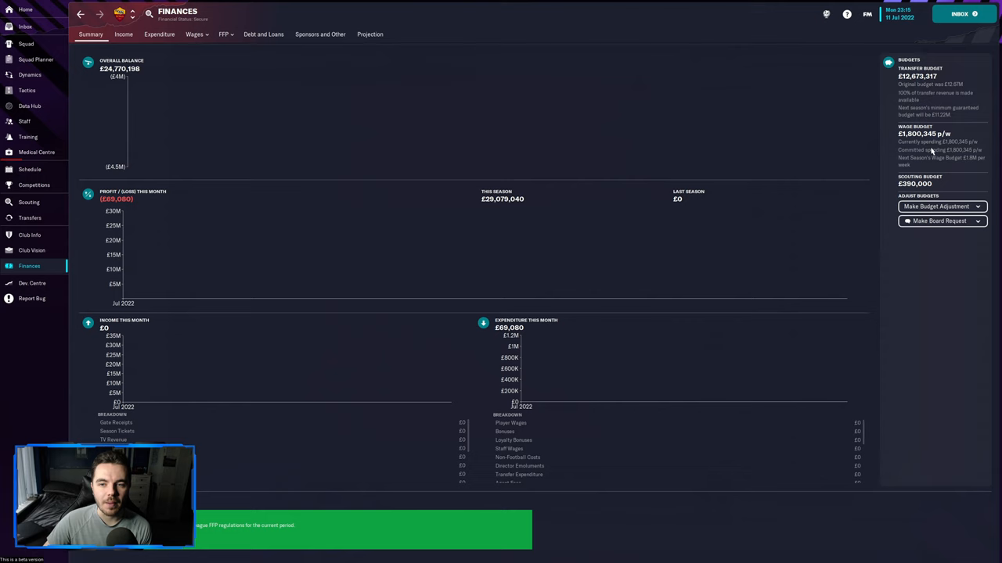
pyautogui.moveTo(28, 43)
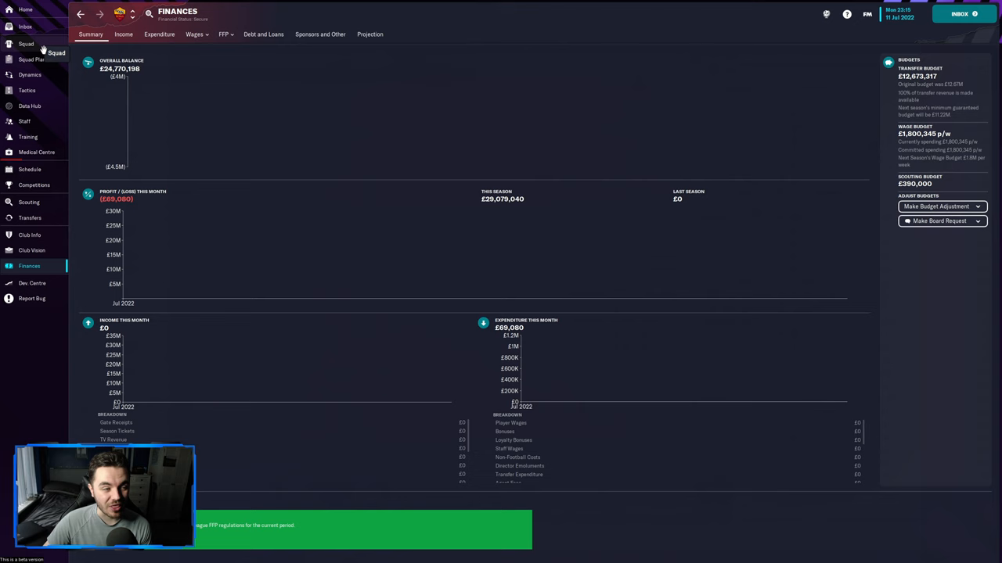
pyautogui.click(25, 44)
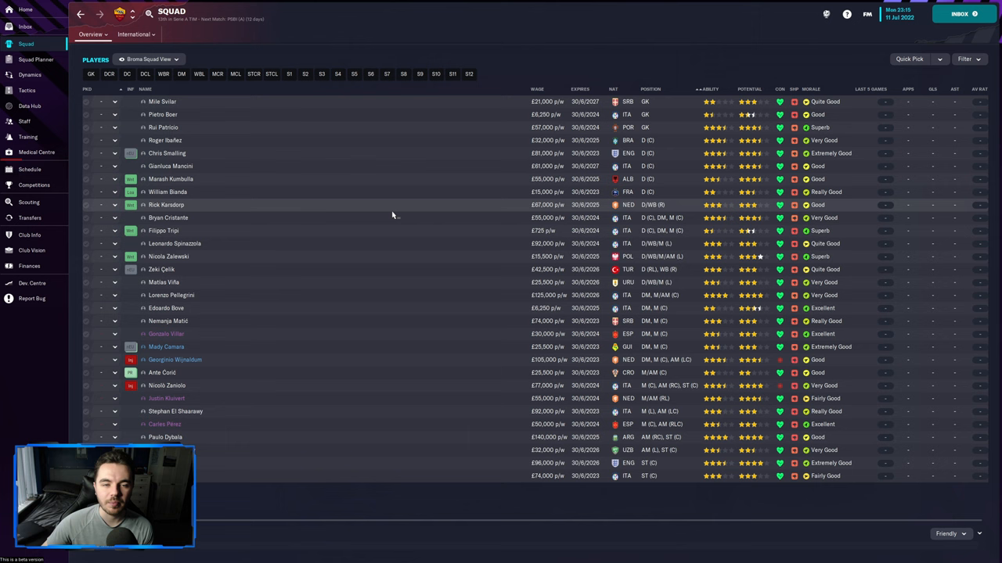
pyautogui.click(26, 89)
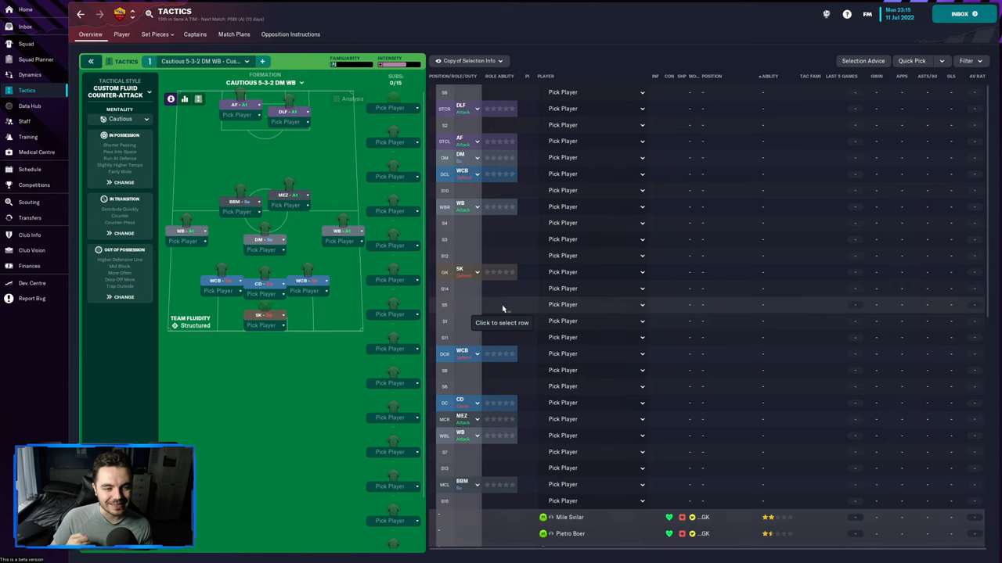
pyautogui.moveTo(290, 219)
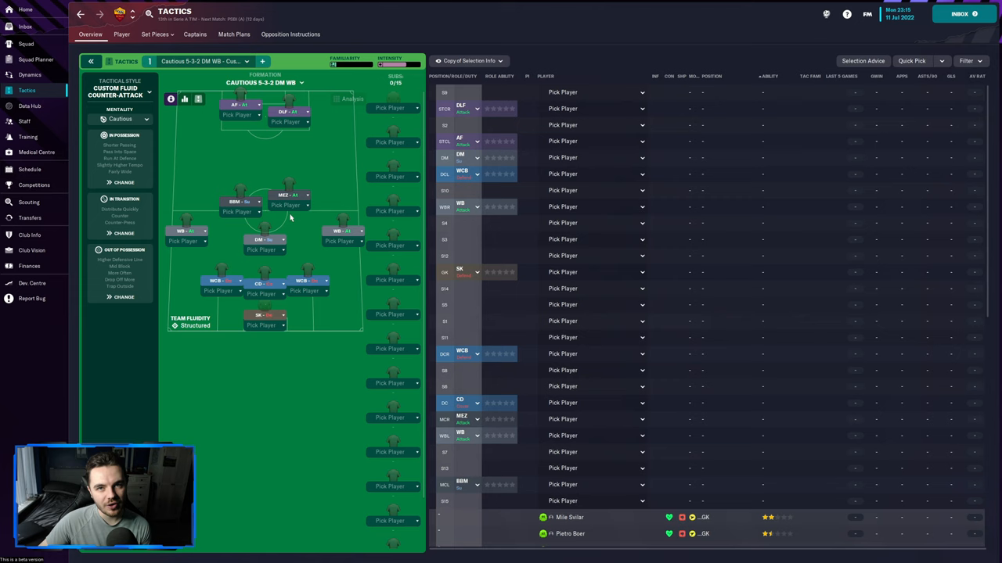
pyautogui.moveTo(290, 186)
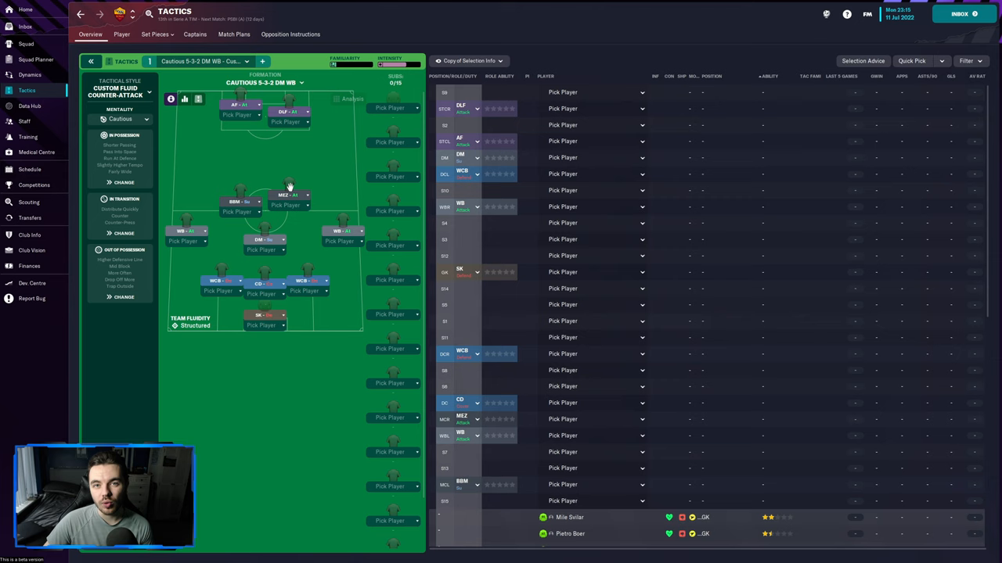
pyautogui.moveTo(272, 150)
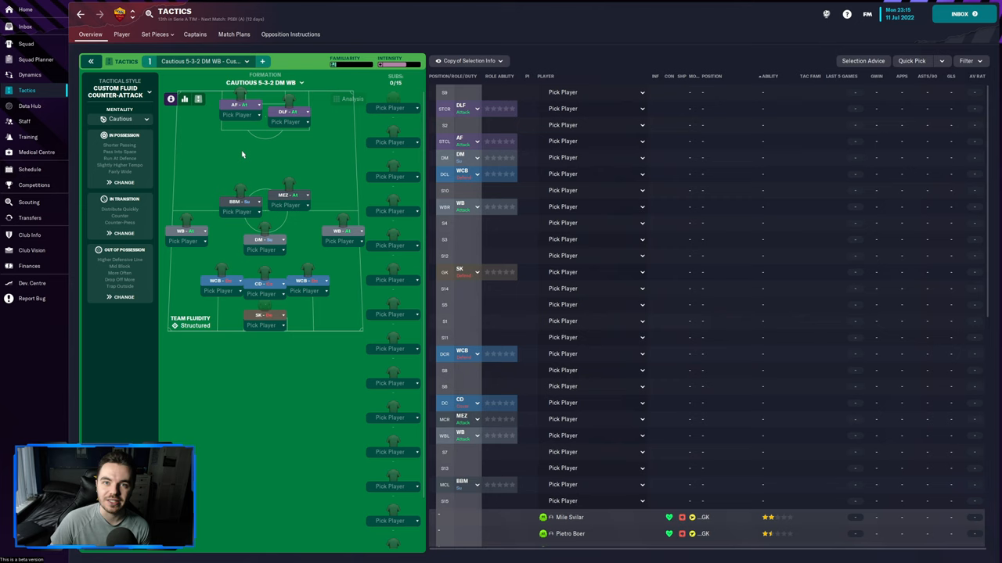
pyautogui.moveTo(150, 135)
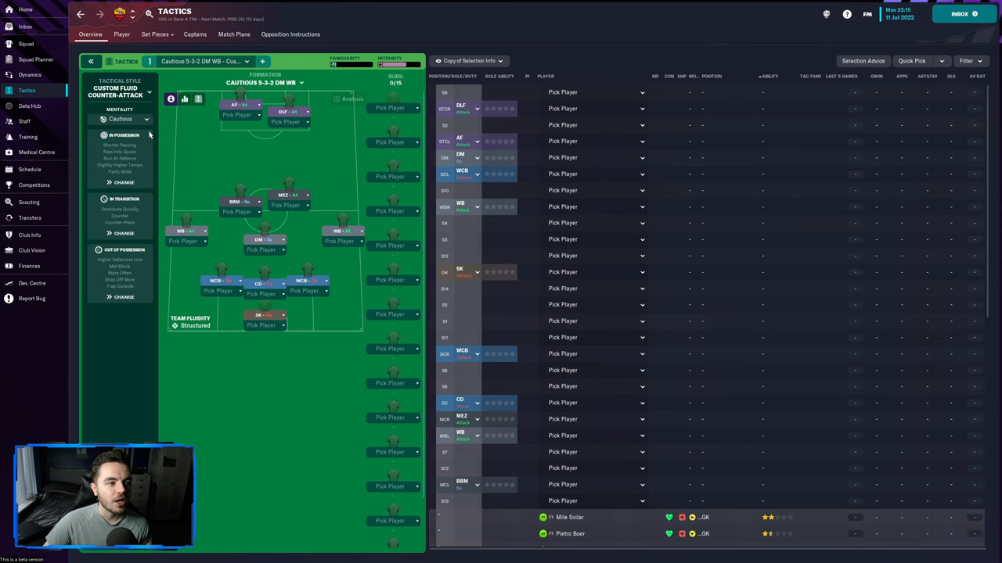
pyautogui.moveTo(184, 122)
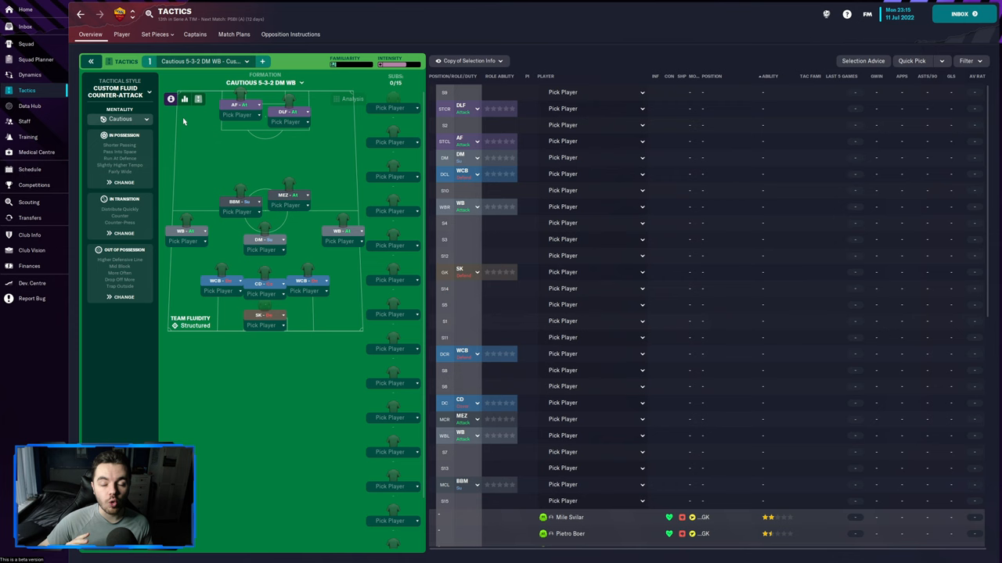
pyautogui.click(144, 119)
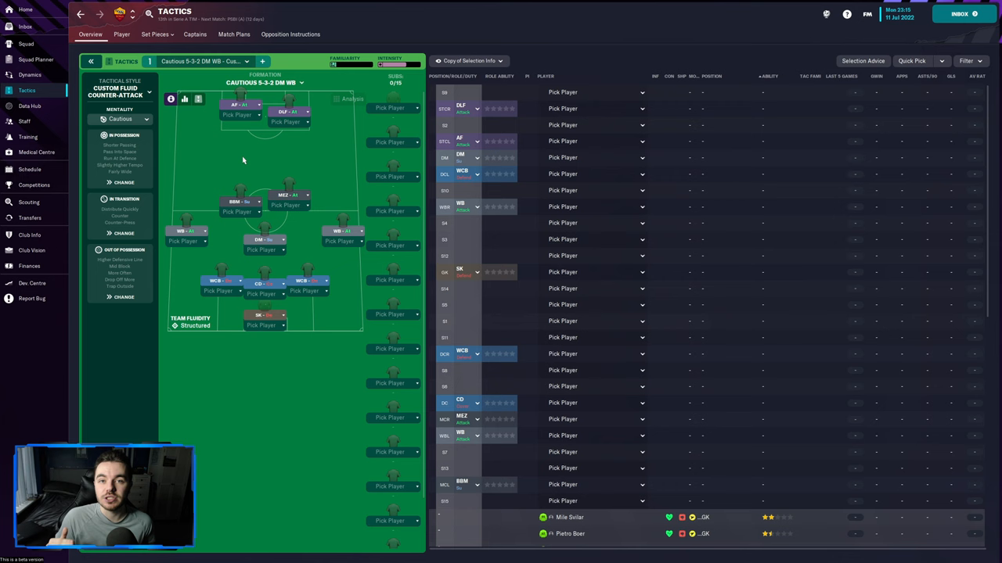
pyautogui.click(119, 118)
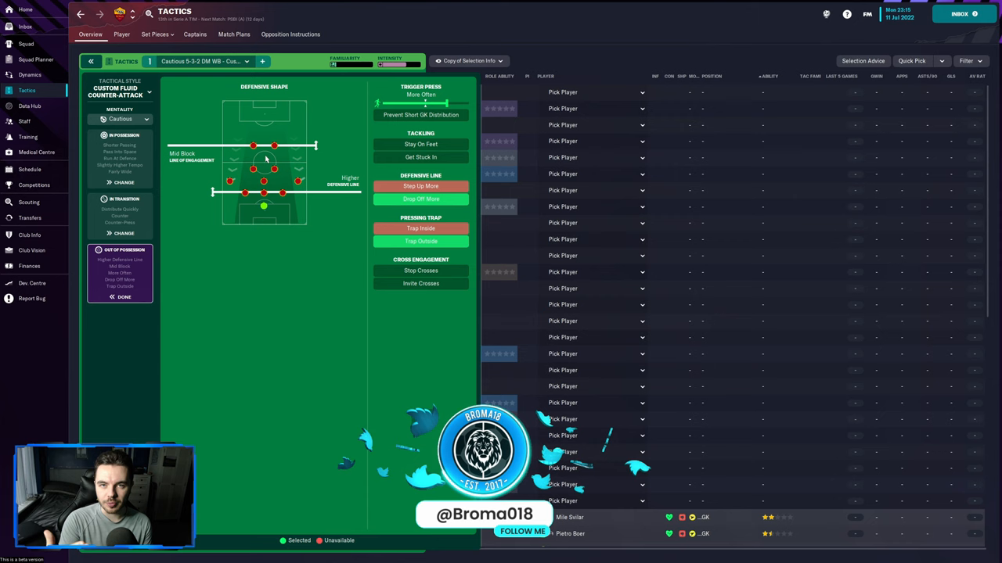
pyautogui.moveTo(326, 160)
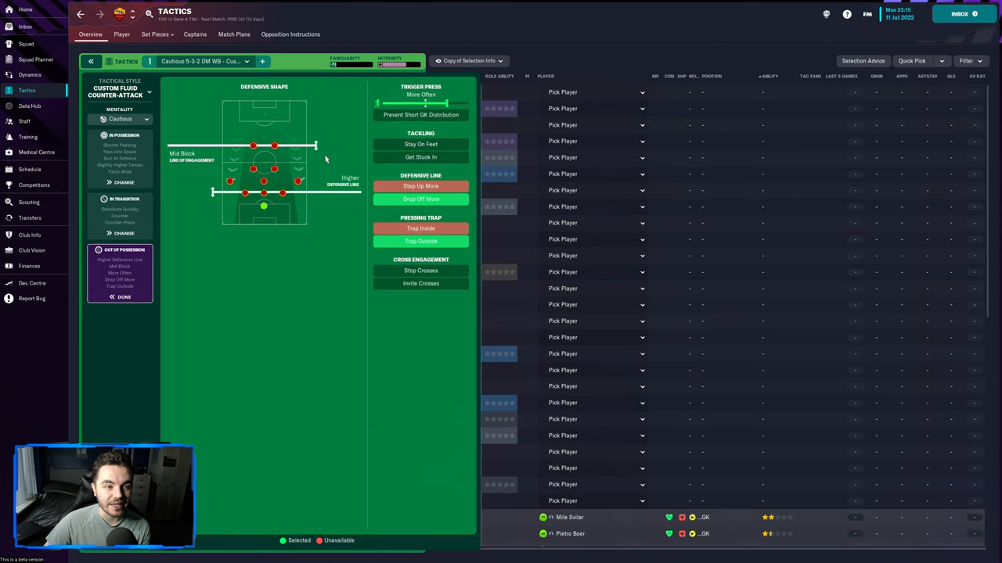
pyautogui.click(122, 199)
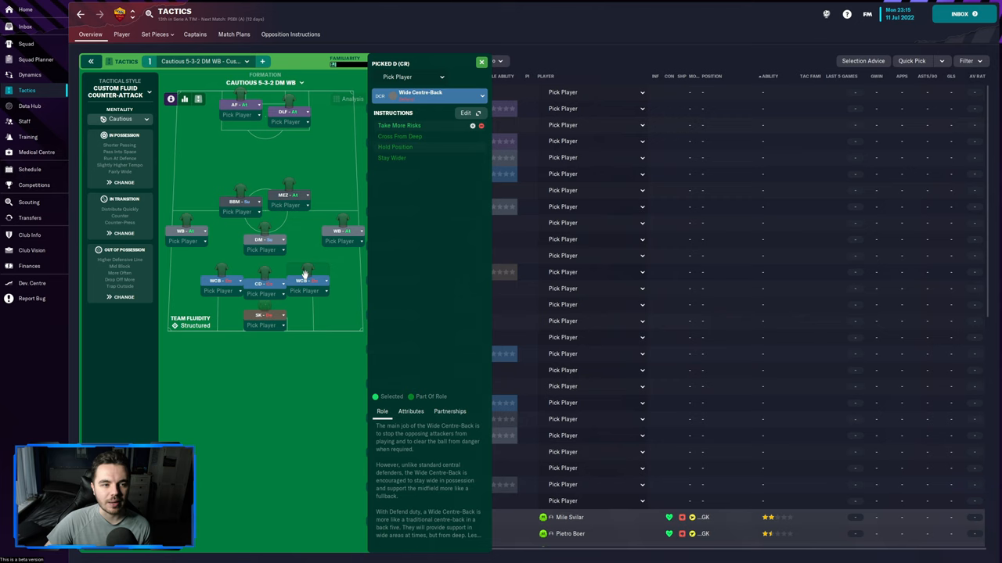
pyautogui.click(482, 63)
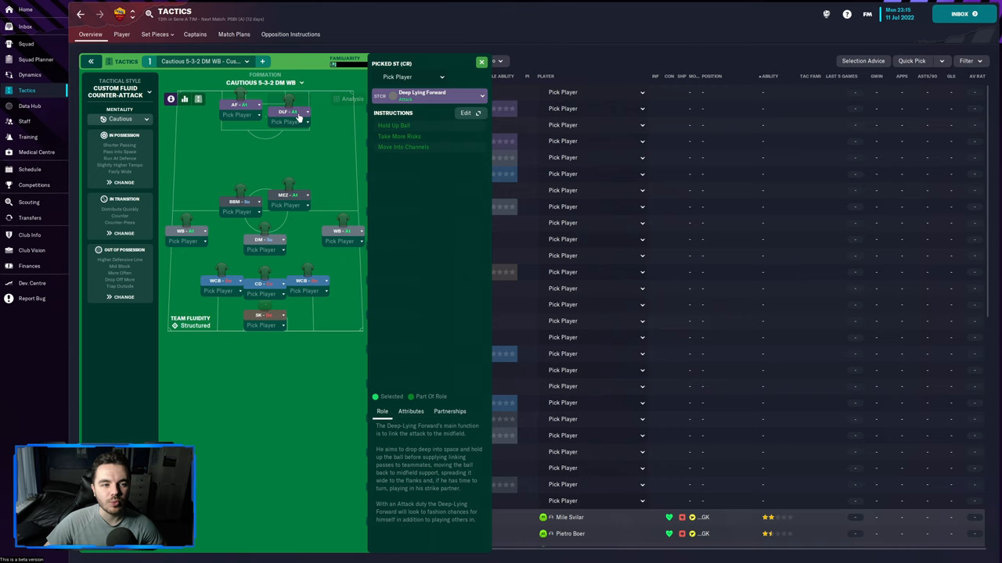
pyautogui.click(482, 63)
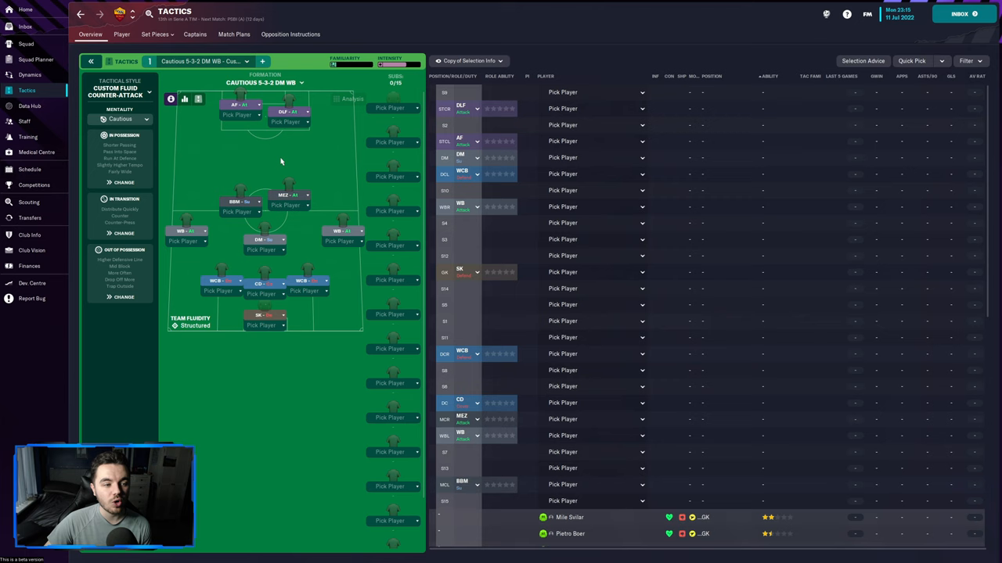
pyautogui.moveTo(263, 233)
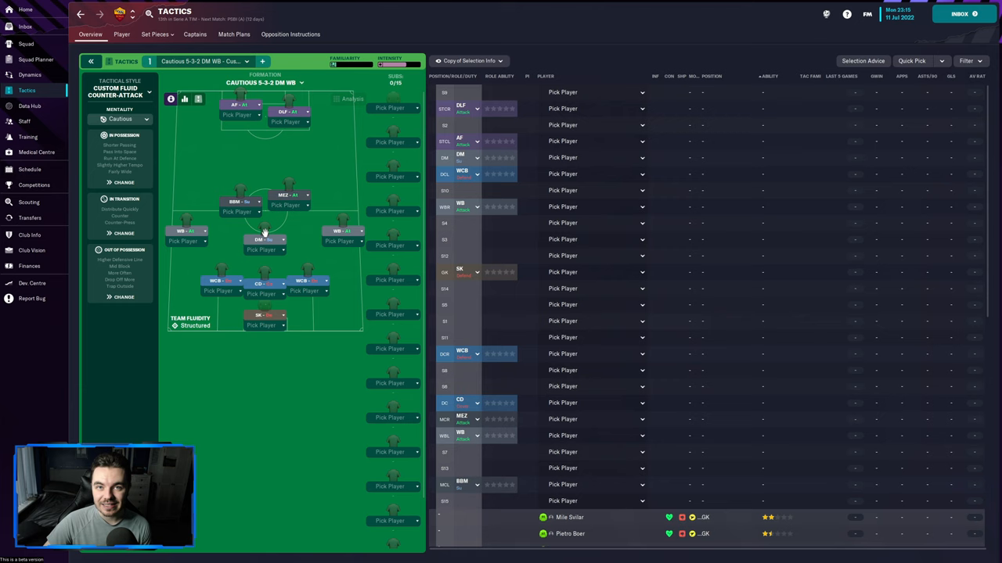
pyautogui.moveTo(326, 160)
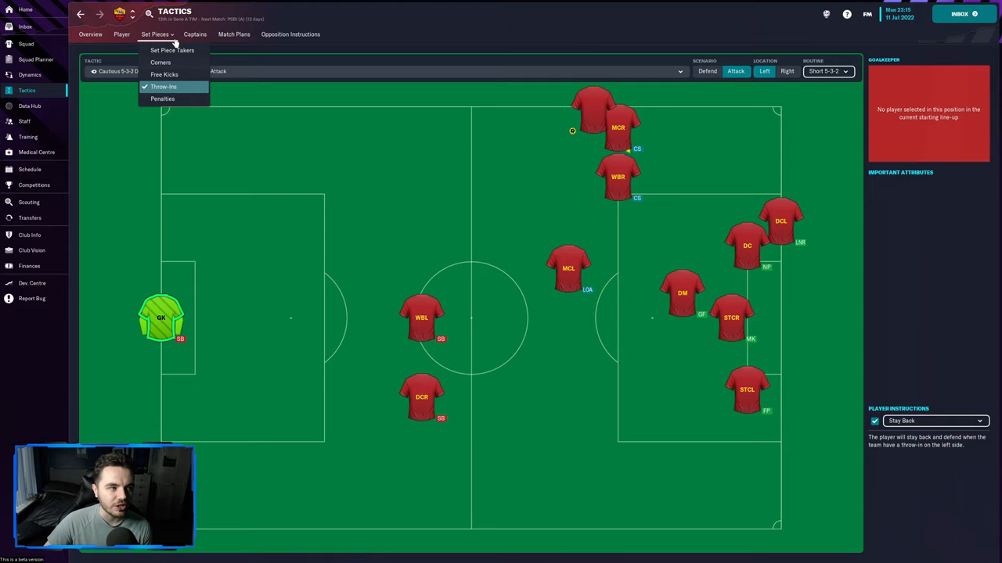
# - Show the defensive corner routine with the corner taken from the left
pyautogui.click(160, 62)
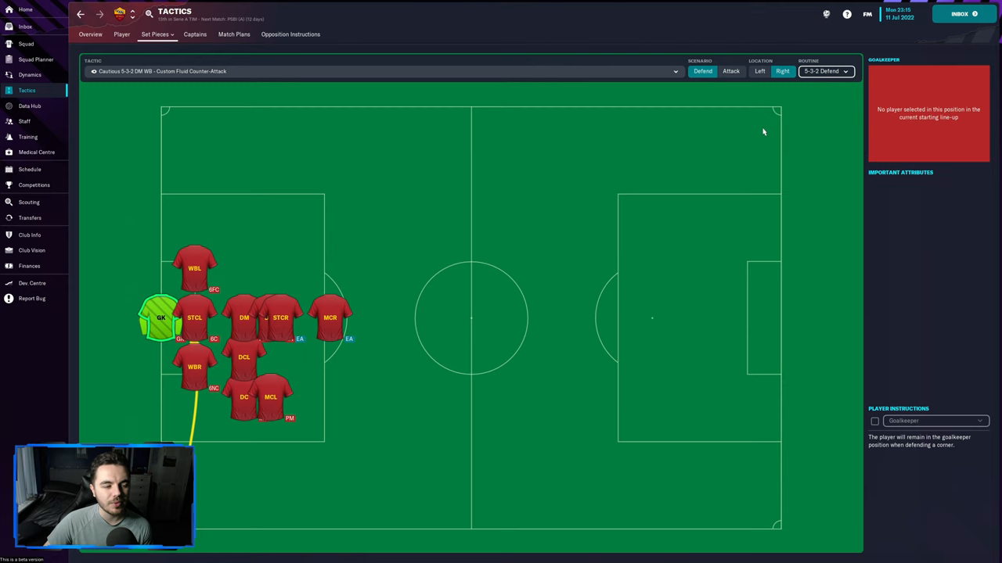
pyautogui.click(759, 72)
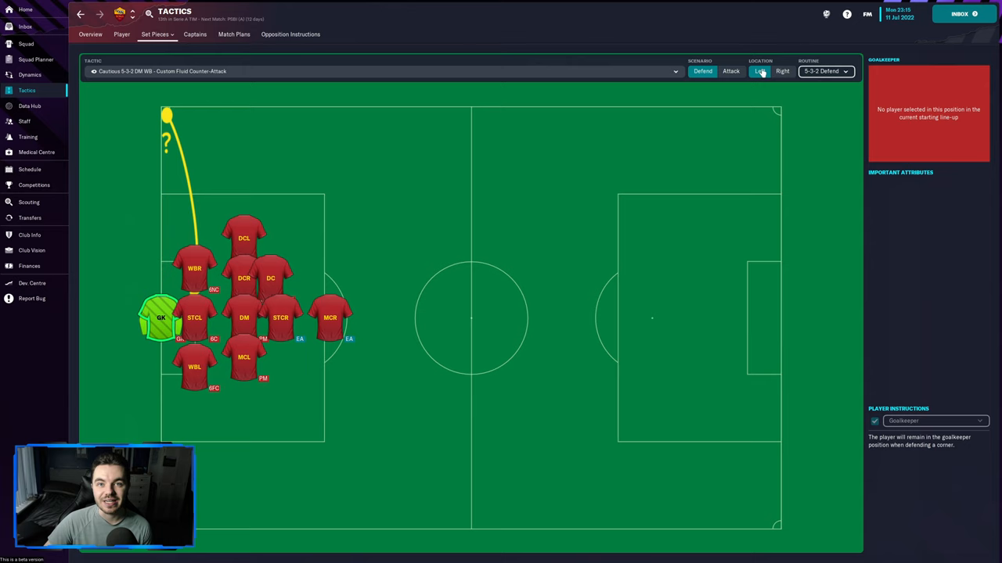
pyautogui.click(760, 72)
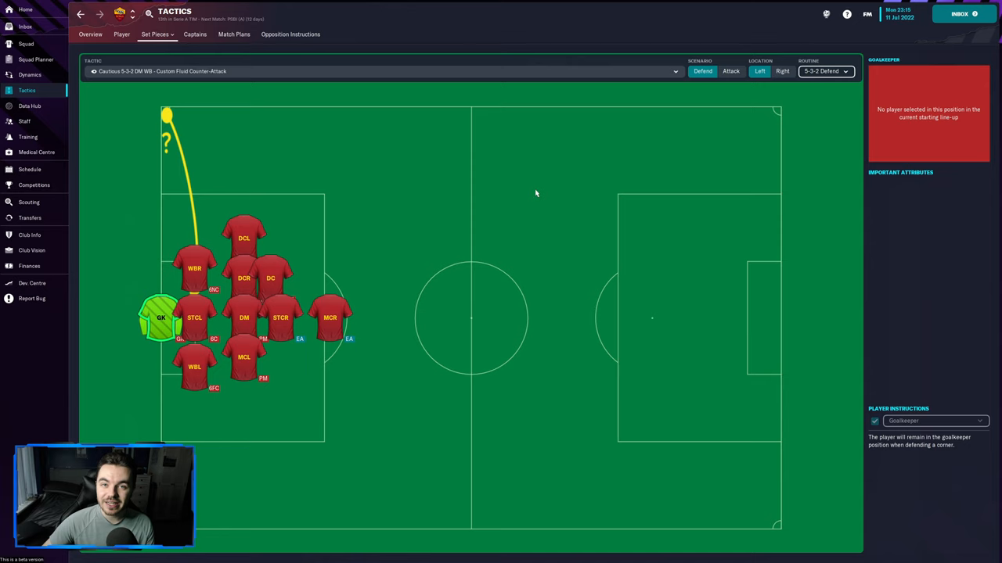
pyautogui.moveTo(498, 204)
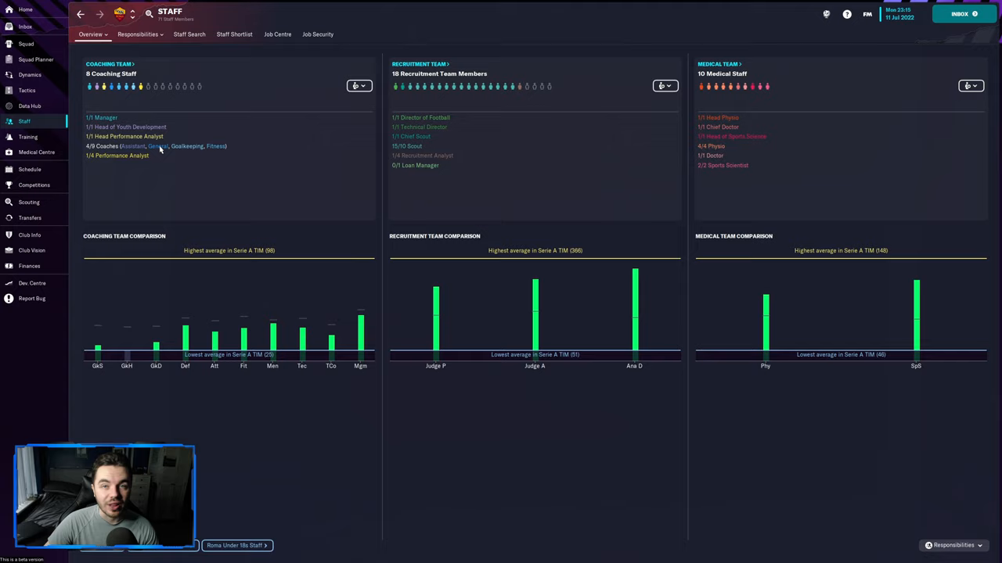
# - Check a fitness coach's staff profile, then show the July 2022 training calendar
pyautogui.click(102, 147)
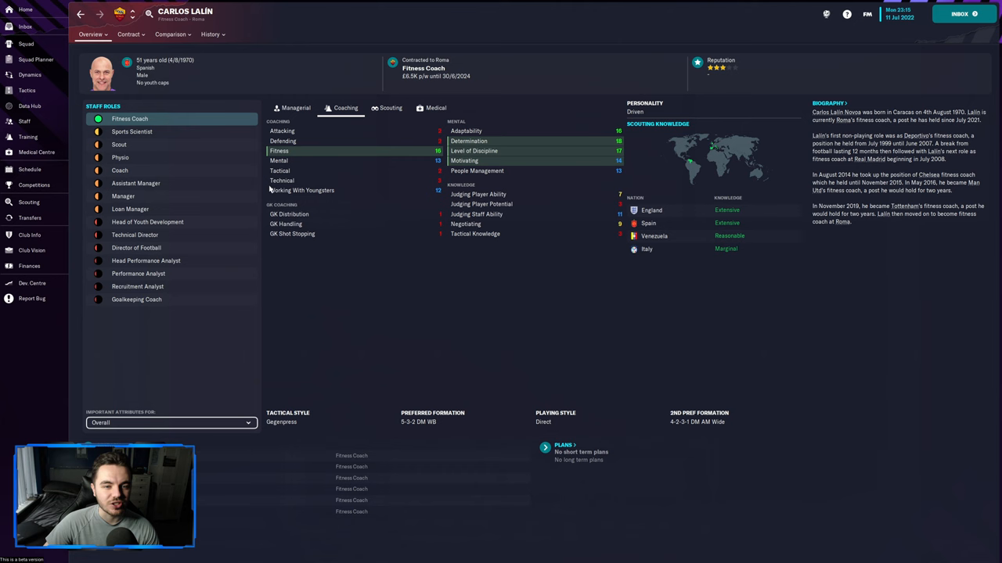
pyautogui.click(28, 137)
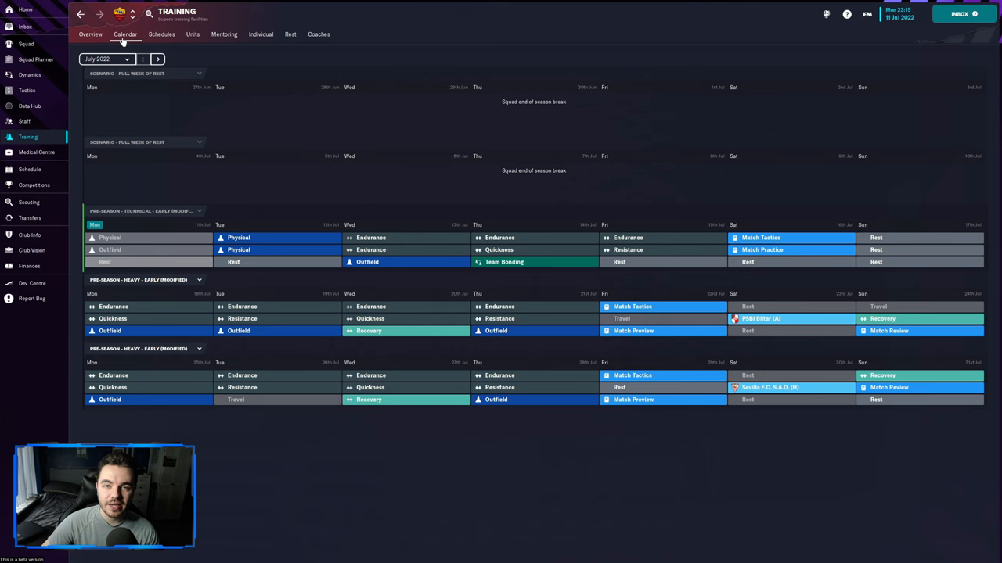
pyautogui.click(157, 59)
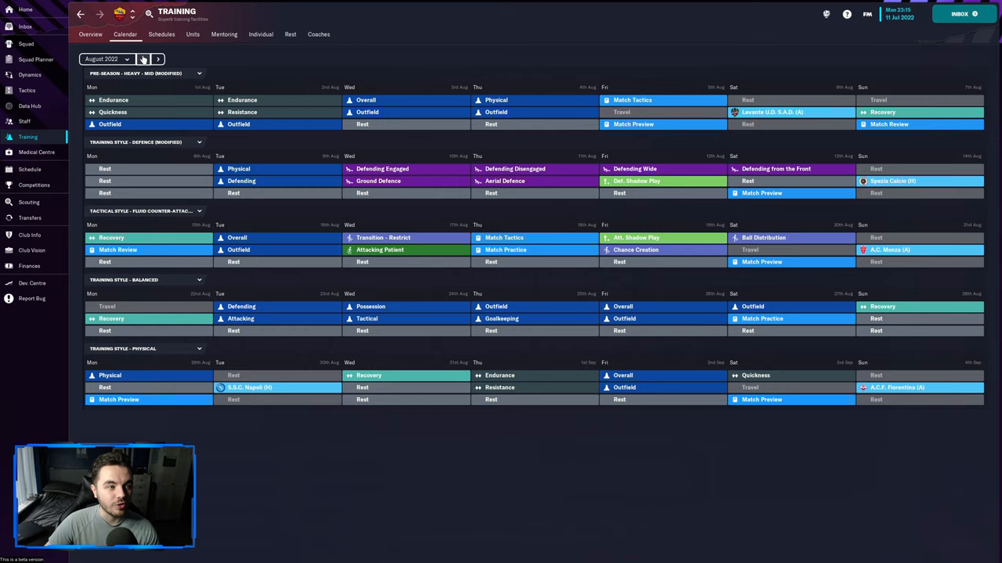
pyautogui.click(144, 59)
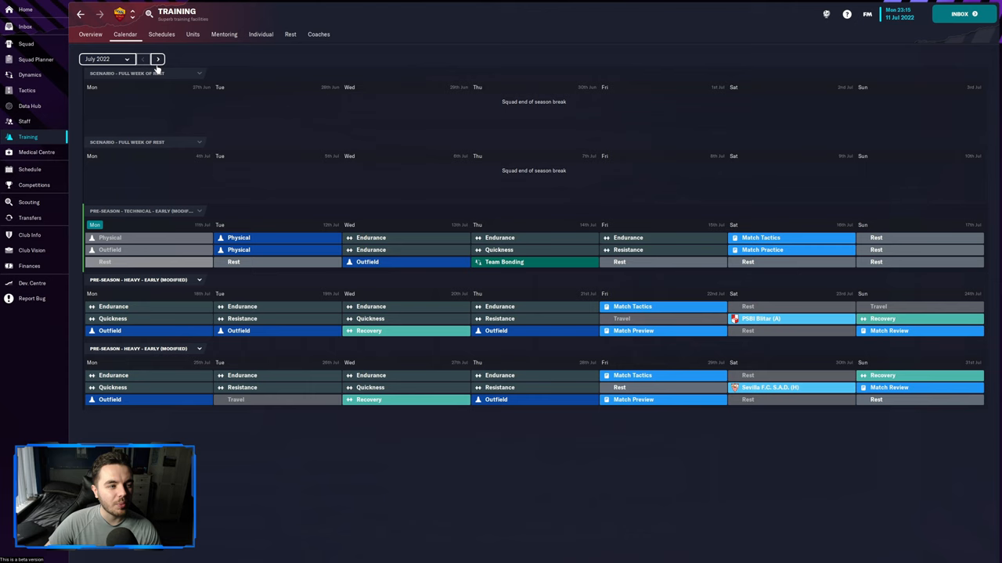
pyautogui.click(156, 60)
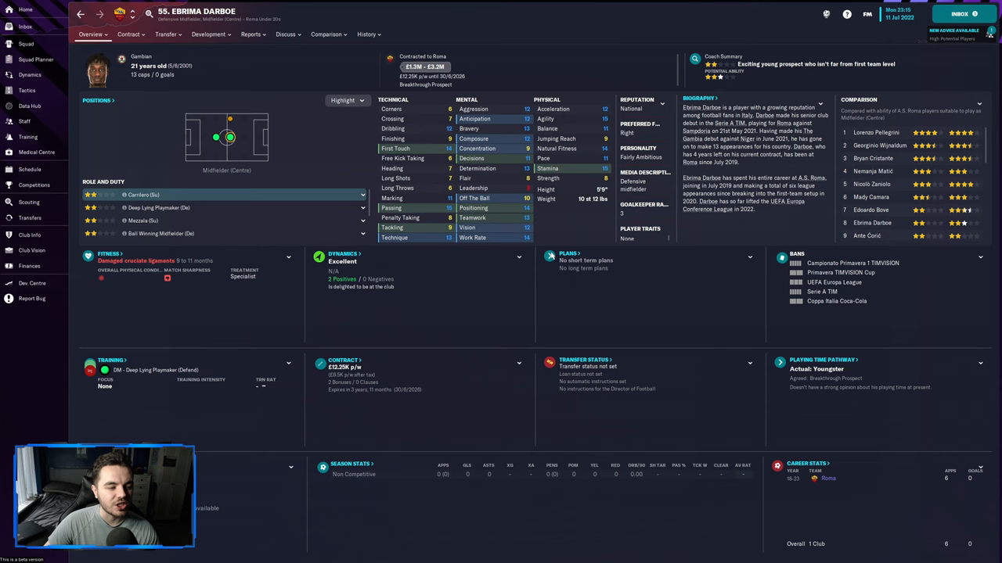
pyautogui.click(250, 35)
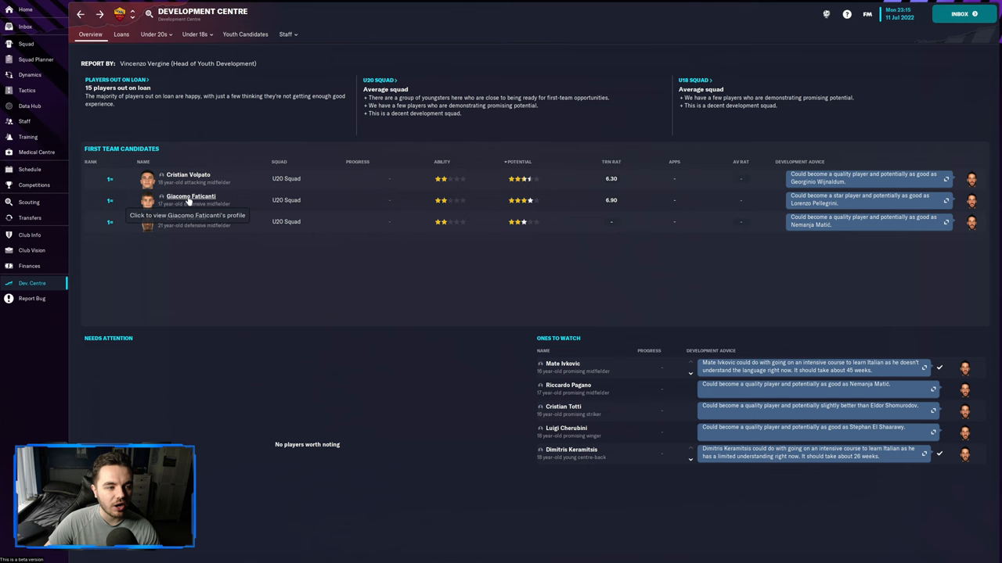
pyautogui.click(191, 200)
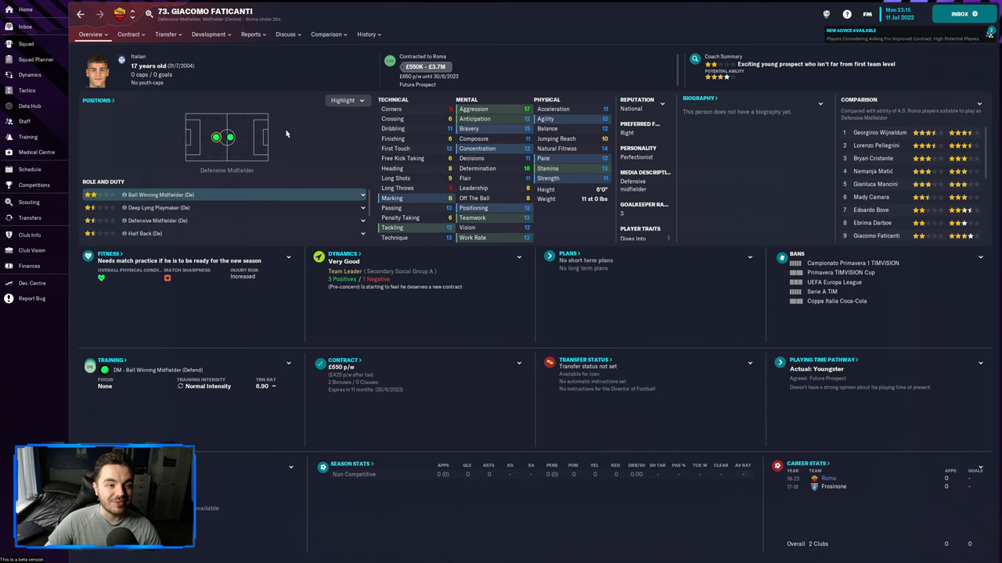
pyautogui.click(130, 34)
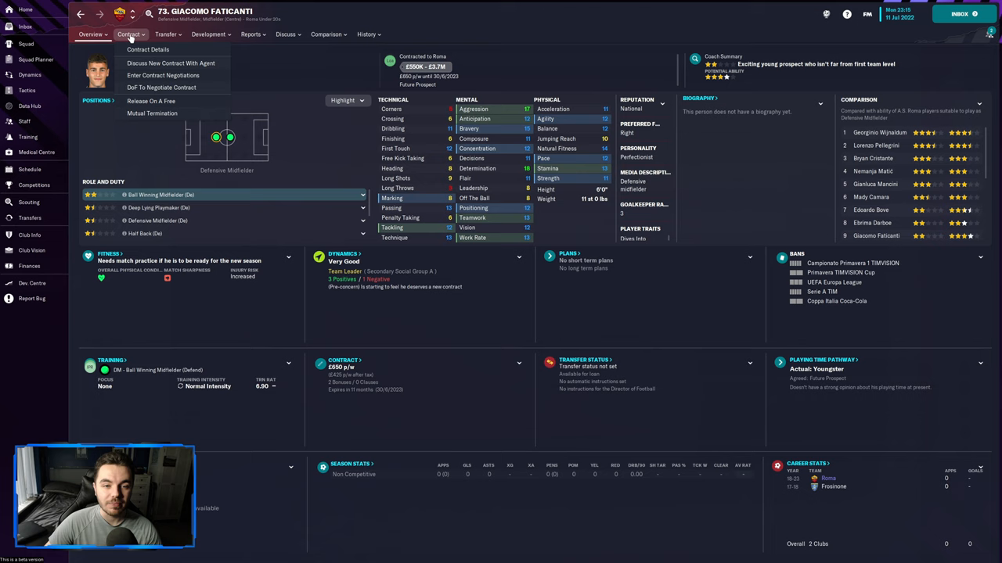
pyautogui.moveTo(163, 75)
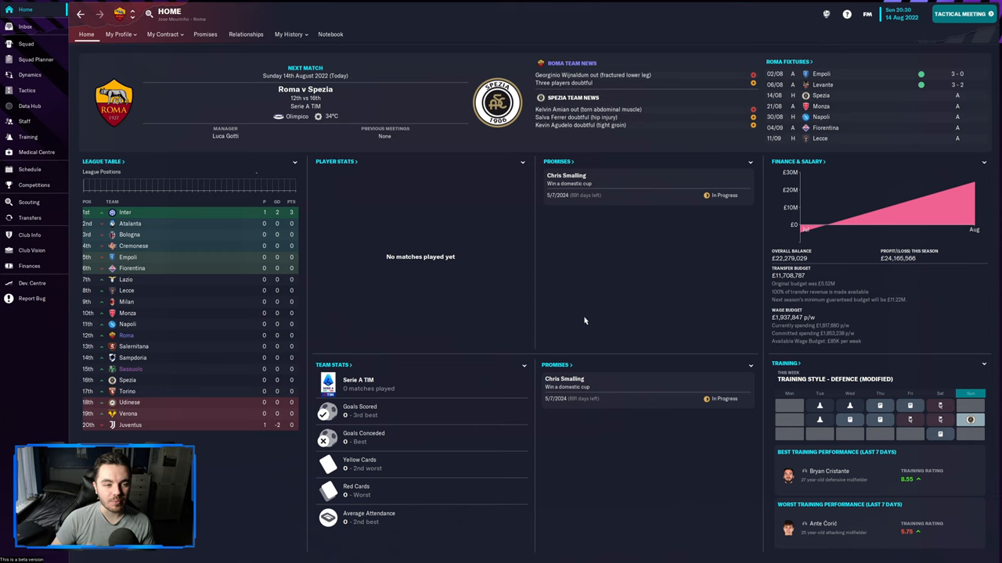
# - Review the season's transfer history with players in and about £45M sold
pyautogui.click(30, 218)
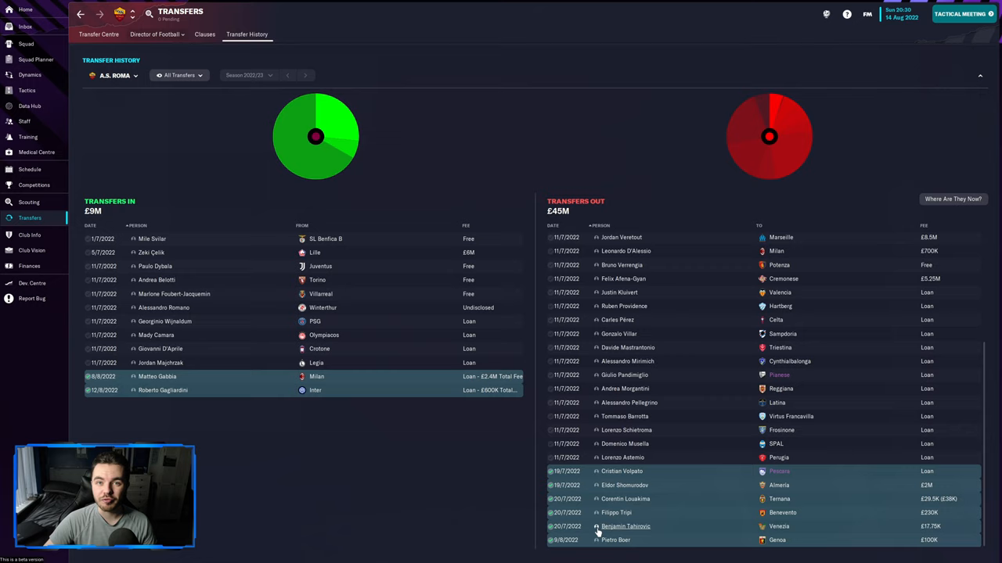
pyautogui.moveTo(622, 494)
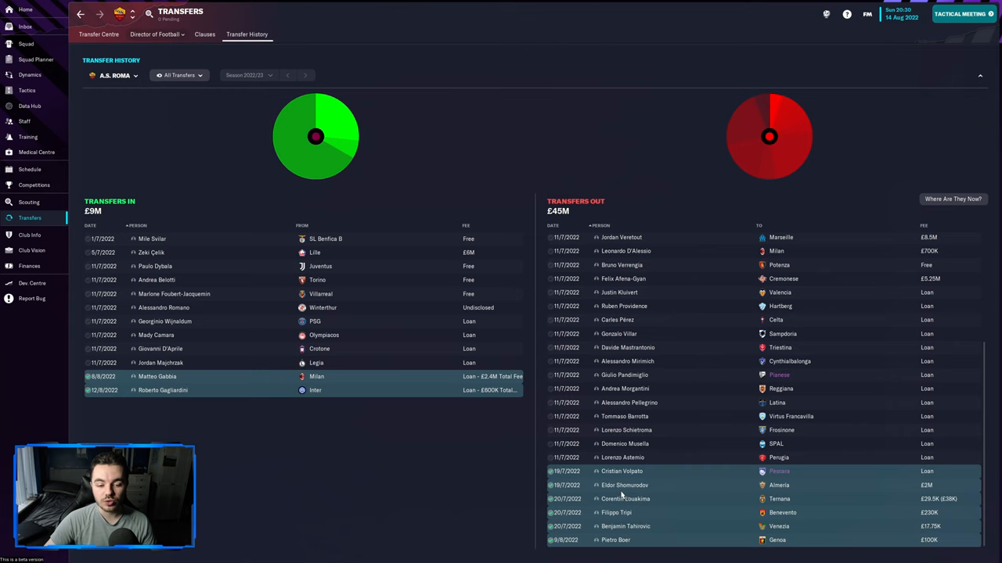
pyautogui.moveTo(622, 485)
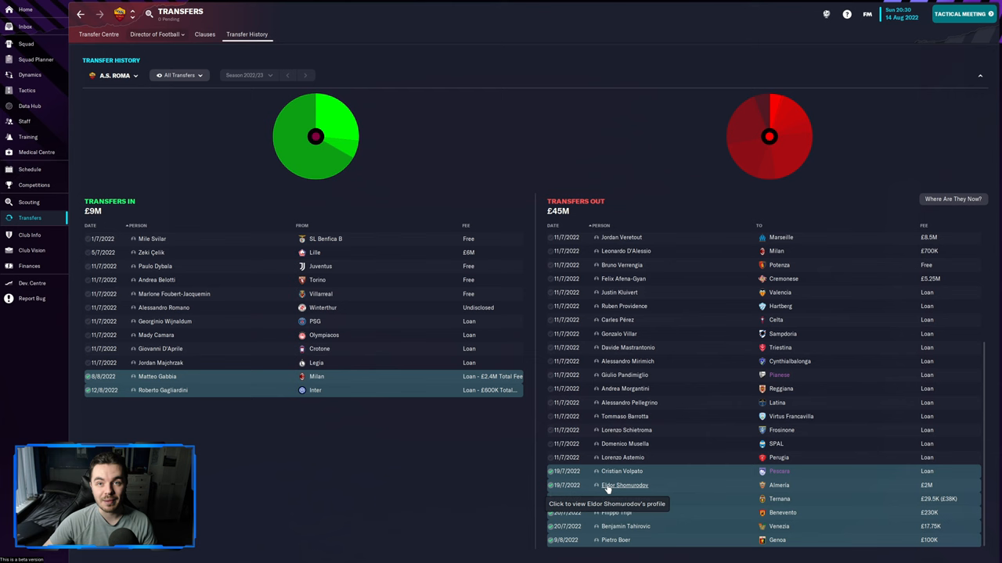
pyautogui.click(623, 485)
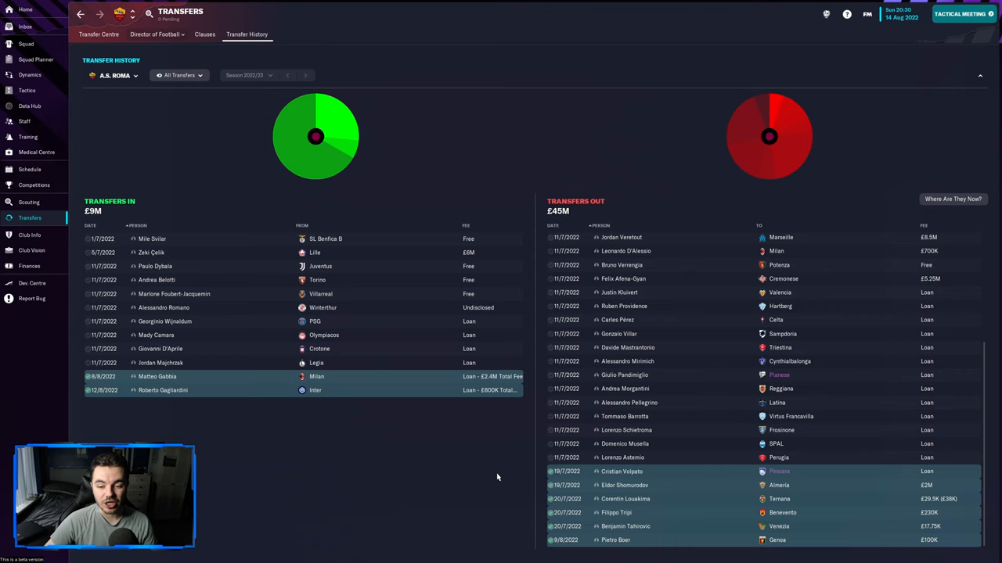
pyautogui.moveTo(669, 557)
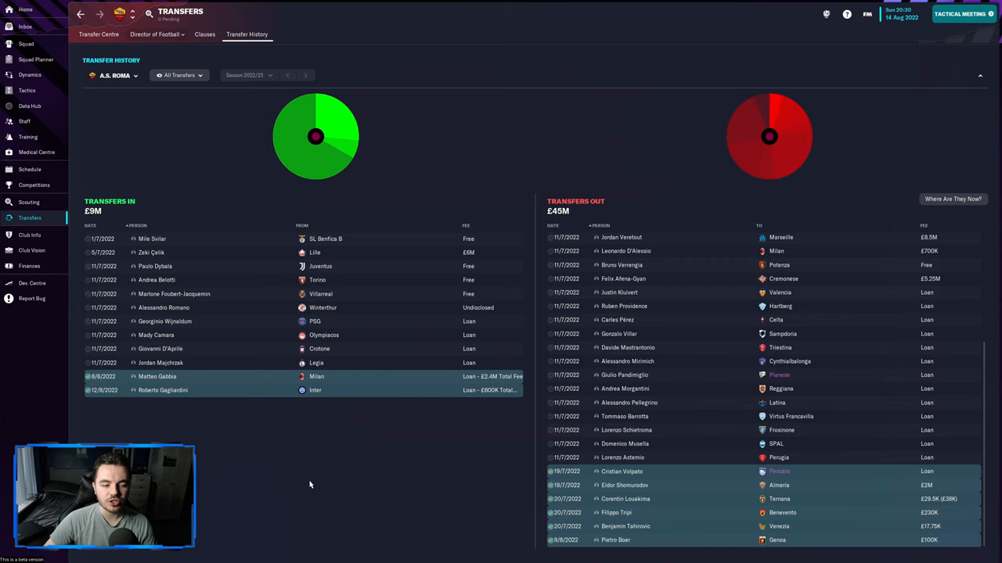
pyautogui.moveTo(173, 407)
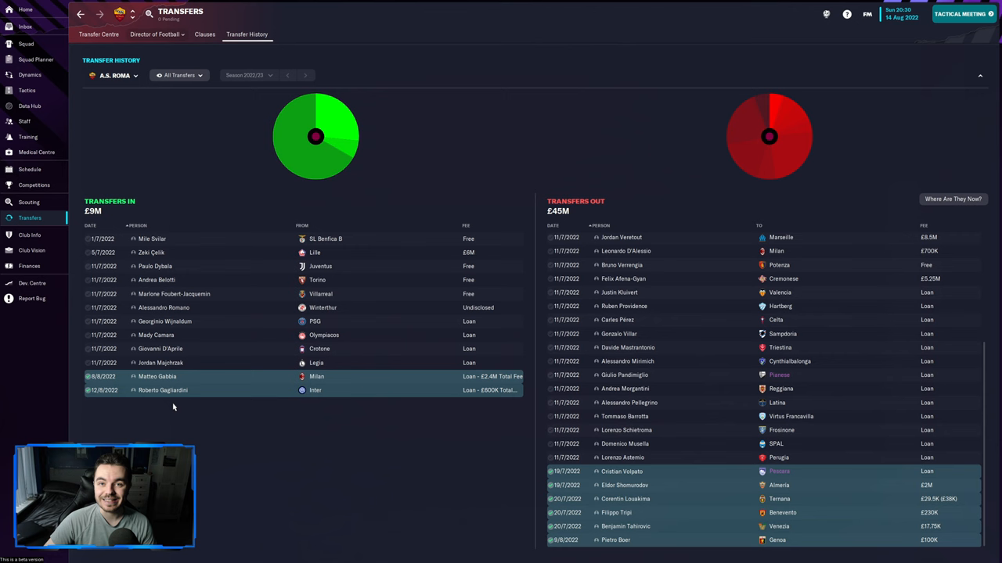
# - Check the Inter loanee midfielder's profile and loan contract details
pyautogui.click(162, 389)
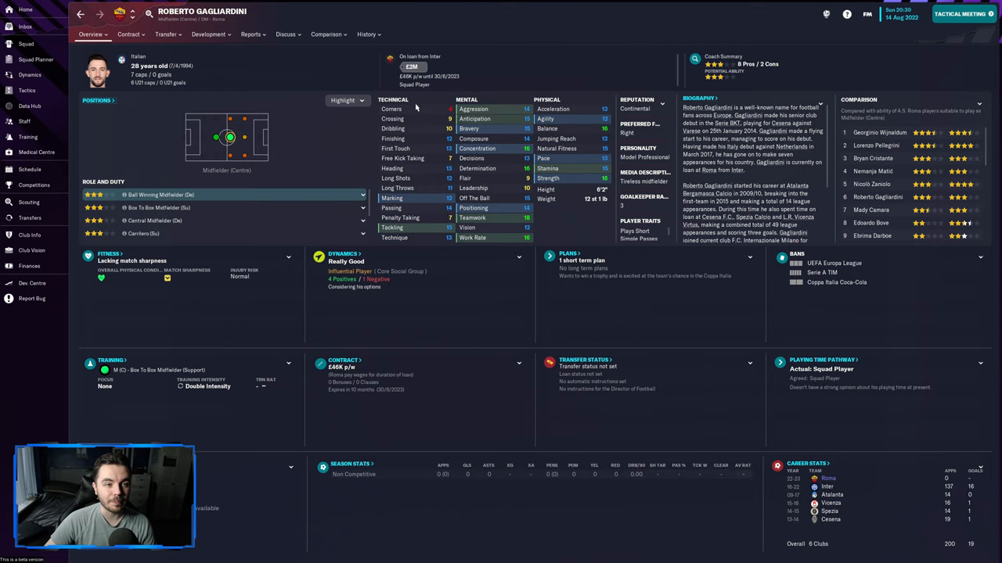
pyautogui.click(128, 35)
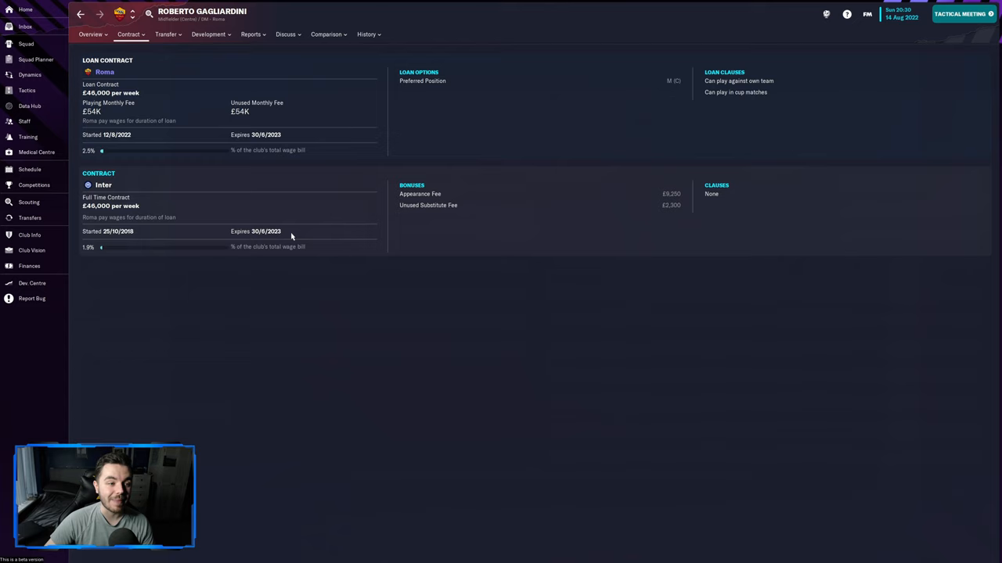
pyautogui.moveTo(244, 119)
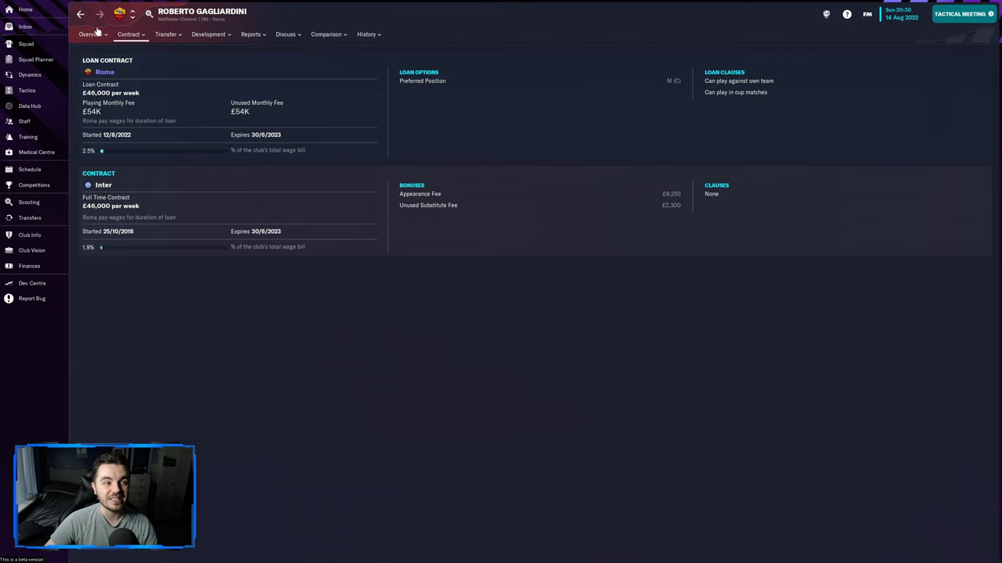
pyautogui.click(91, 35)
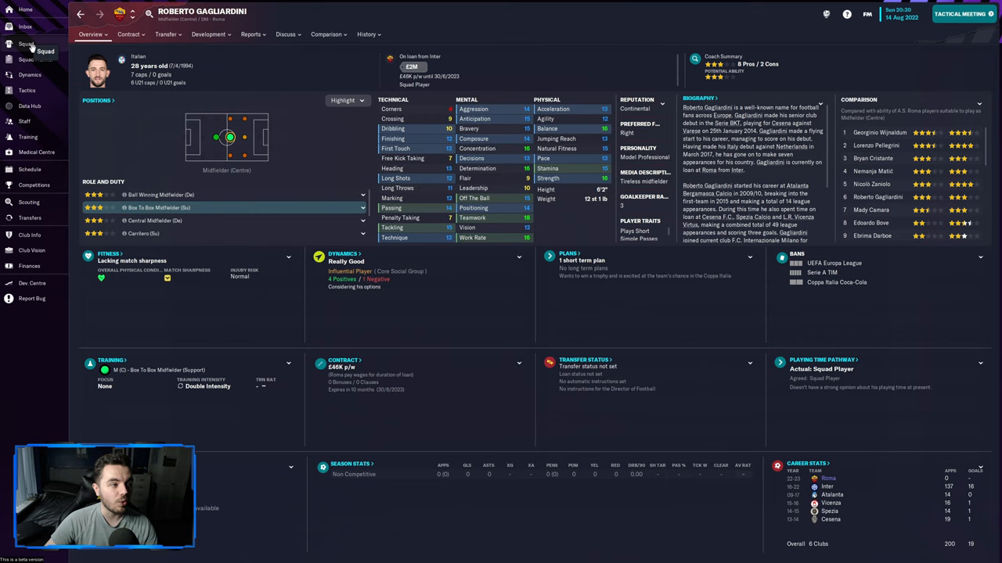
# - Compare Bryan Cristante's attributes side-by-side with the loanee, then return to the squad list
pyautogui.click(329, 34)
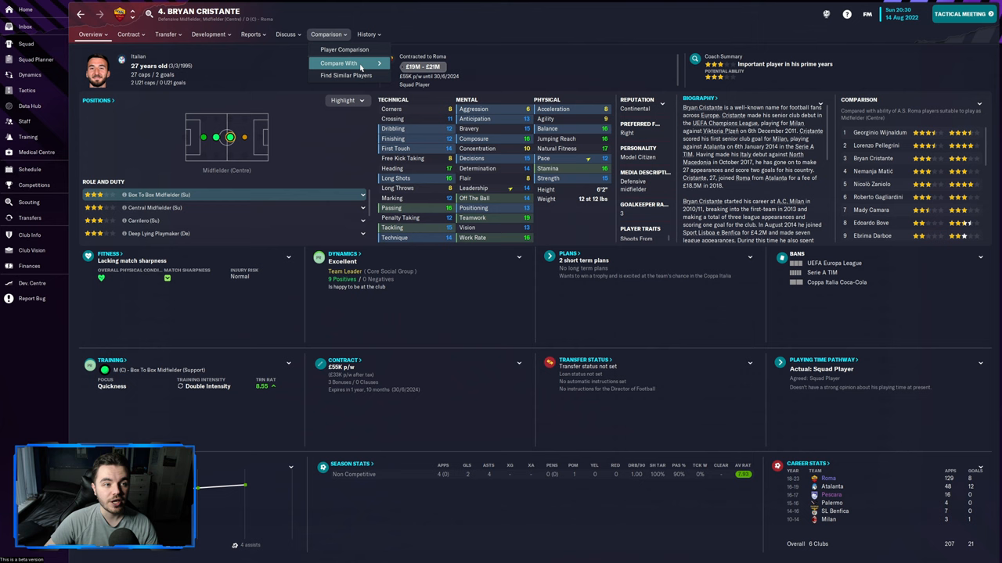
pyautogui.click(338, 63)
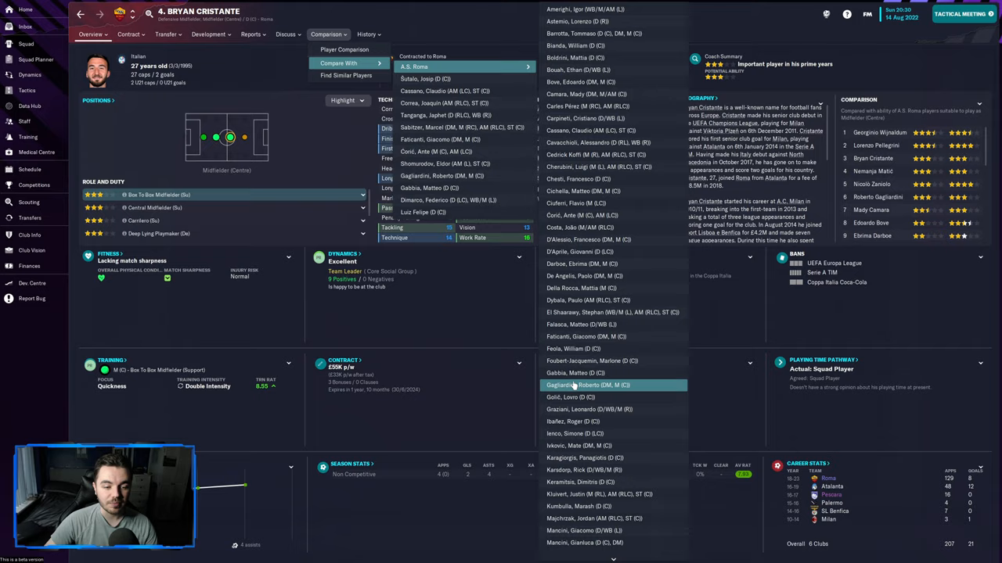
pyautogui.click(588, 385)
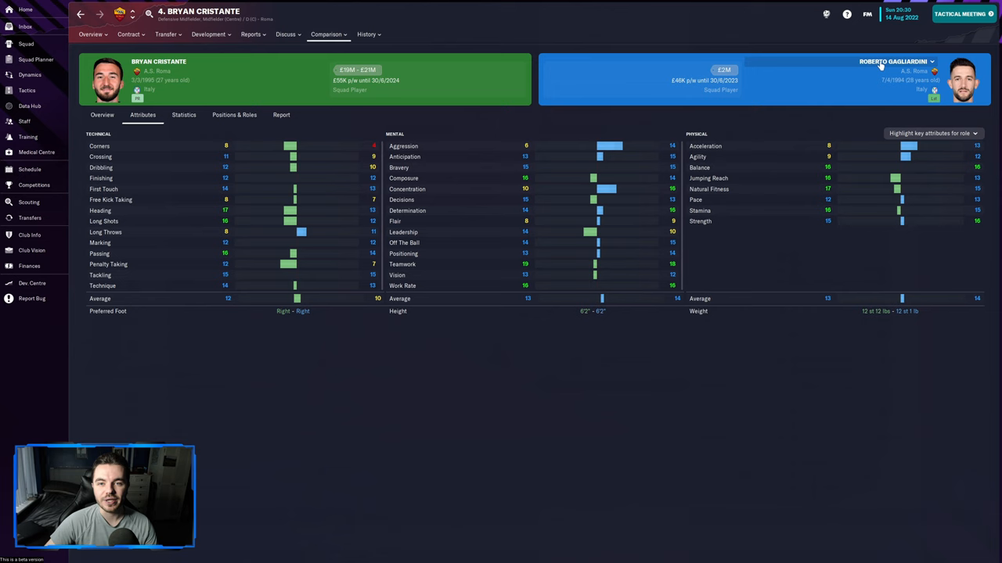
pyautogui.click(25, 44)
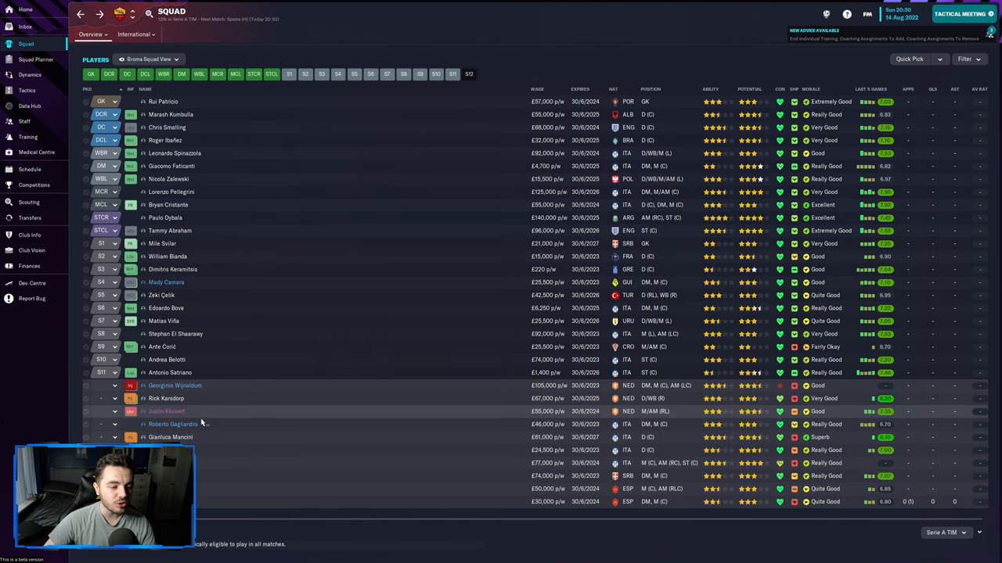
pyautogui.doubleClick(172, 424)
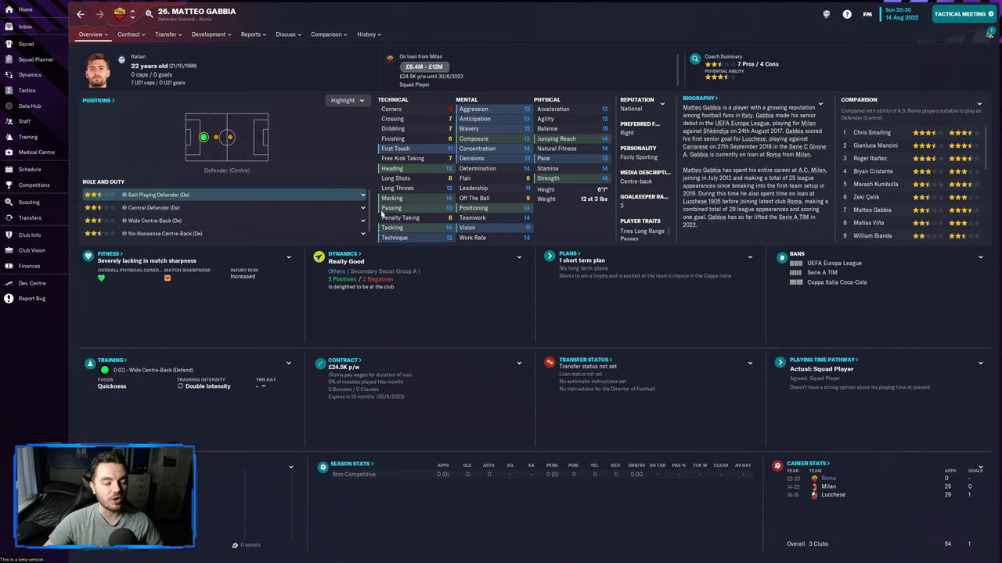
pyautogui.moveTo(169, 153)
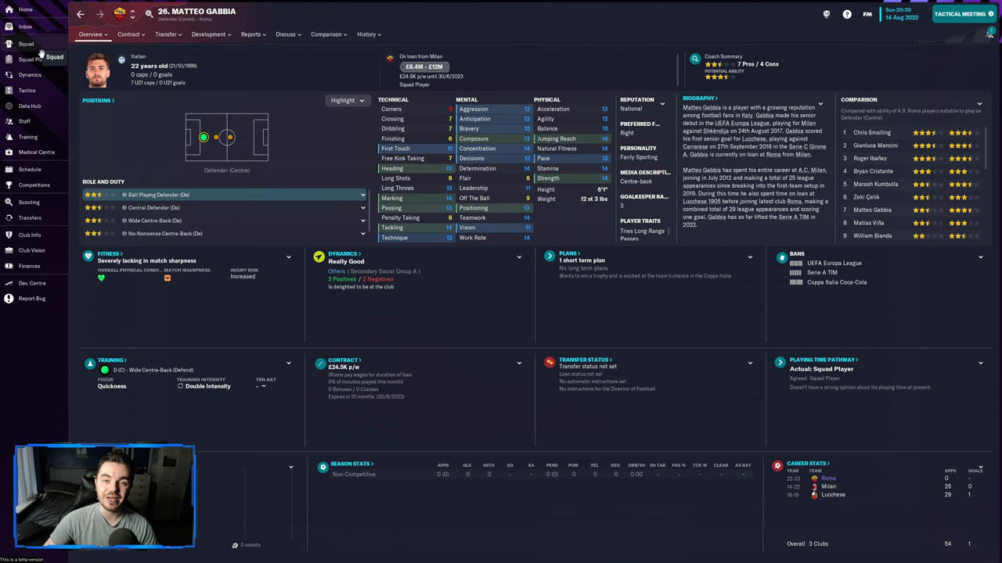
pyautogui.click(128, 34)
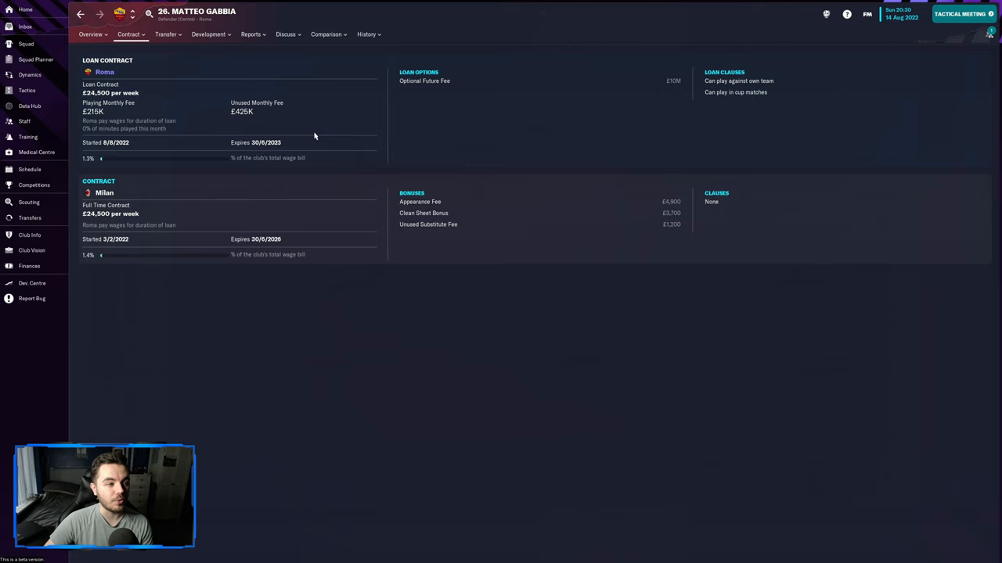
pyautogui.click(251, 34)
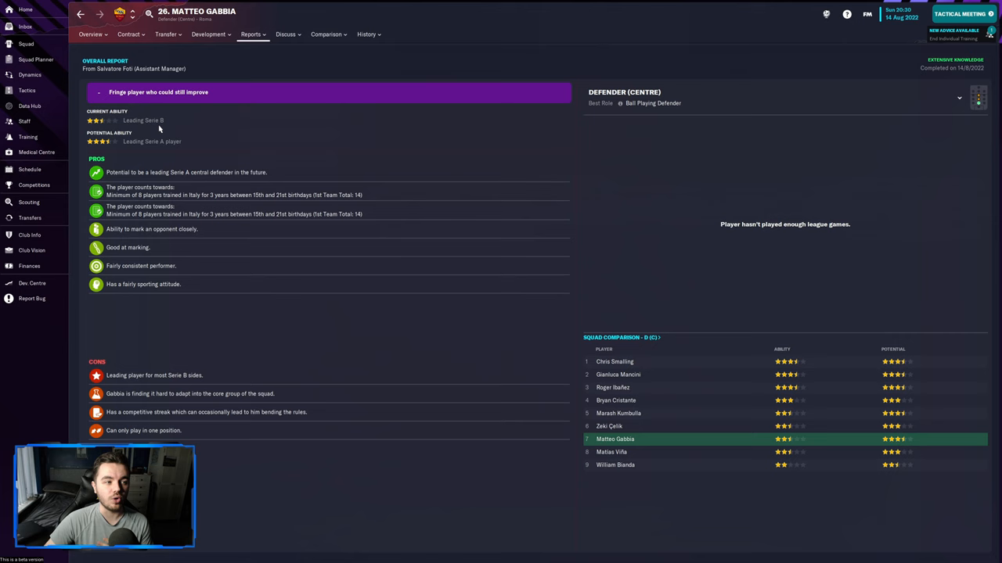
pyautogui.click(89, 35)
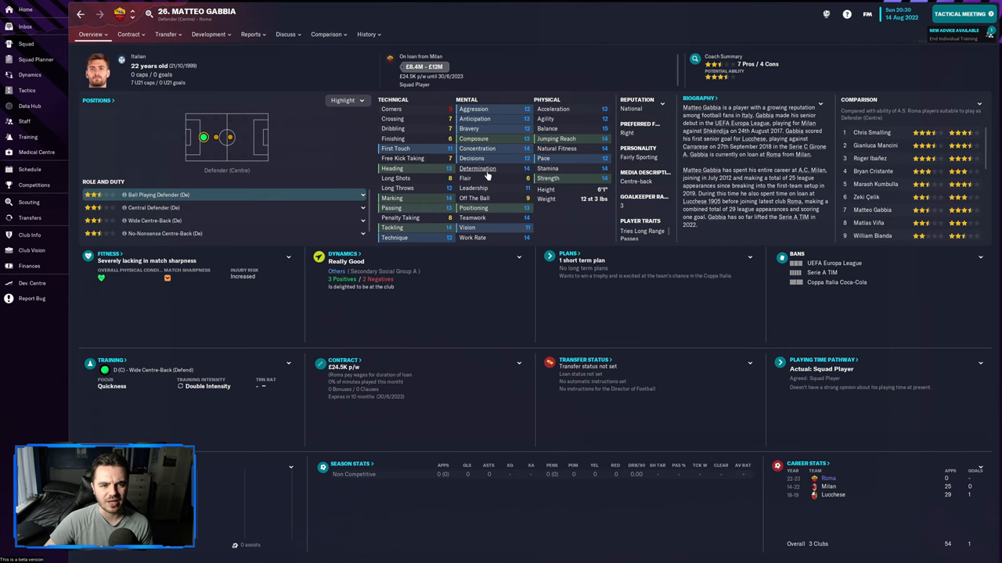
# - Recheck Gabbia's coach report and season-by-season career stats, ending on his contract page
pyautogui.click(251, 34)
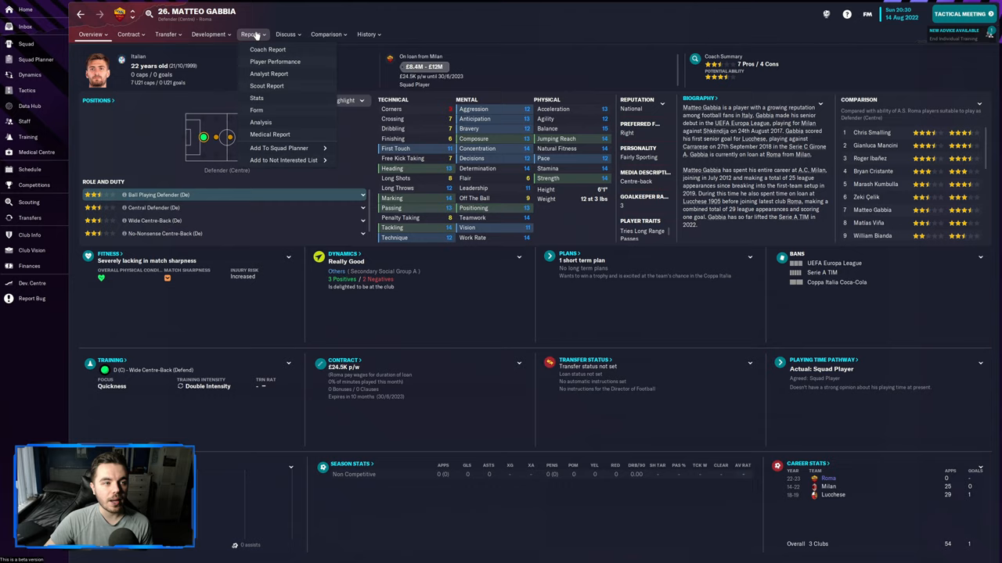
pyautogui.click(267, 49)
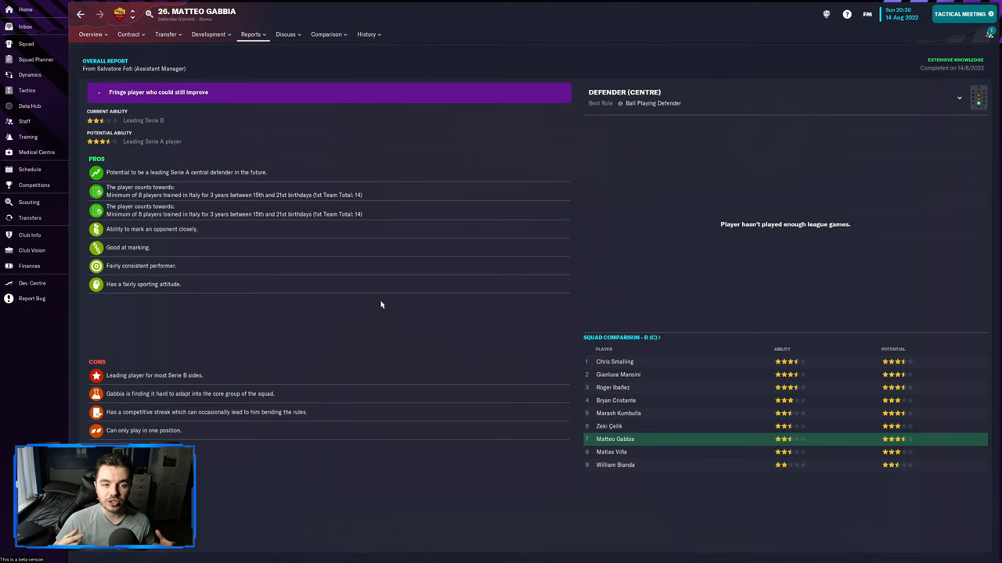
pyautogui.moveTo(407, 276)
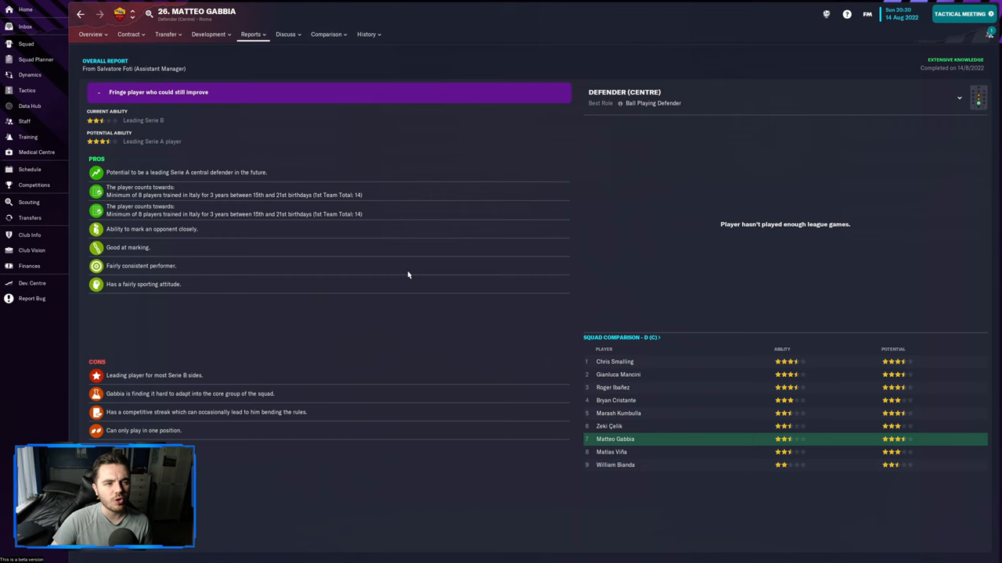
pyautogui.click(366, 34)
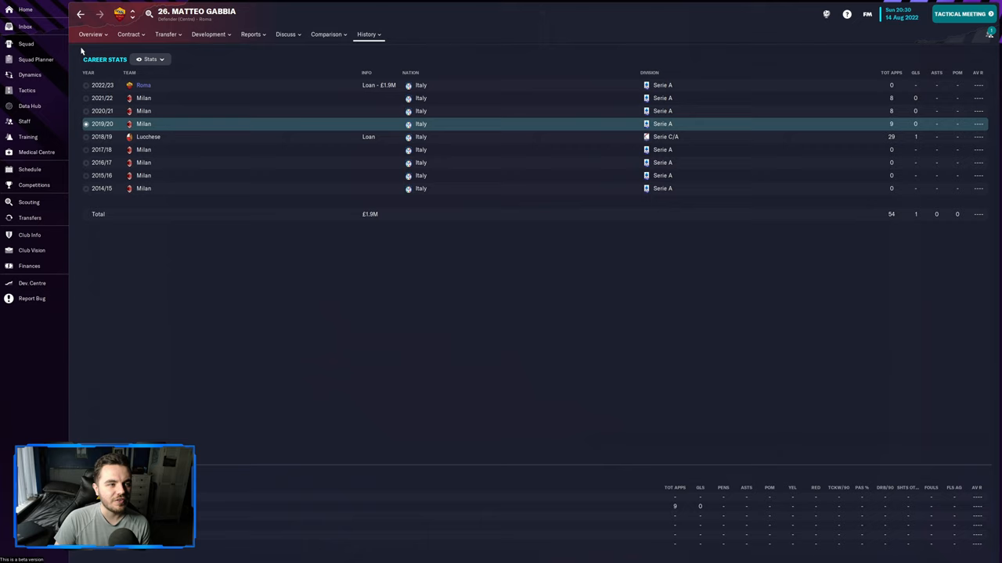
pyautogui.click(129, 35)
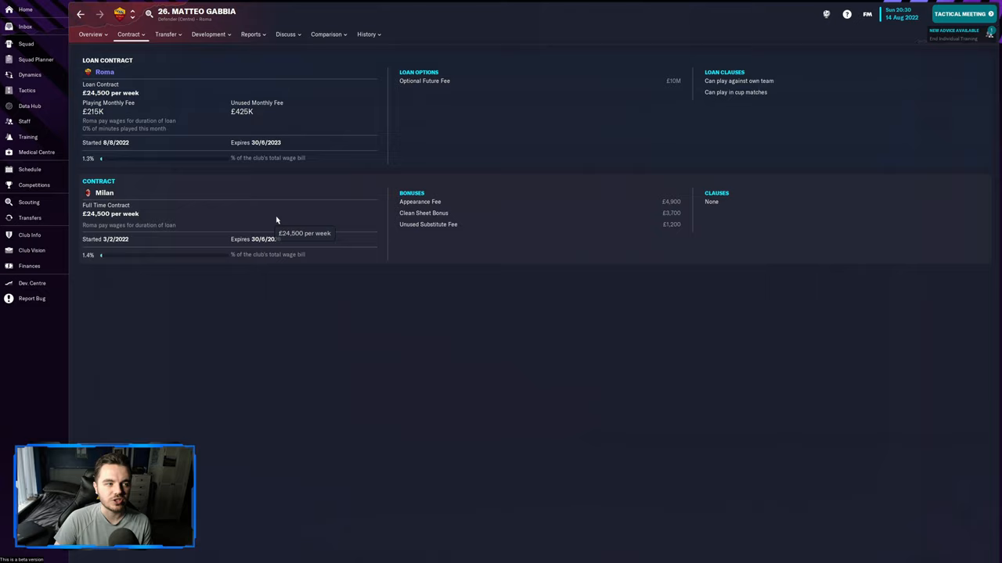
# - Check pre-season friendly results on the schedule, then return to the 5-3-2 counter-attack tactics screen
pyautogui.click(28, 169)
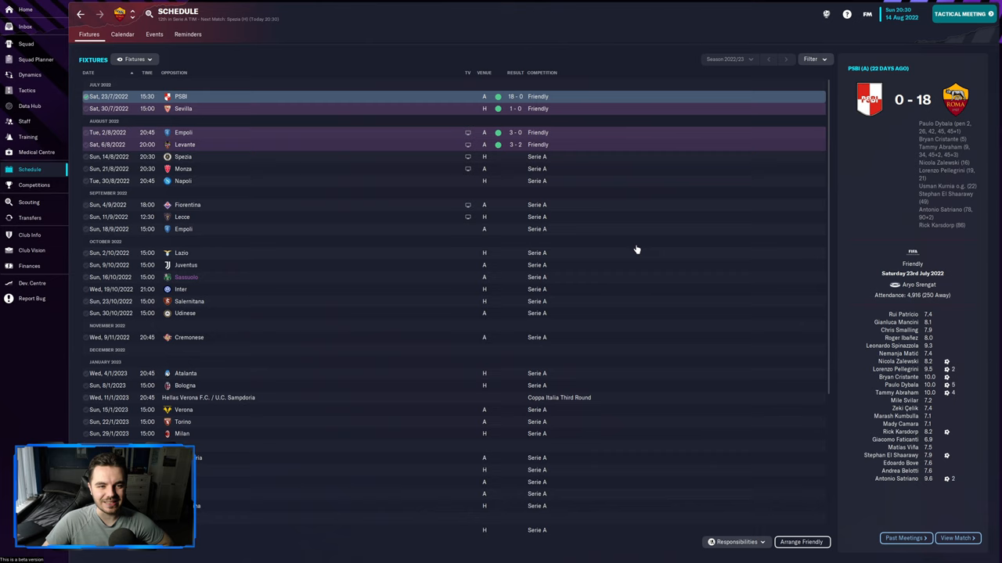
pyautogui.moveTo(630, 248)
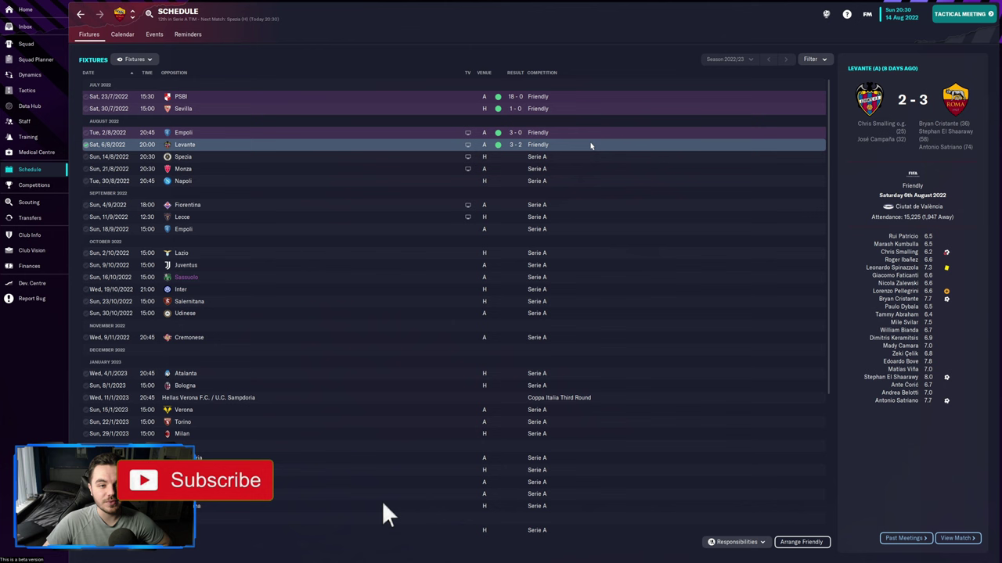
pyautogui.click(26, 90)
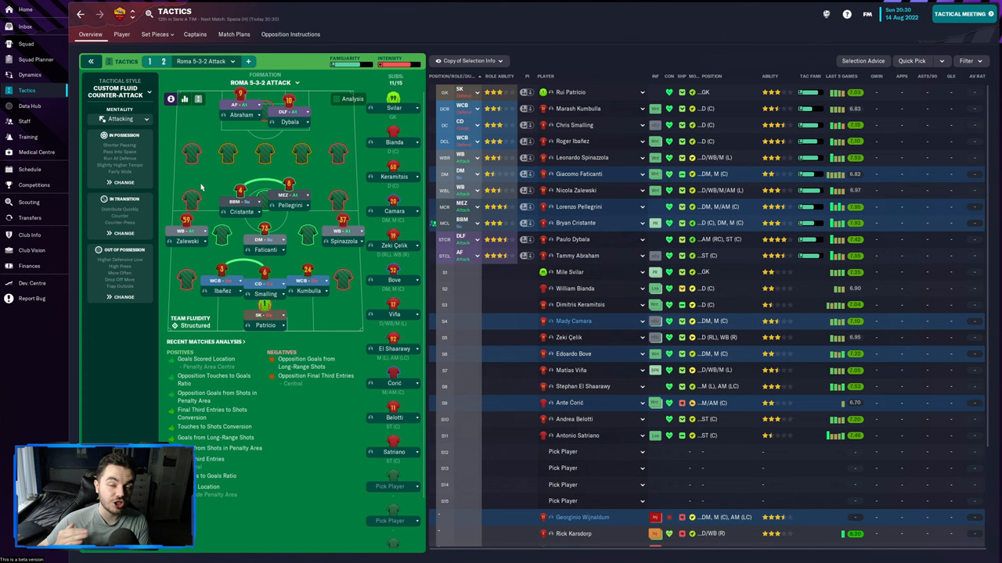
pyautogui.moveTo(504, 303)
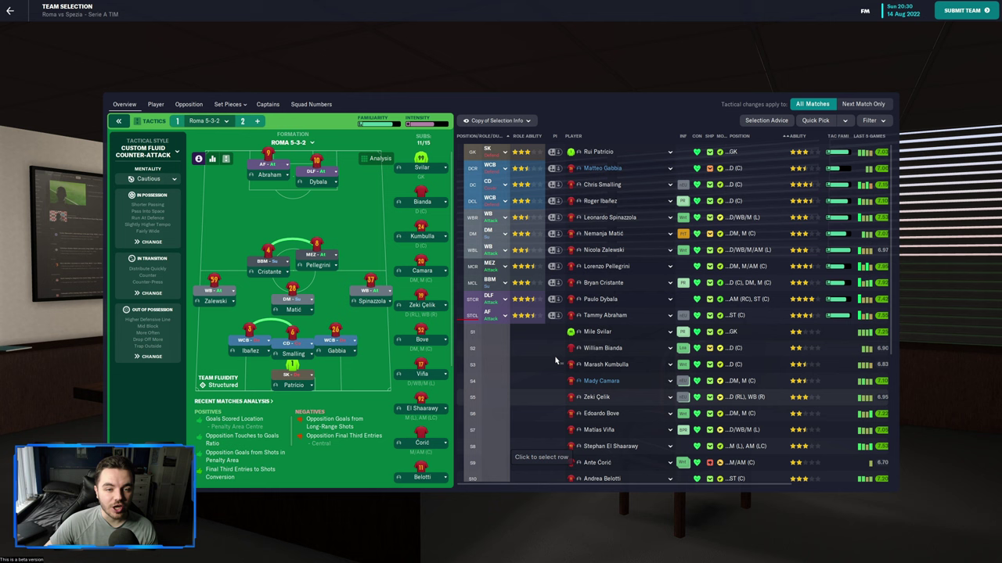
pyautogui.scroll(-3)
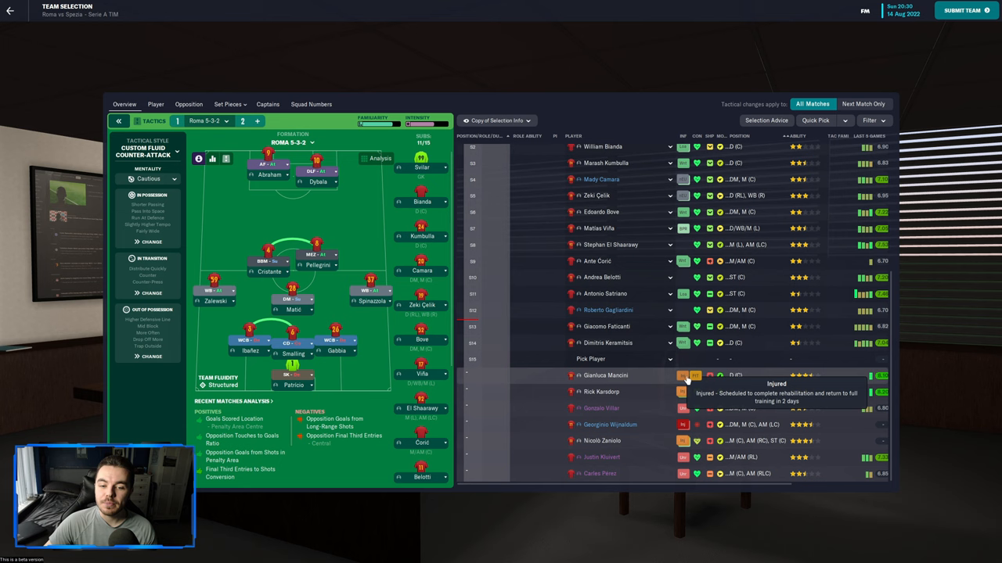
pyautogui.moveTo(686, 441)
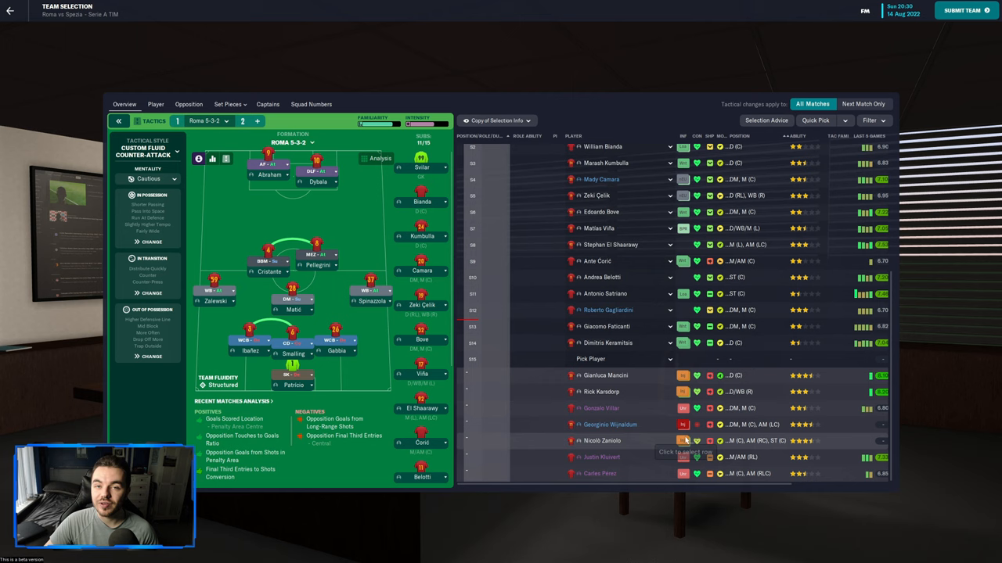
pyautogui.scroll(3)
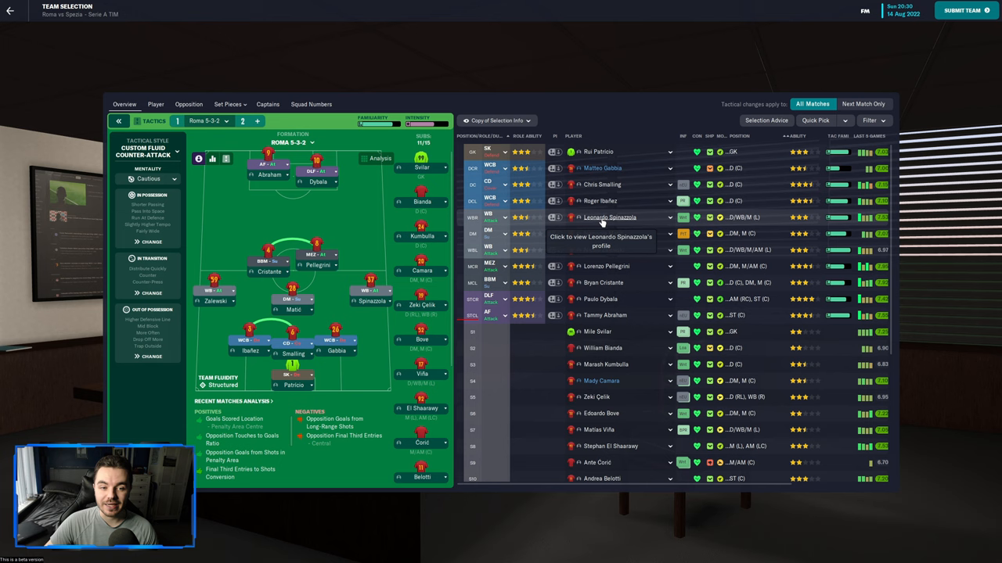
pyautogui.click(611, 216)
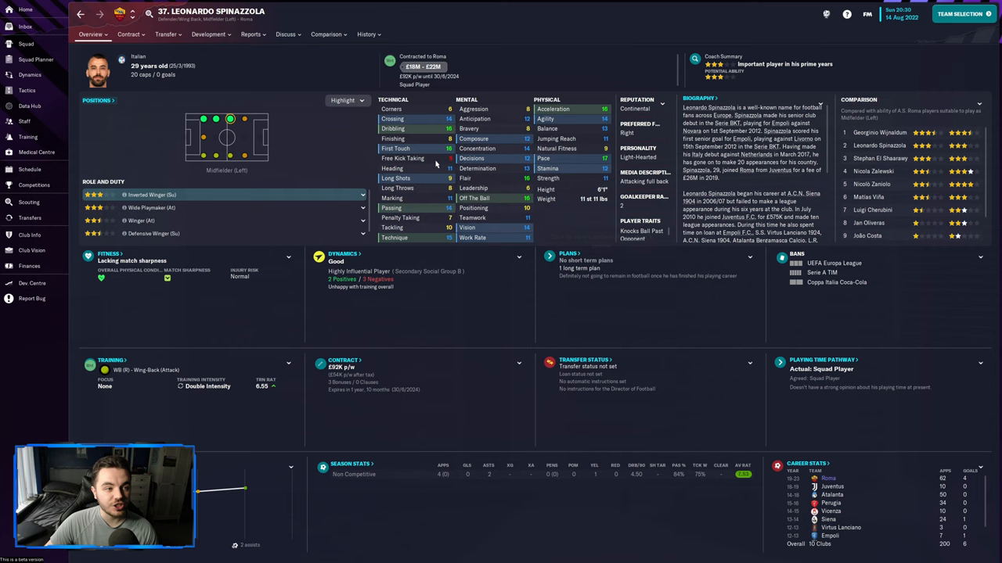
pyautogui.click(961, 12)
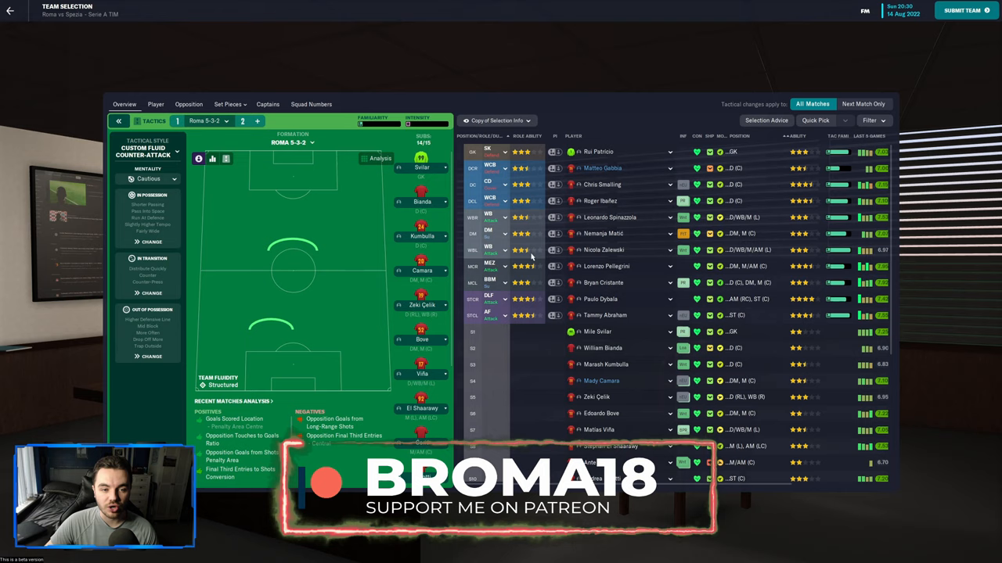
pyautogui.click(611, 251)
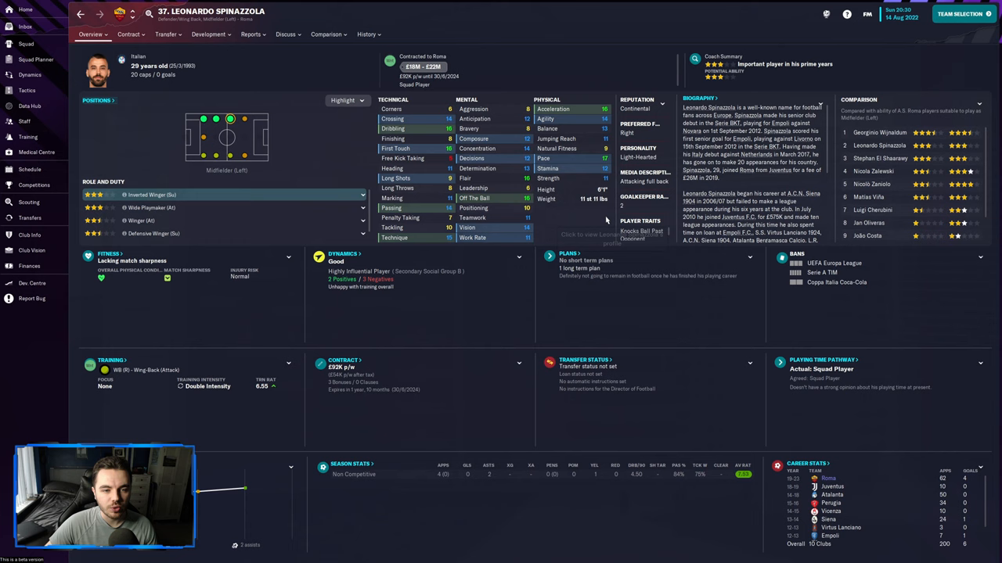
pyautogui.click(216, 156)
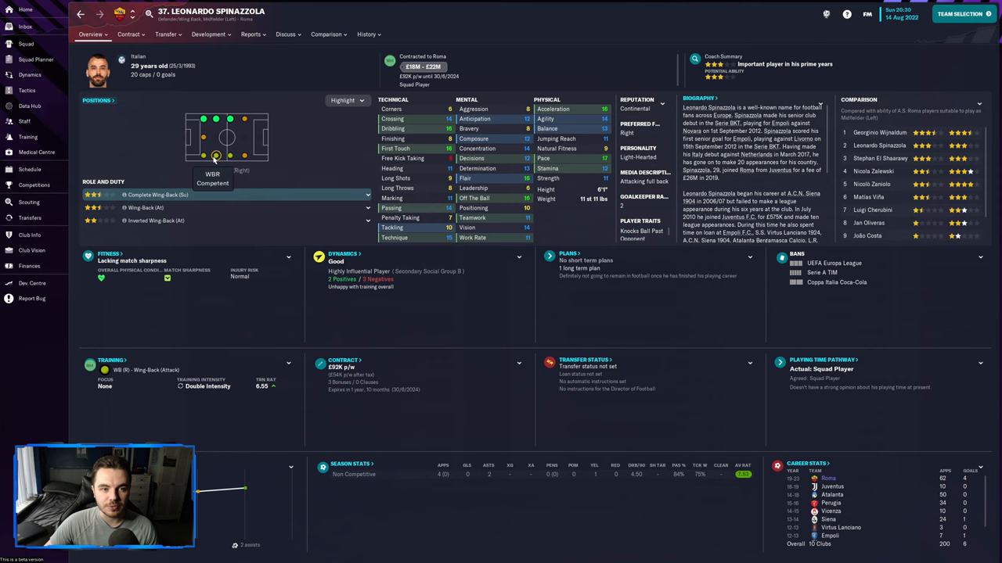
pyautogui.click(959, 14)
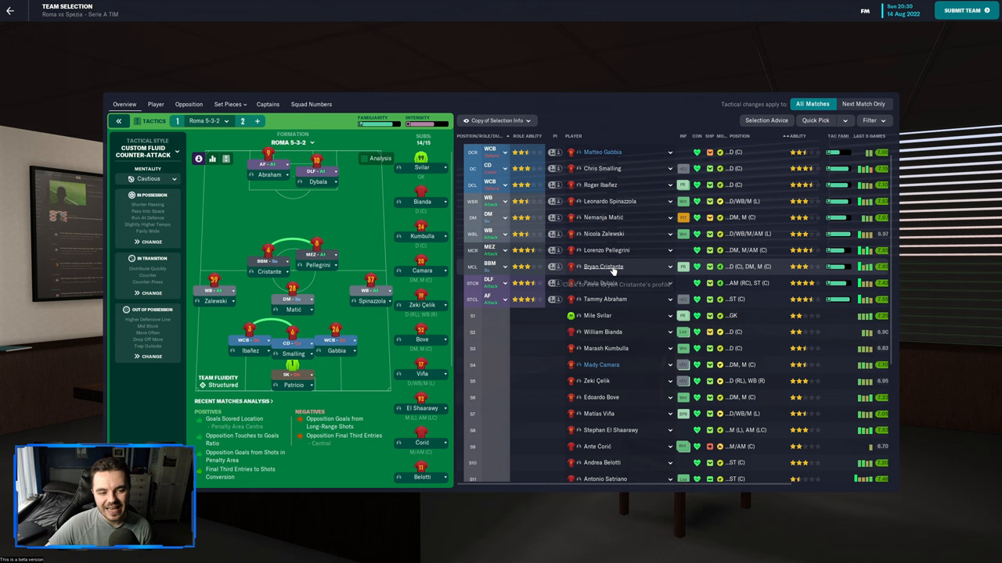
pyautogui.scroll(-3)
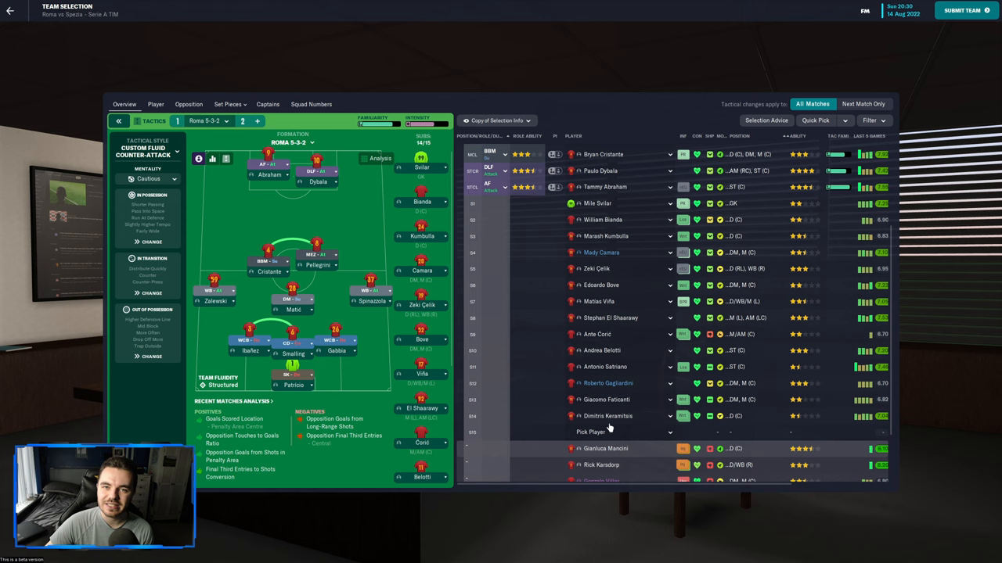
# - Submit the team, tell the players to use home advantage, and head out to the pitch against Spezia
pyautogui.click(962, 9)
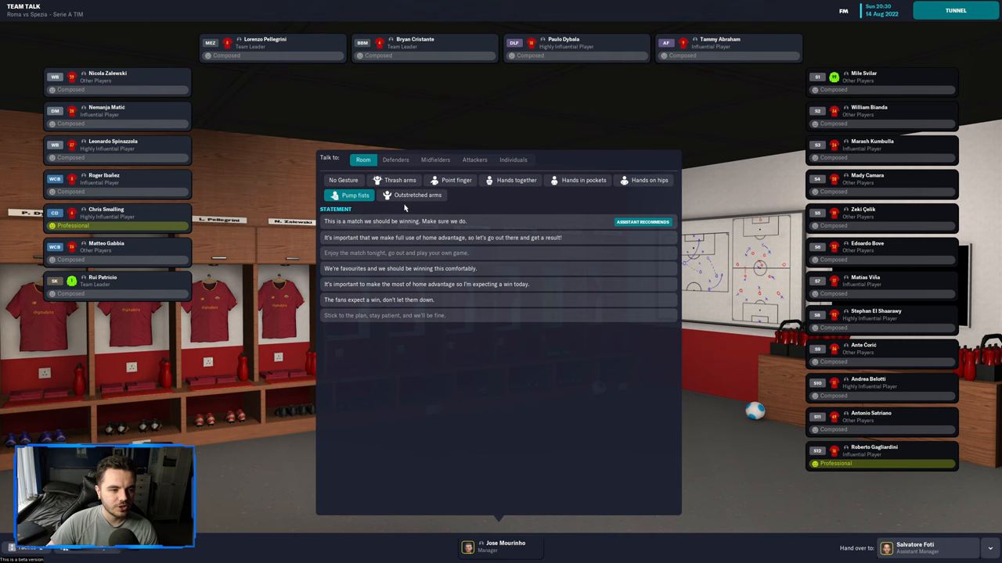
pyautogui.click(442, 238)
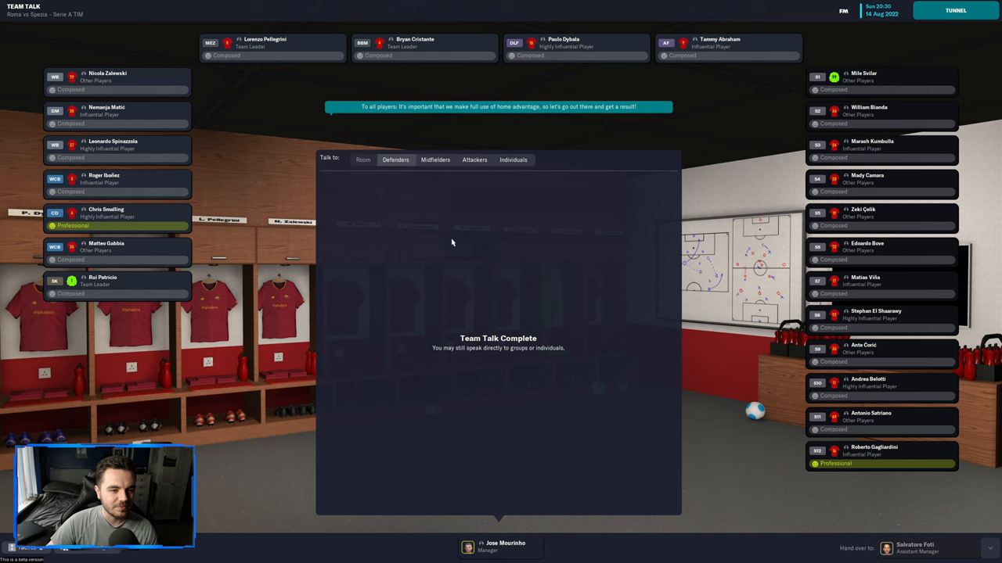
pyautogui.click(395, 160)
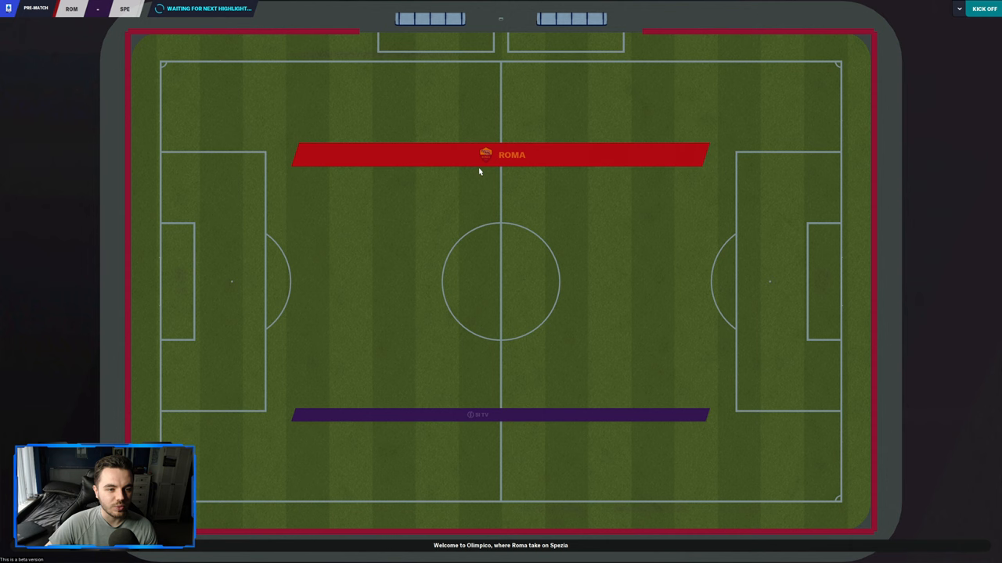
# - Kick off against Spezia and play the first half through to the half-time team talk
pyautogui.click(983, 9)
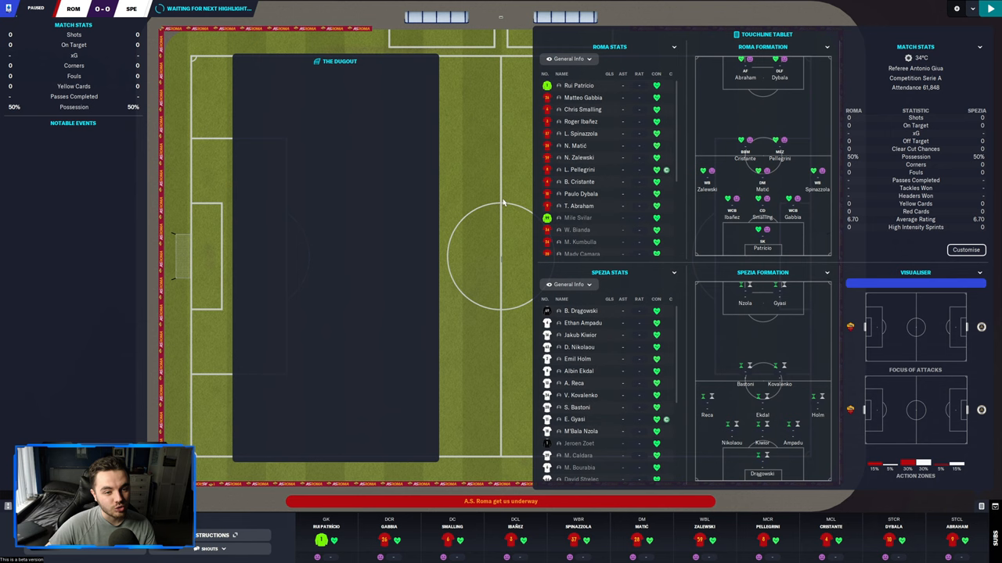
pyautogui.moveTo(494, 179)
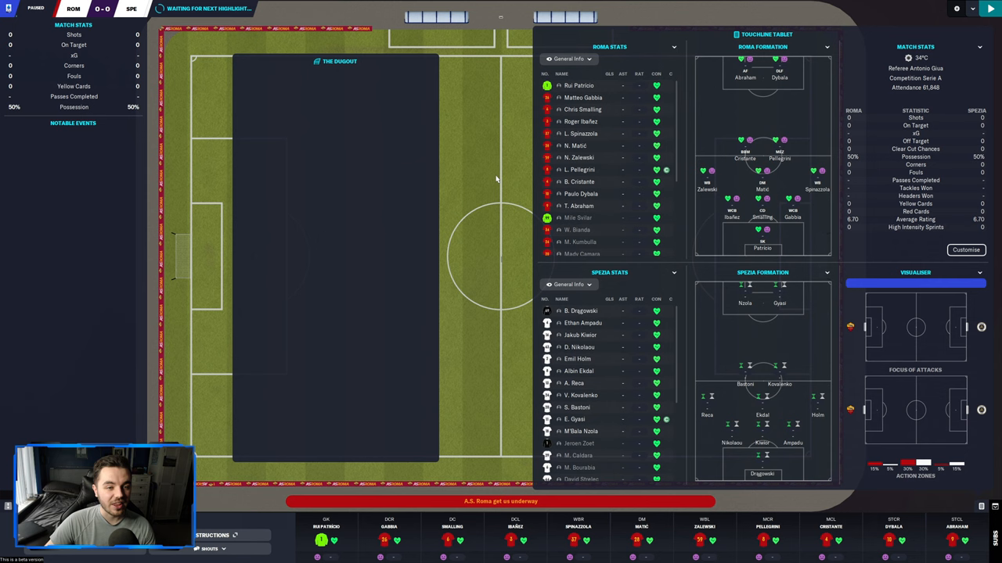
pyautogui.click(956, 10)
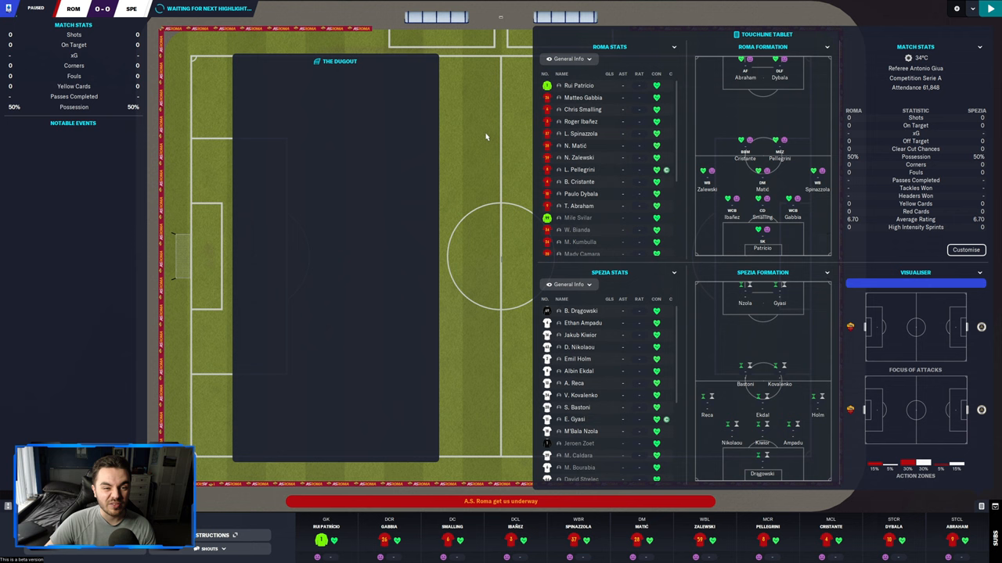
pyautogui.click(989, 9)
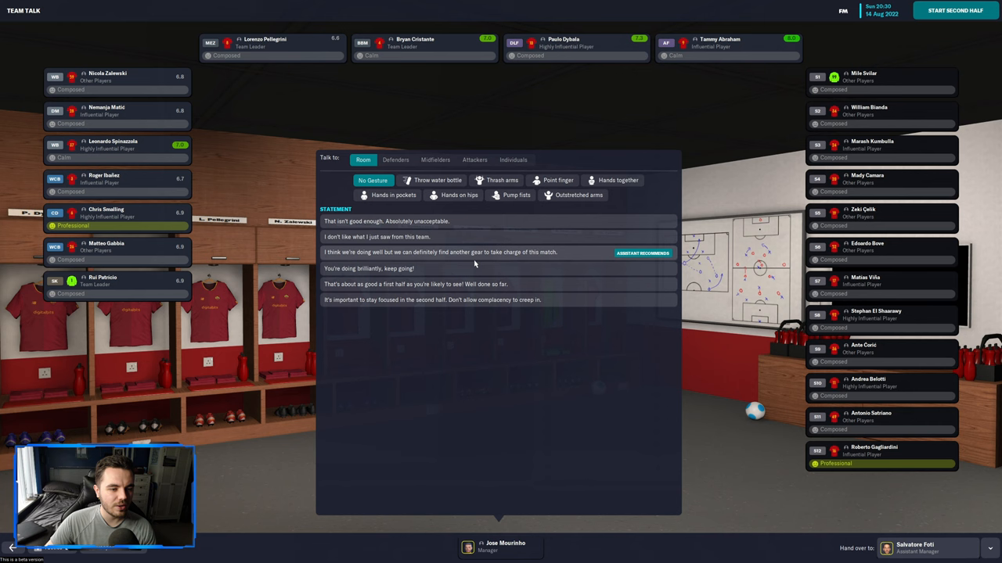
# - Urge the players to stay focused with no complacency, then start the second half
pyautogui.click(432, 300)
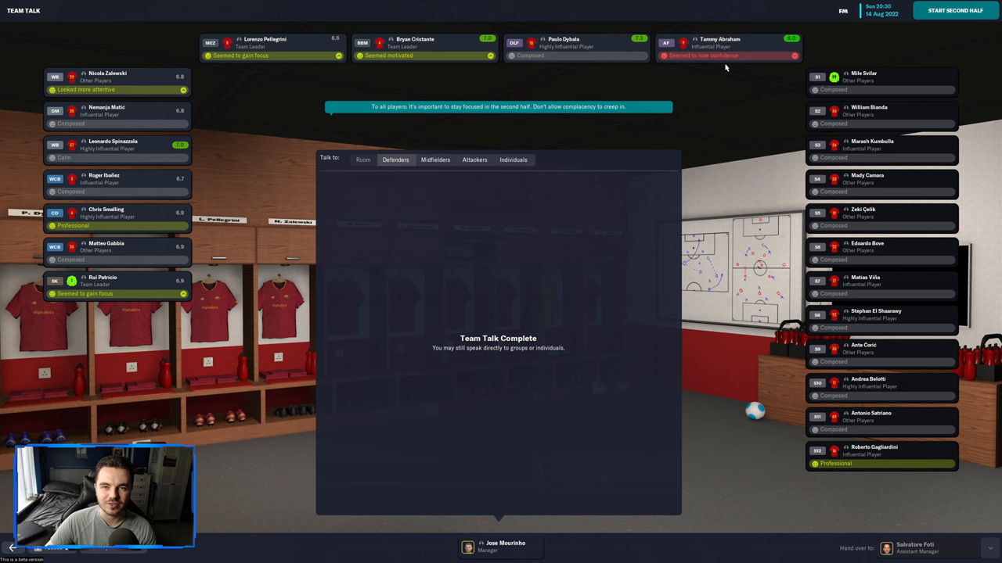
pyautogui.click(955, 10)
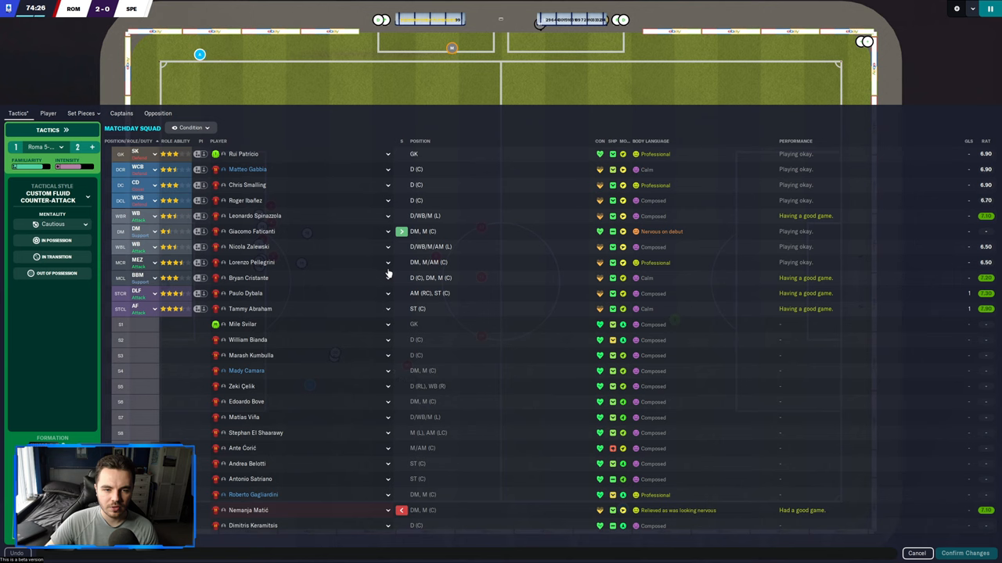
pyautogui.moveTo(251, 262)
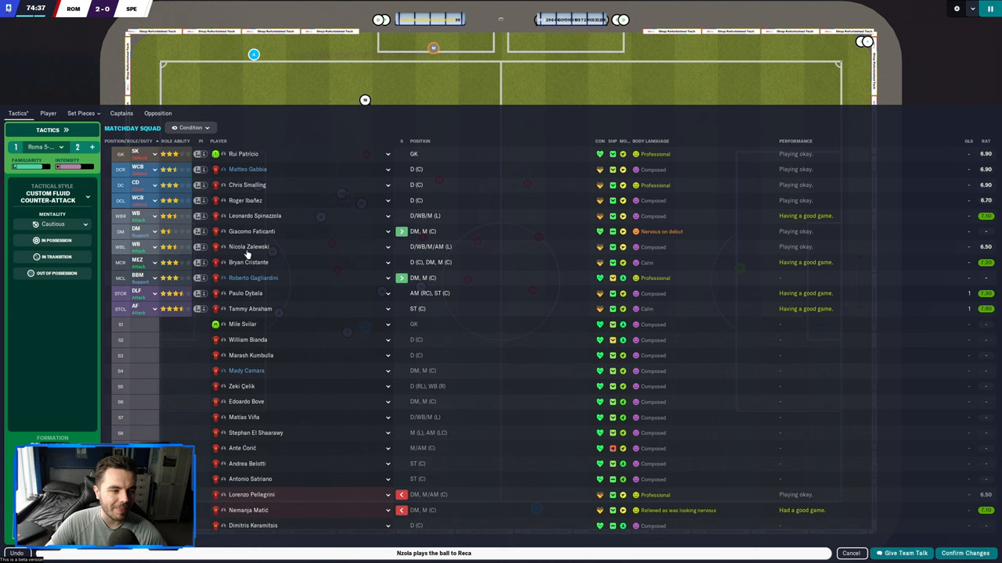
# - Play out the second half until the 3-0 full-time summary against Spezia appears
pyautogui.click(247, 463)
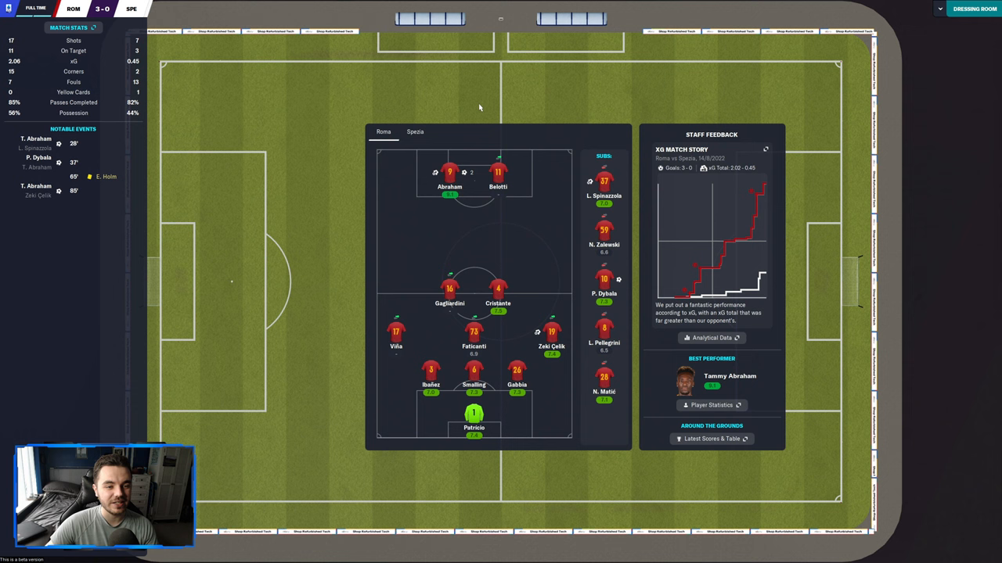
pyautogui.moveTo(554, 233)
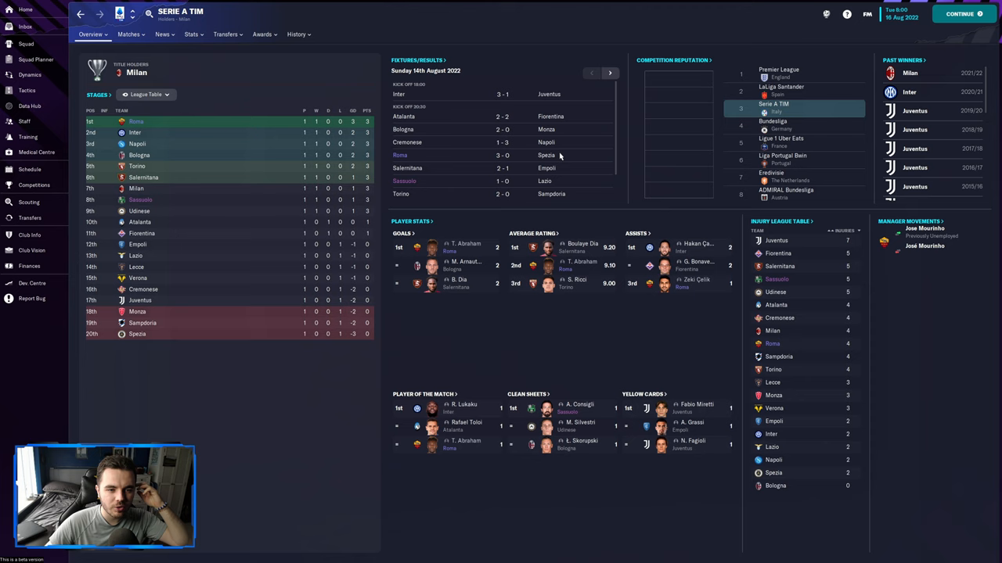
pyautogui.moveTo(522, 104)
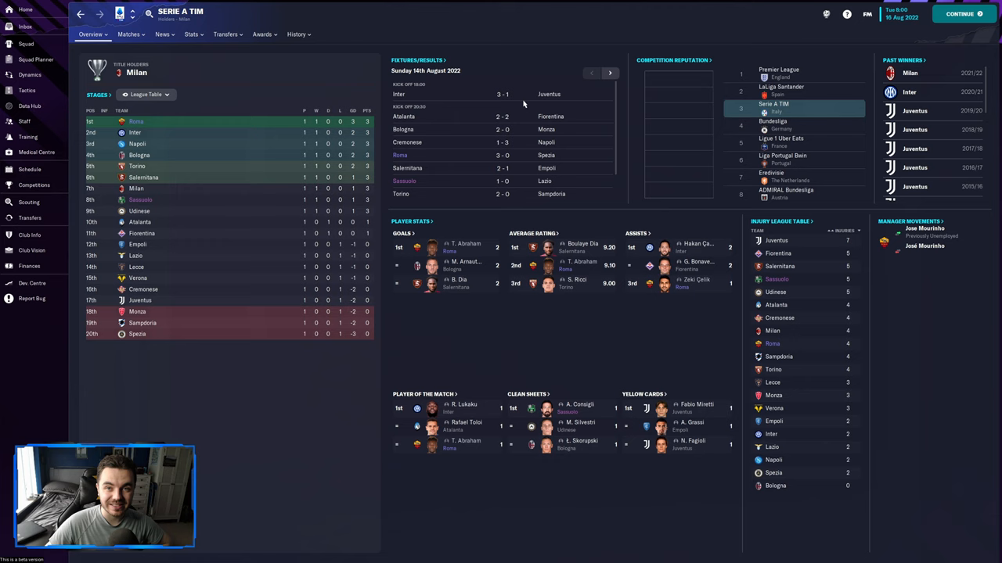
pyautogui.moveTo(404, 129)
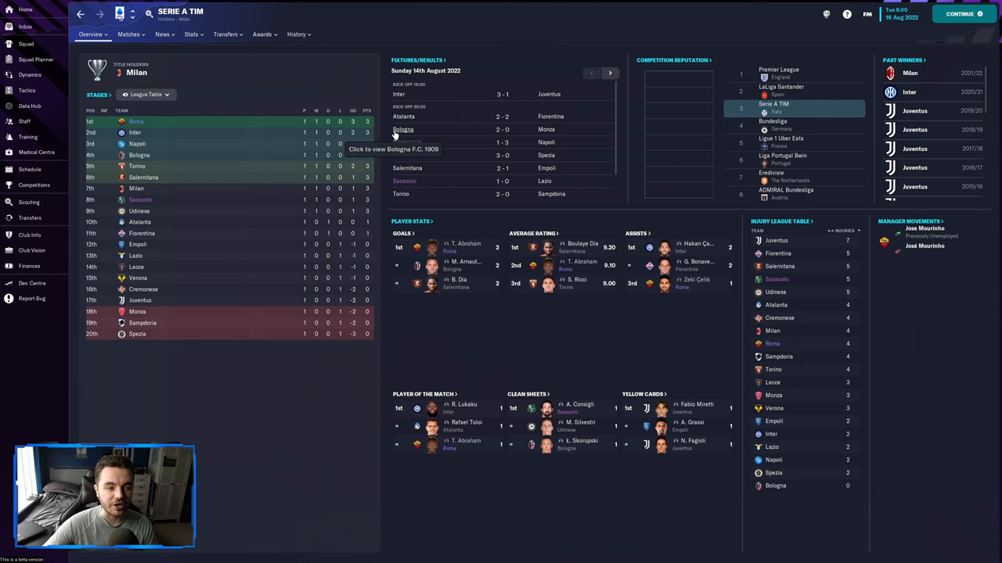
pyautogui.click(30, 217)
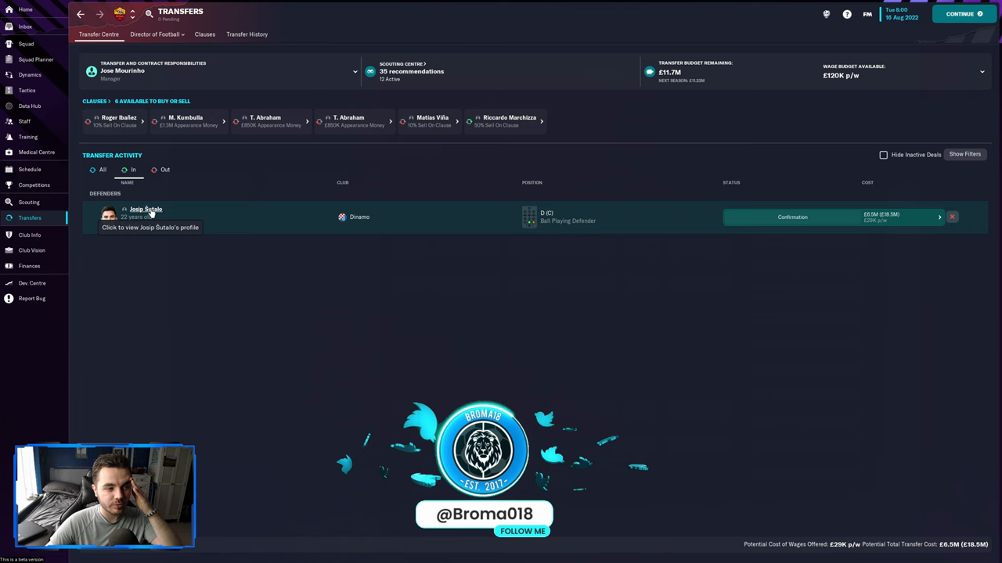
# - Review Josip Šutalo's scout report, attribute overview, contract and transfer information
pyautogui.click(145, 211)
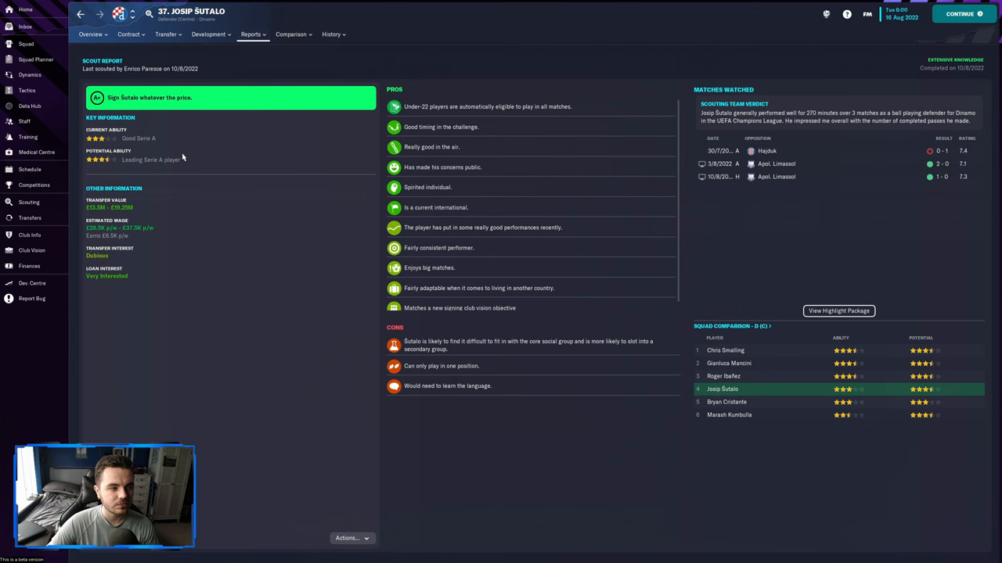
pyautogui.click(91, 35)
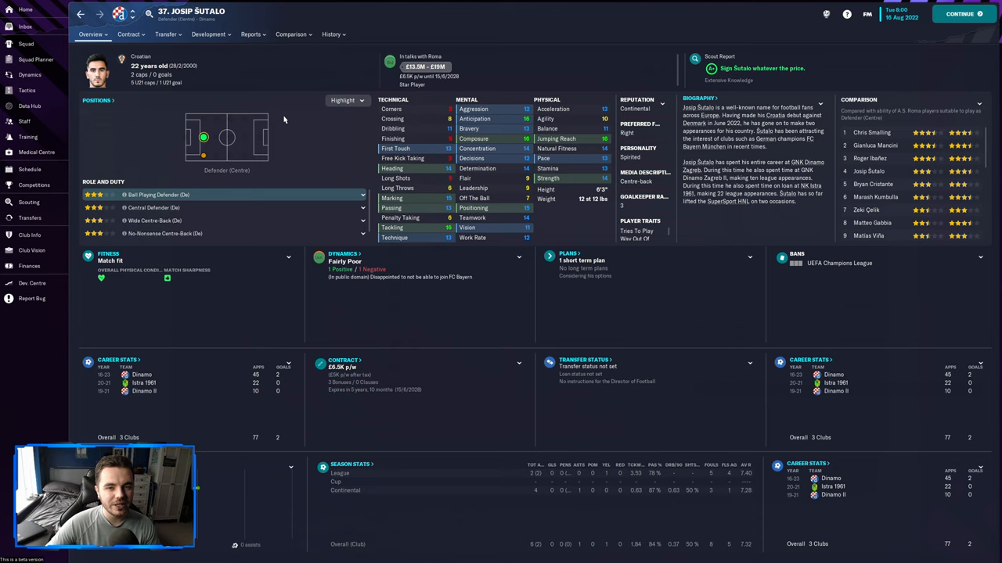
pyautogui.click(128, 34)
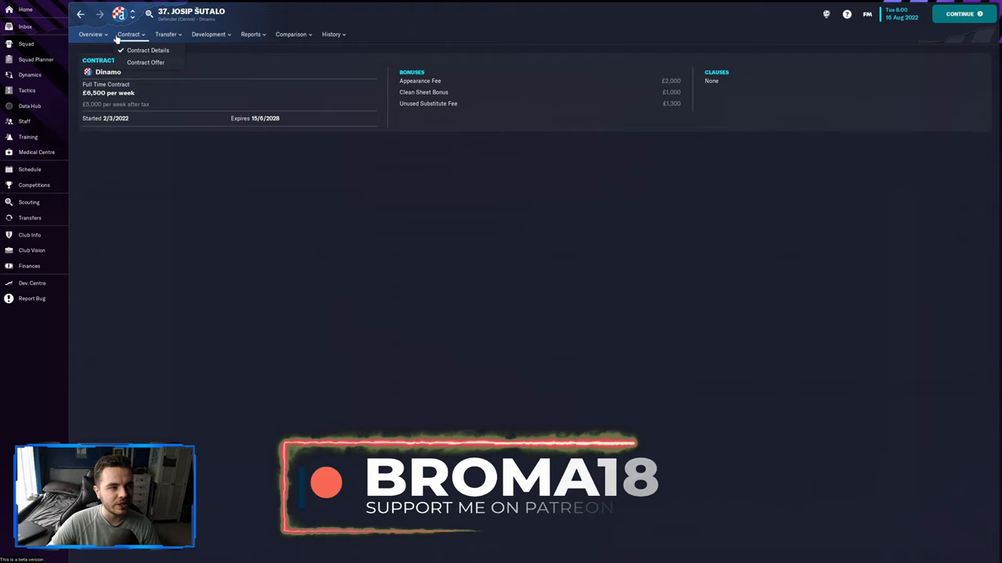
pyautogui.click(166, 35)
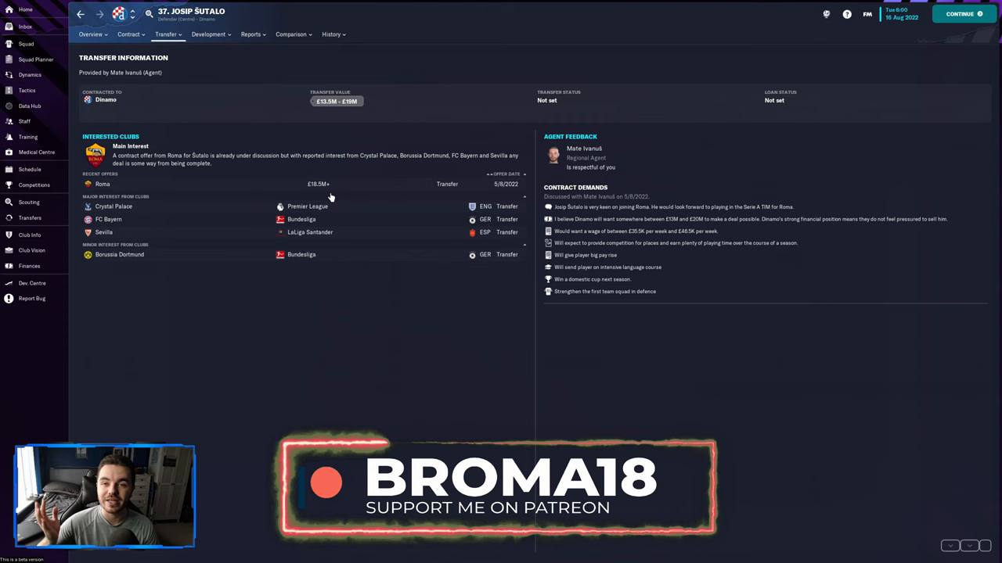
pyautogui.click(91, 34)
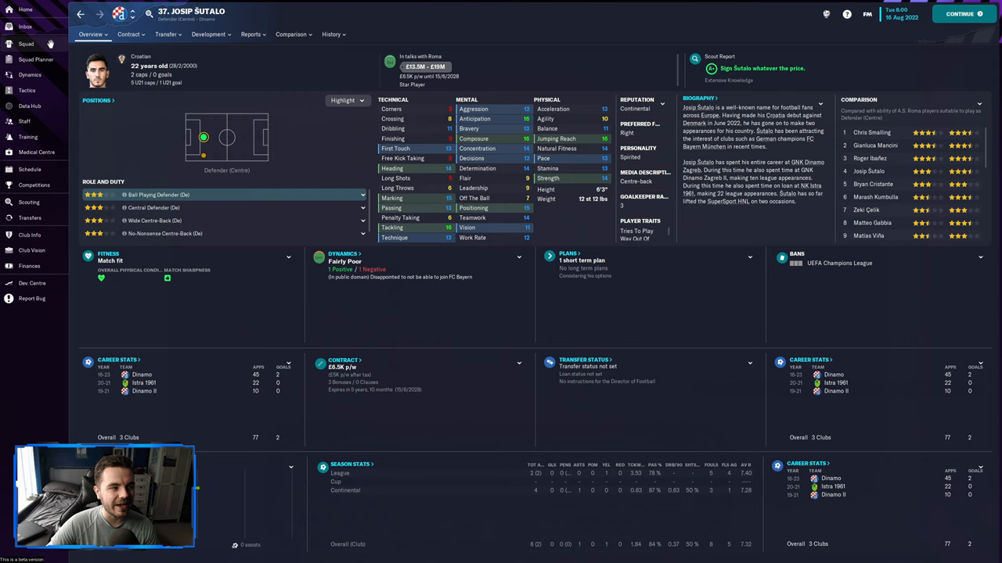
# - From the first-team squad list, view centre-back Gianluca Mancini's full profile
pyautogui.click(25, 44)
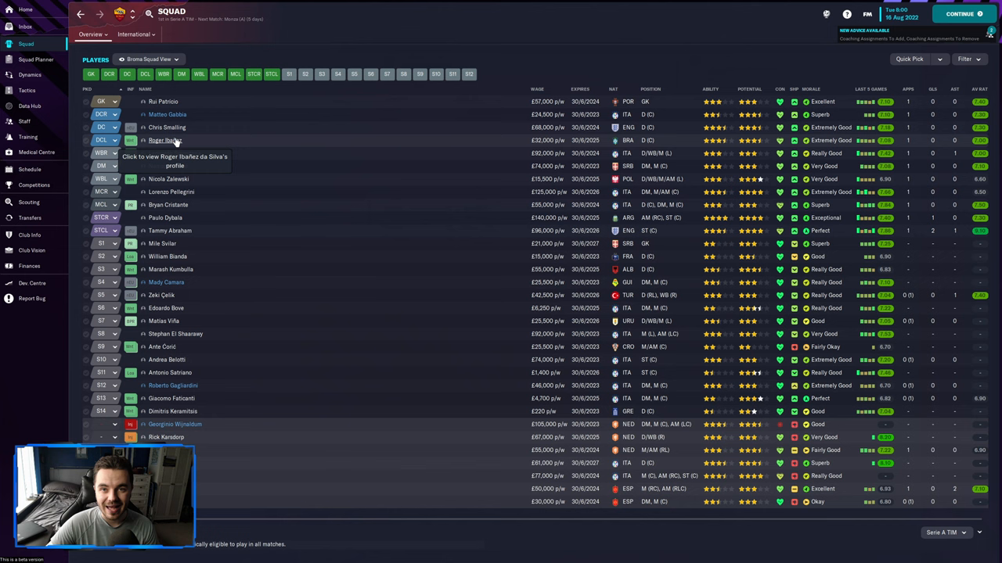
pyautogui.click(163, 141)
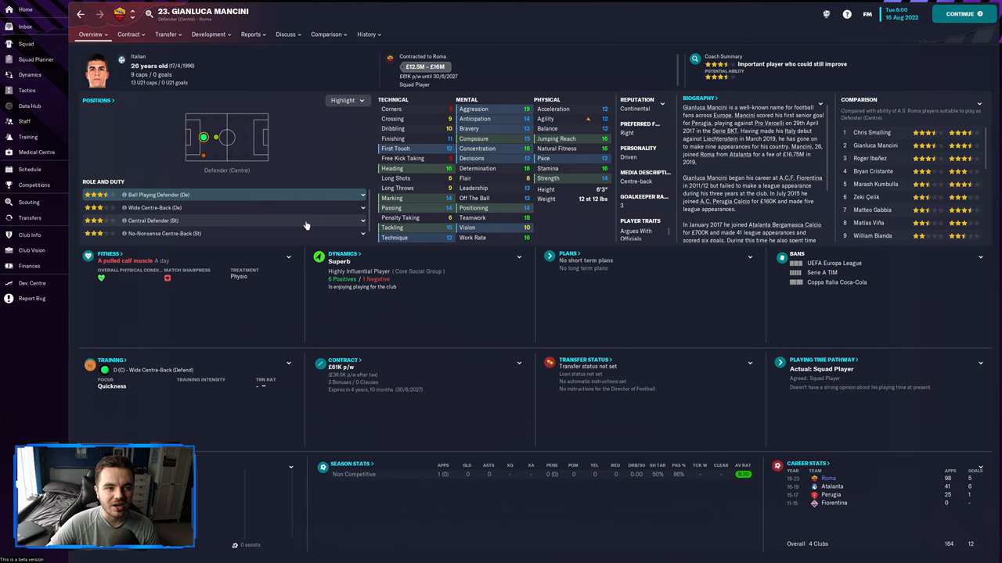
pyautogui.click(28, 266)
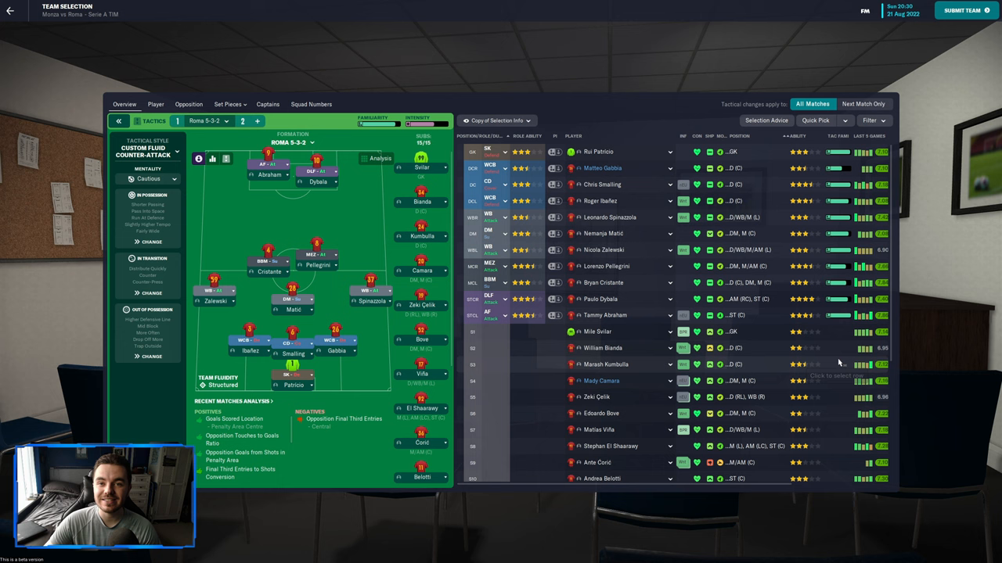
# - Scroll through the squad list on the Team Selection screen for the Monza match
pyautogui.scroll(-3)
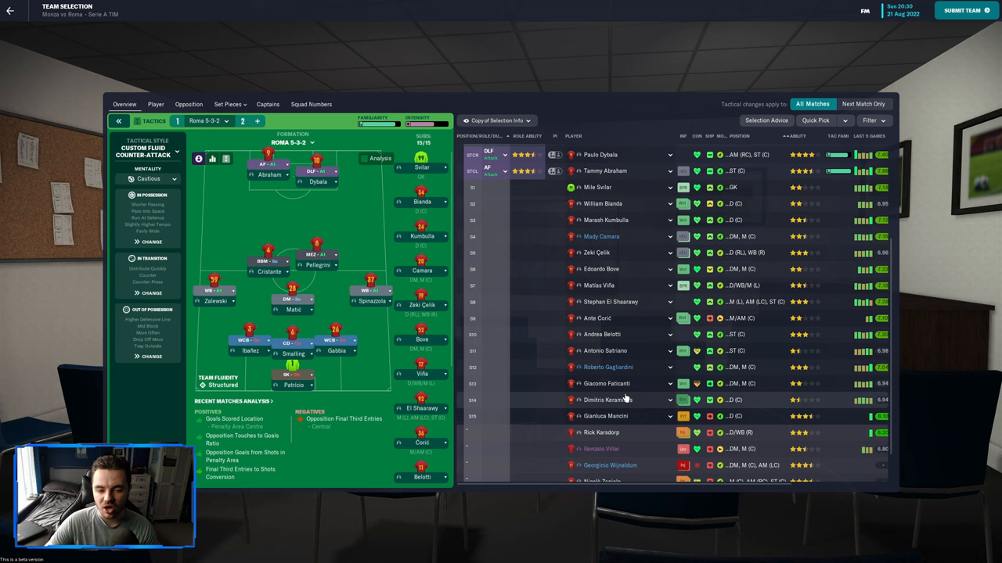
pyautogui.moveTo(682, 417)
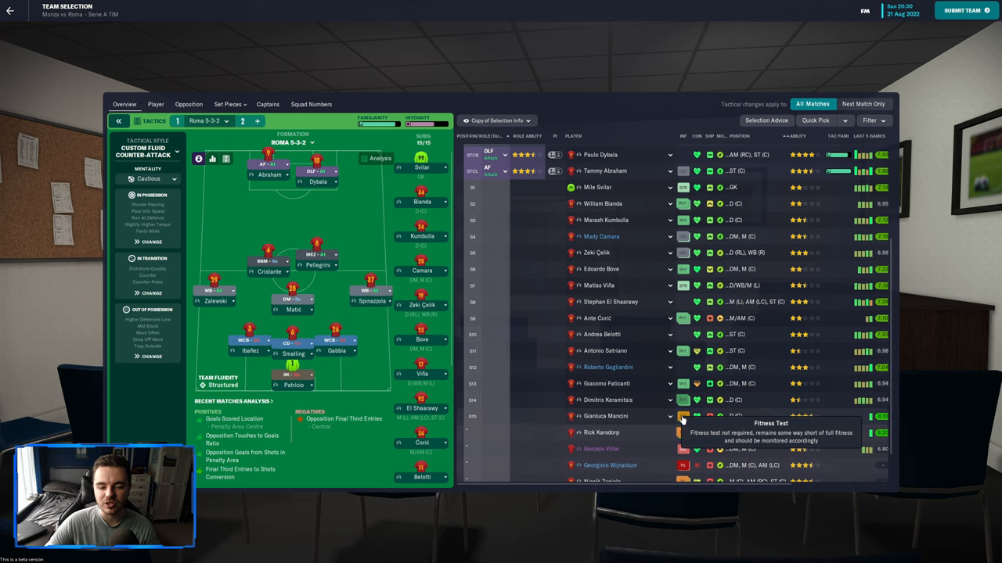
pyautogui.scroll(3)
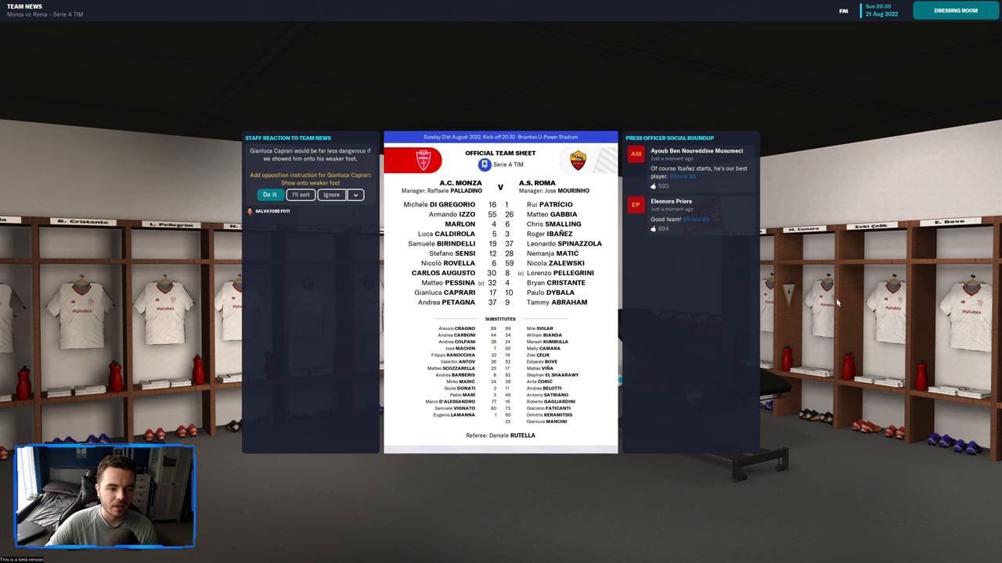
pyautogui.moveTo(801, 290)
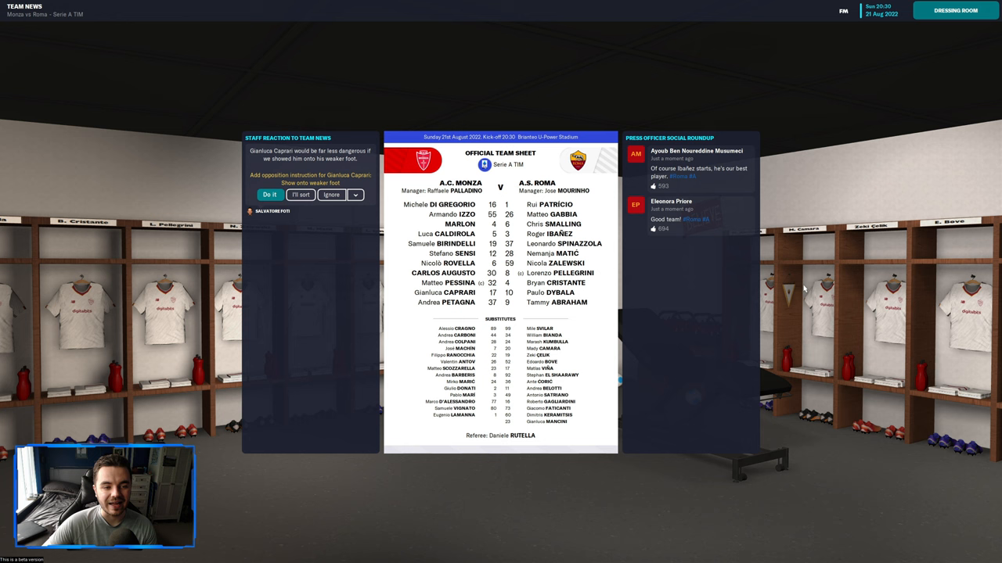
# - Accept the team news, play the Monza match and continue past the half-time advice
pyautogui.click(954, 10)
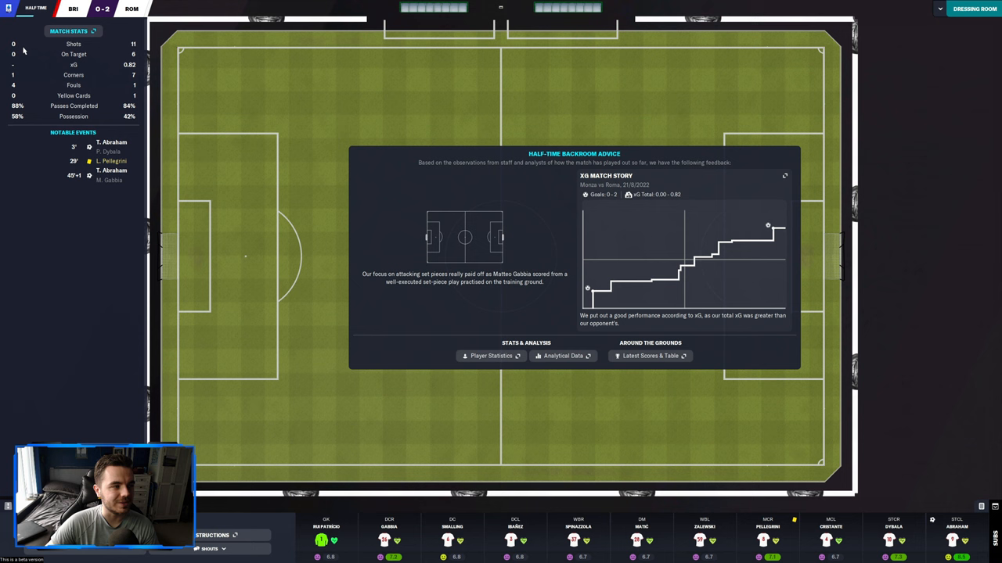
pyautogui.click(973, 9)
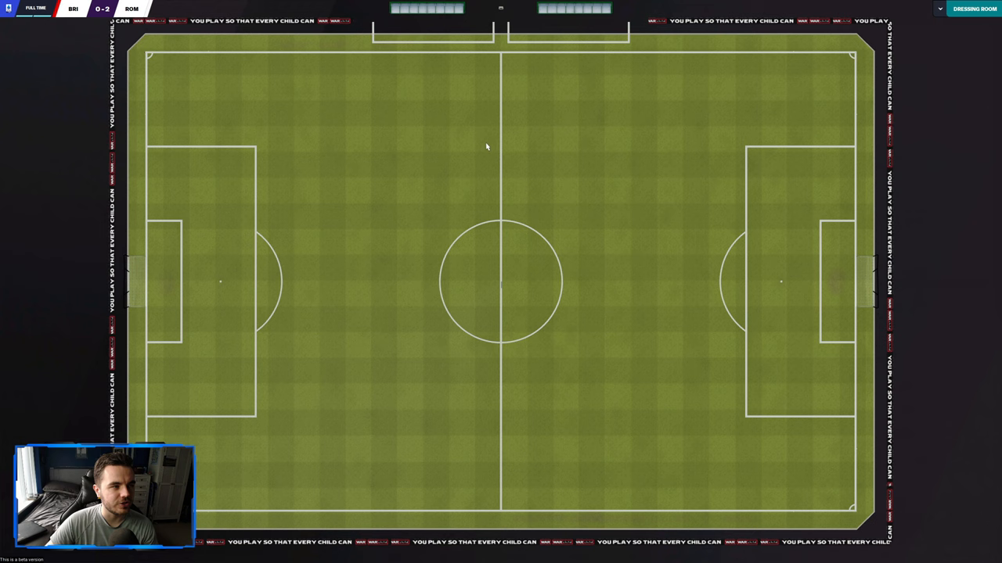
# - Move through the post-match team talk and press interview after the win at Monza
pyautogui.click(973, 9)
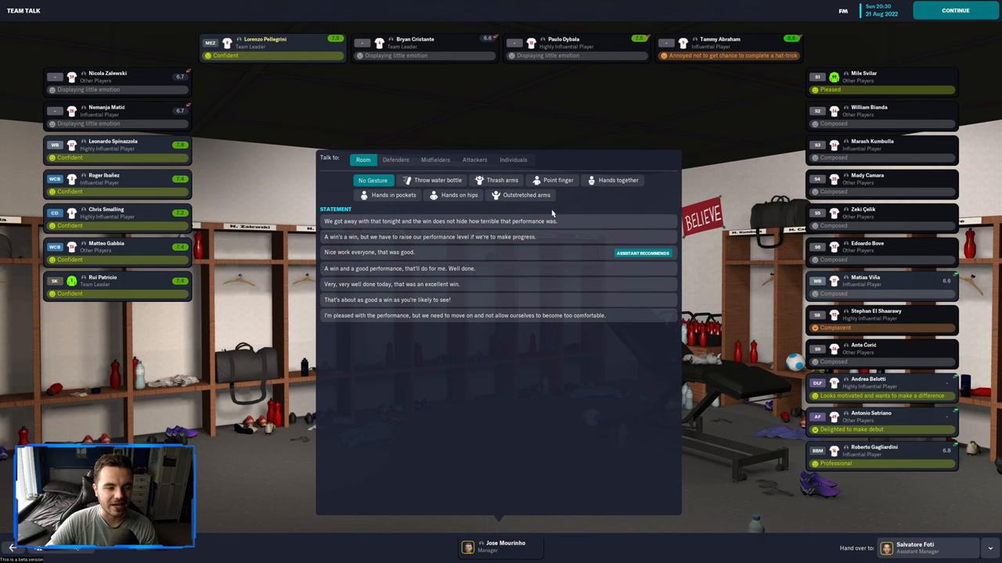
pyautogui.click(955, 9)
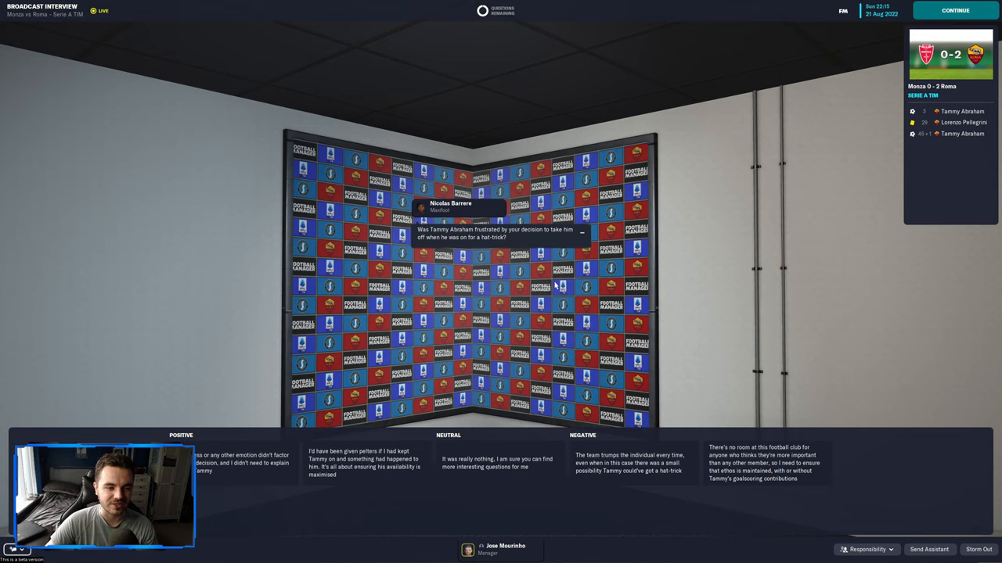
pyautogui.click(954, 9)
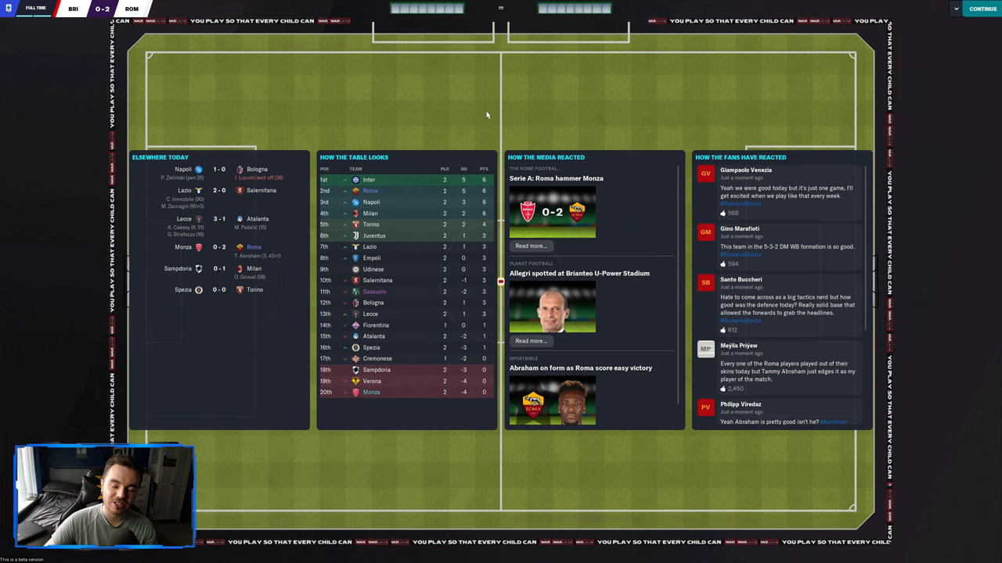
# - Leave the post-match round-up for the inbox with the Roma hammer Monza report
pyautogui.click(982, 9)
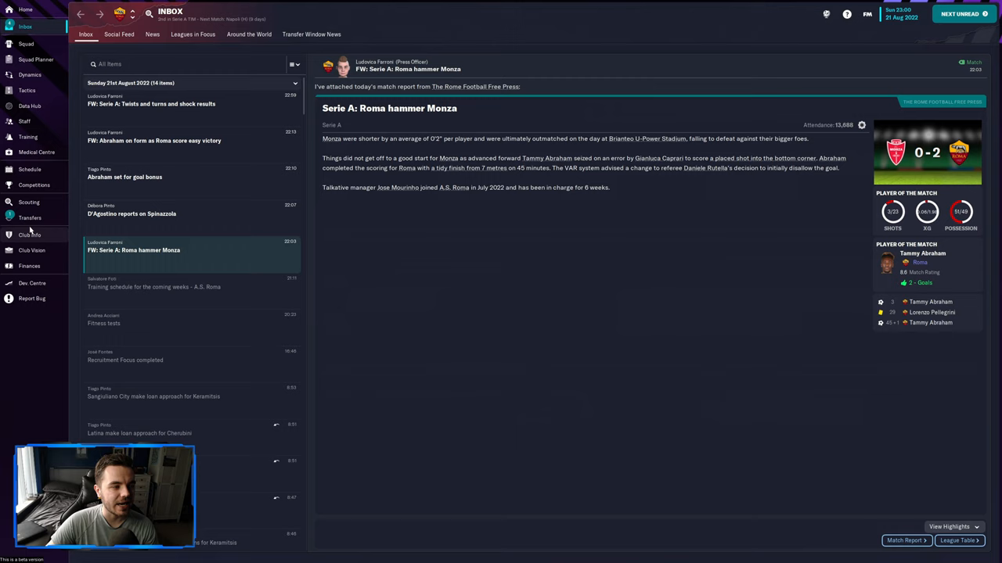
# - Check the Serie A TIM table and stats, then return to the club home screen
pyautogui.click(30, 169)
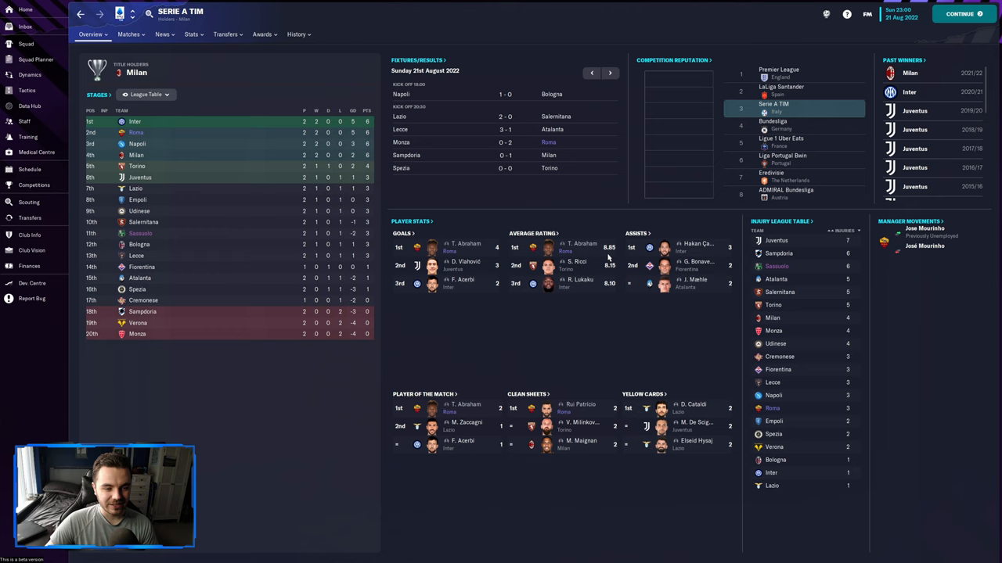
pyautogui.moveTo(587, 358)
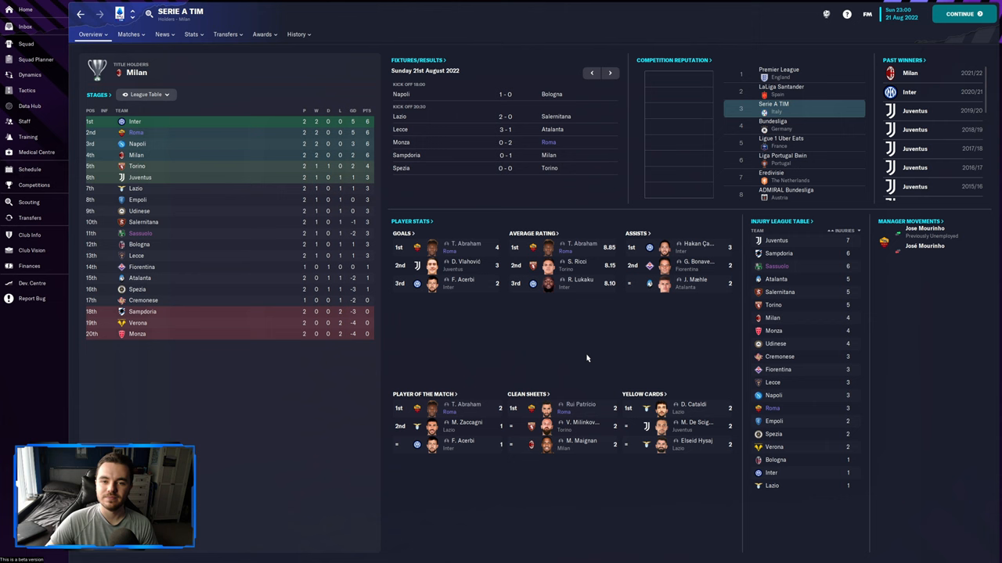
pyautogui.click(25, 9)
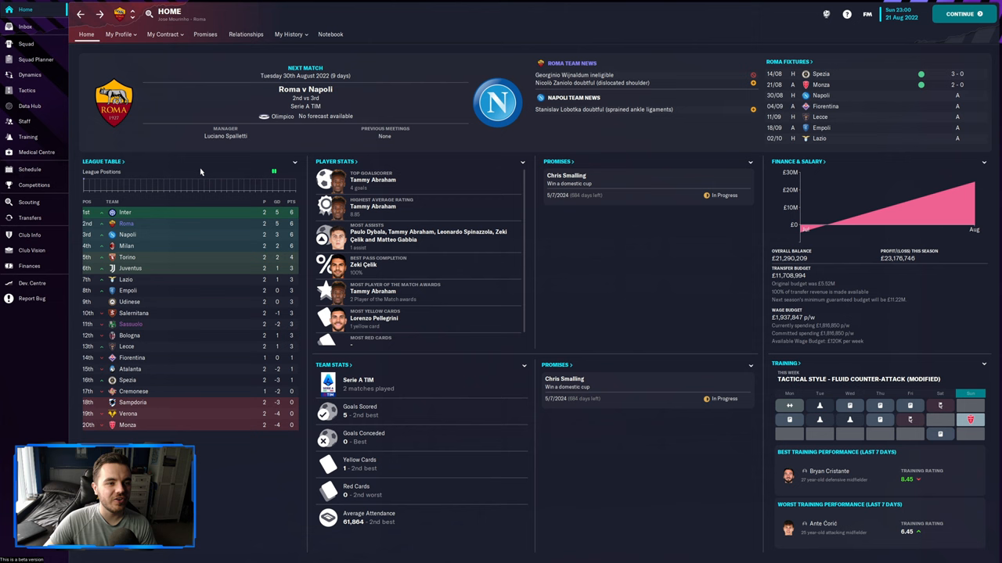